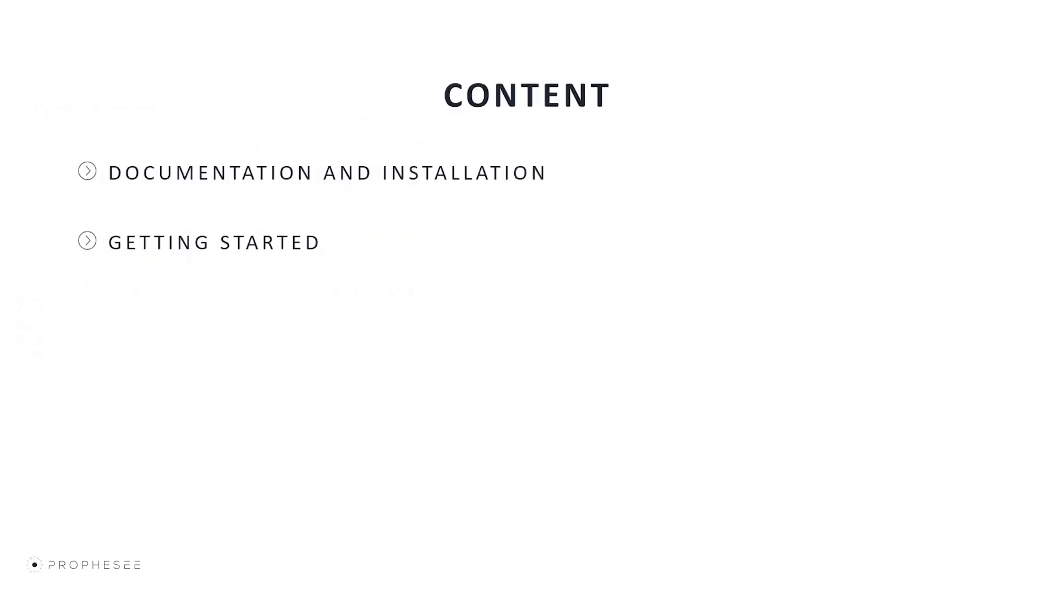
mouse_move(326, 172)
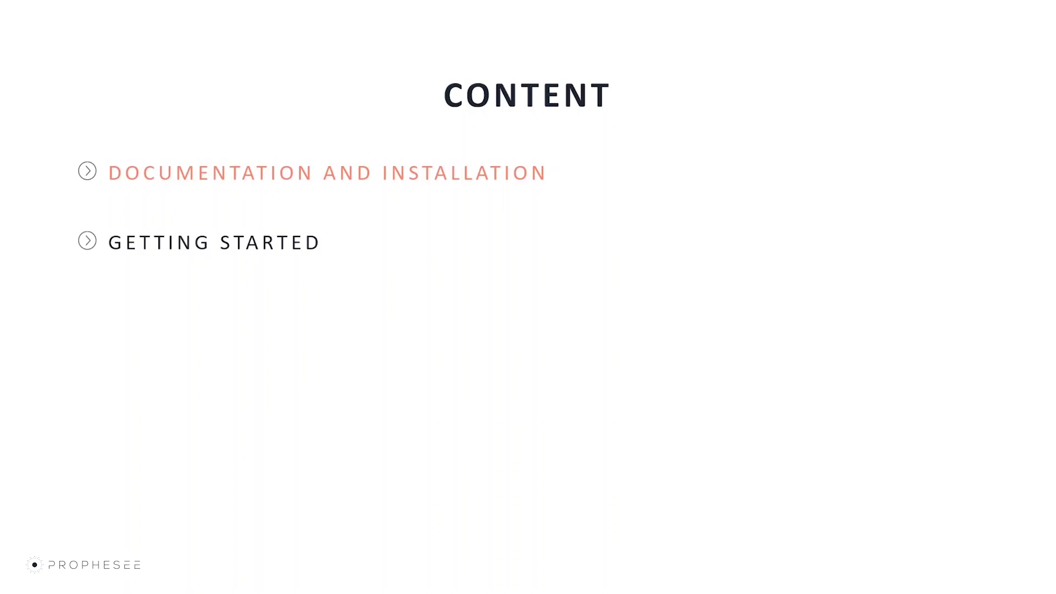
Step: In the article's Features section, highlight 'frames' and the 3D model using time as depth
left_click(327, 172)
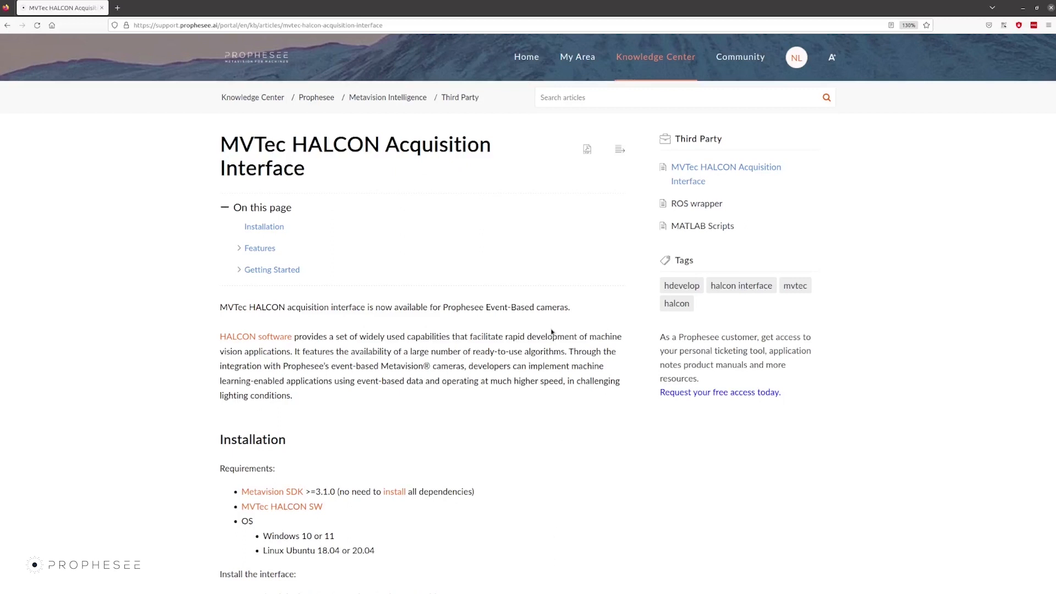
mouse_move(341, 279)
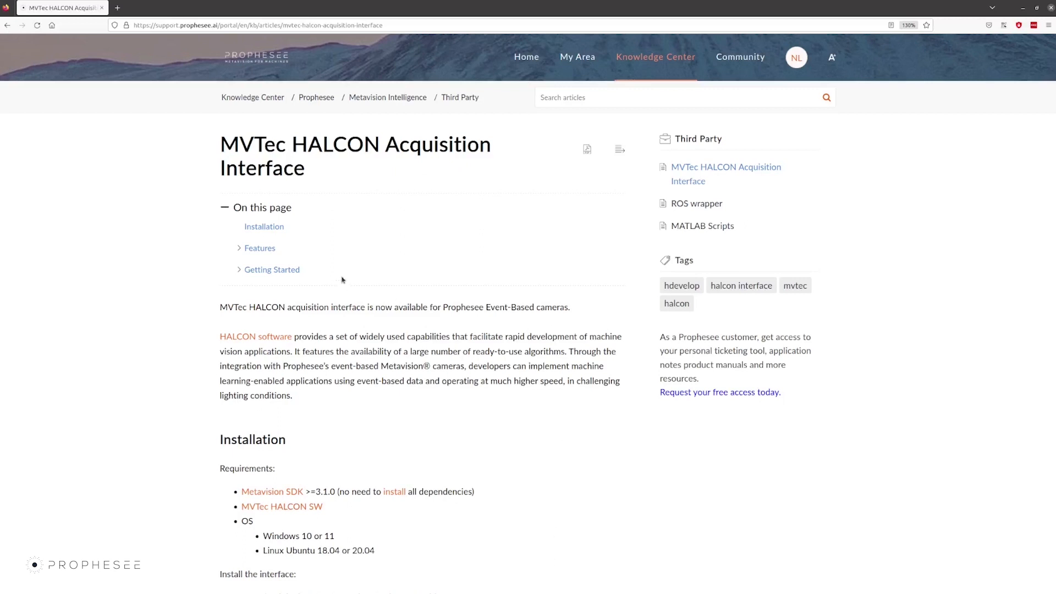
mouse_move(363, 290)
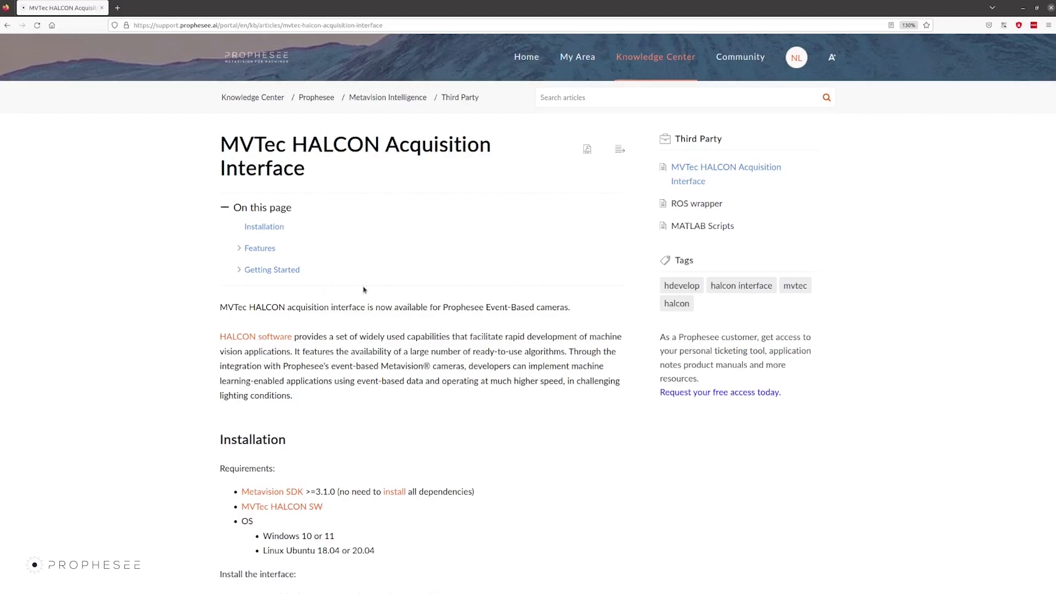
scroll("down", 3)
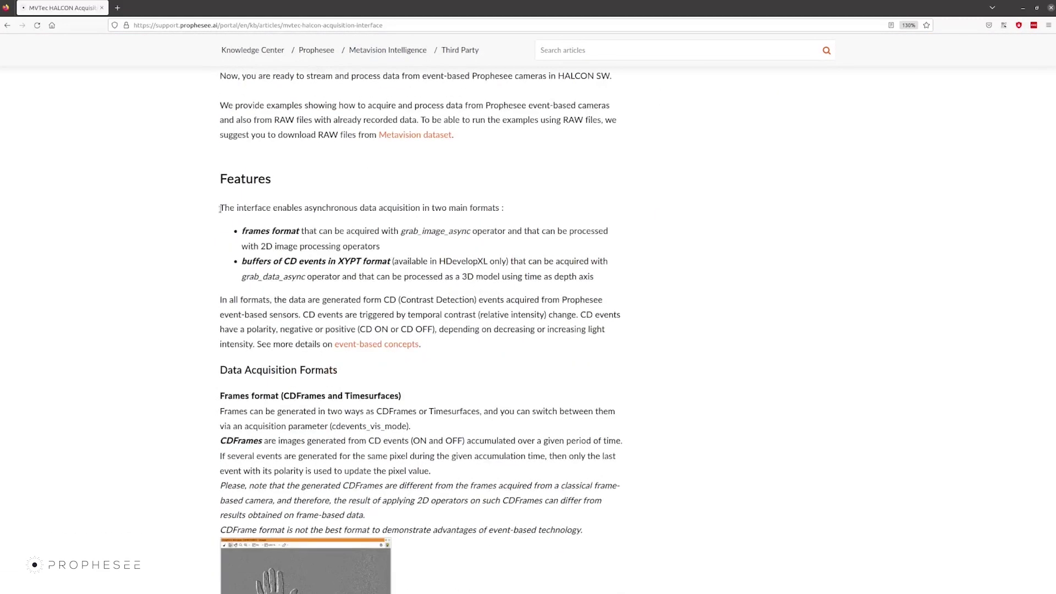
mouse_move(532, 212)
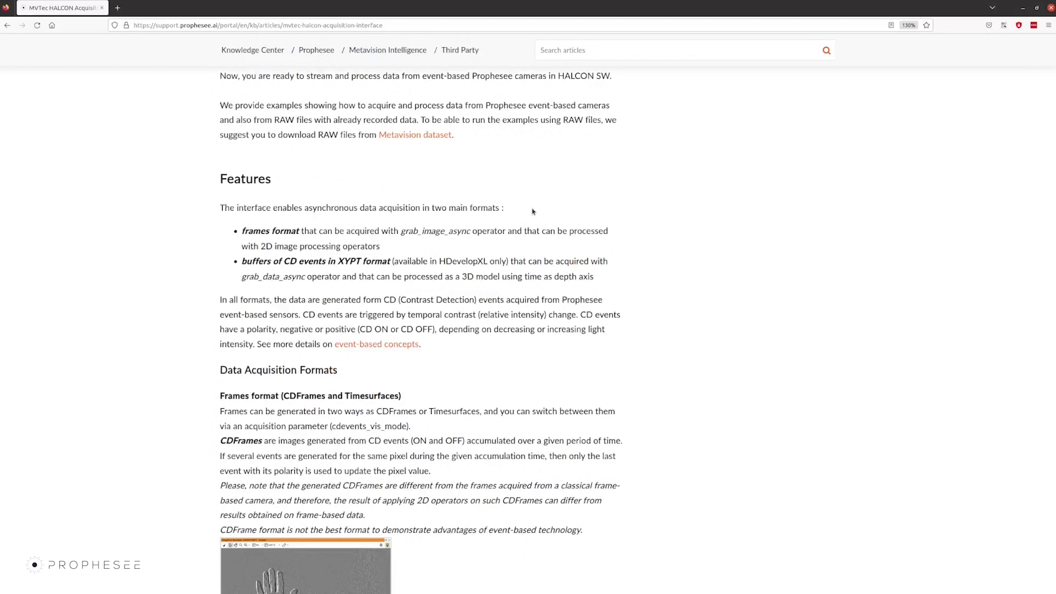
mouse_move(490, 221)
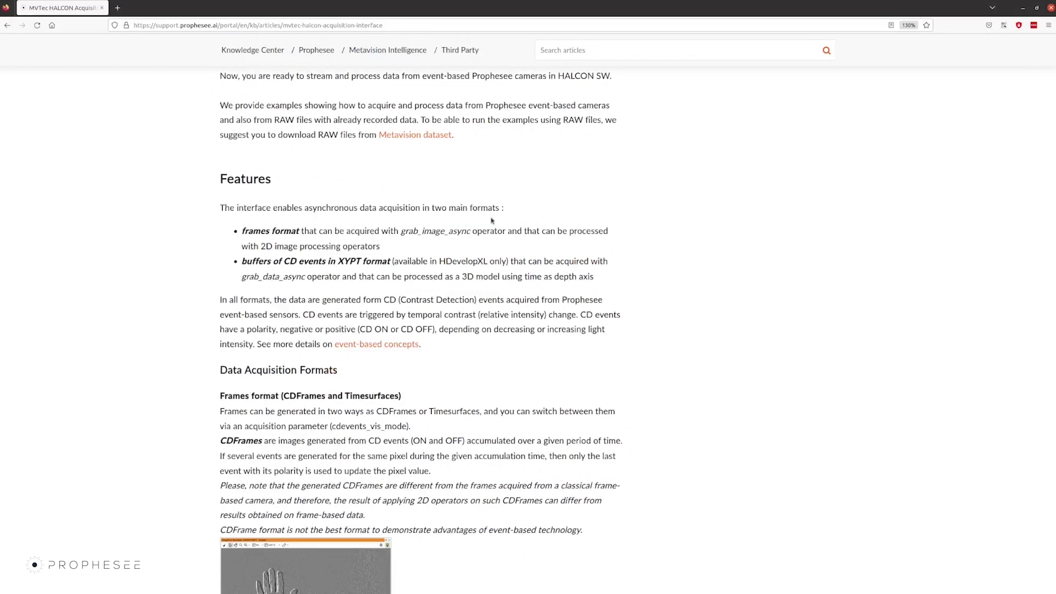
double_click(256, 231)
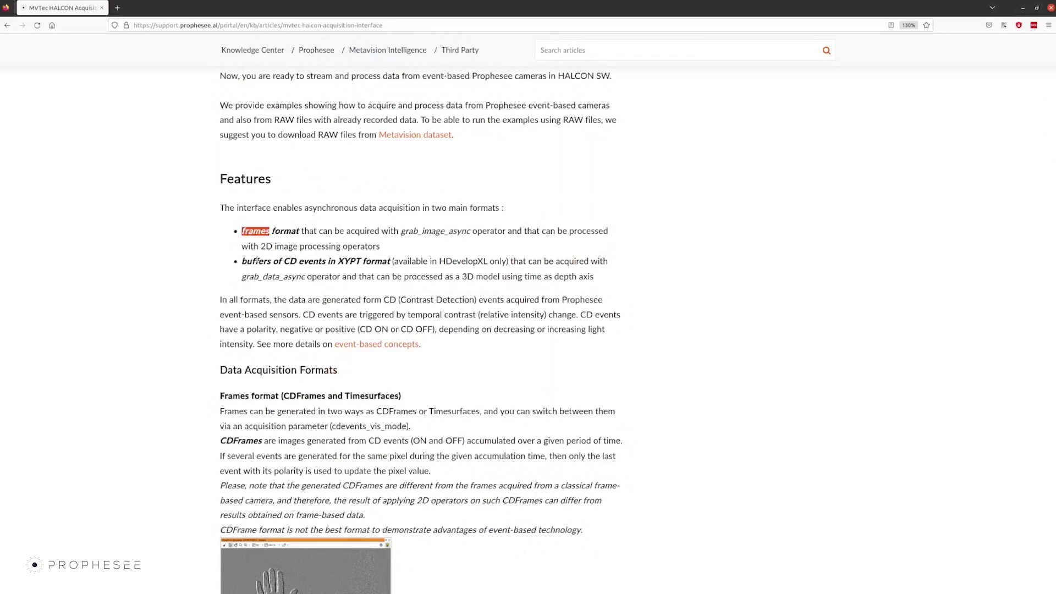
mouse_move(442, 236)
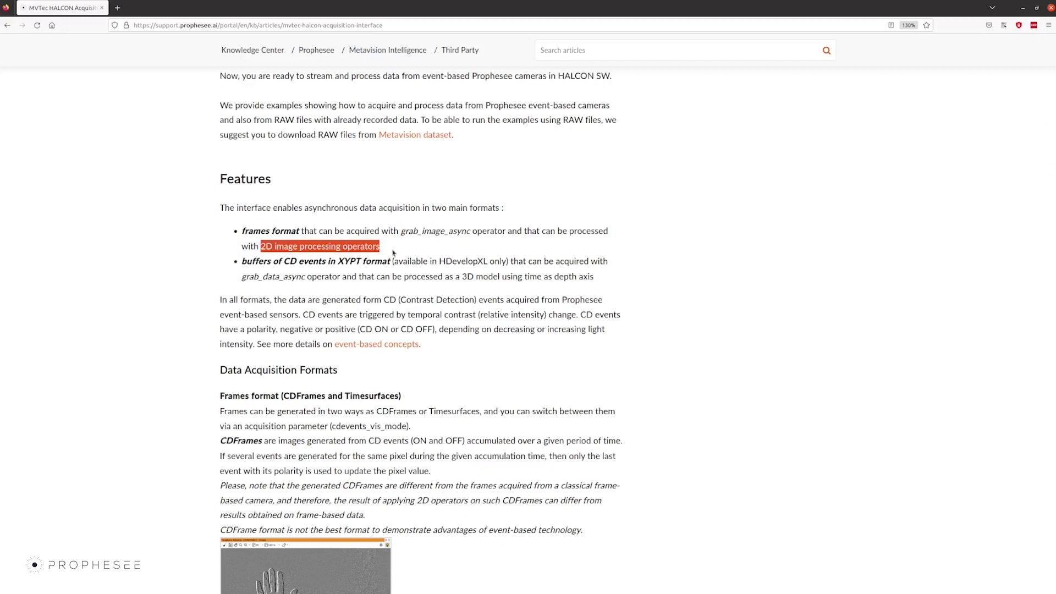
mouse_move(408, 255)
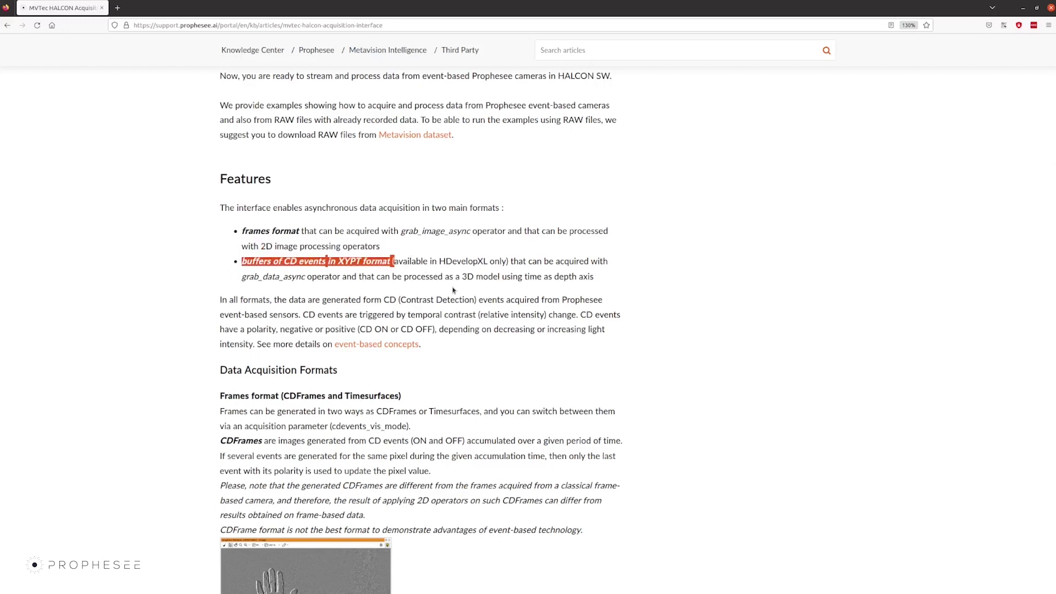
double_click(272, 276)
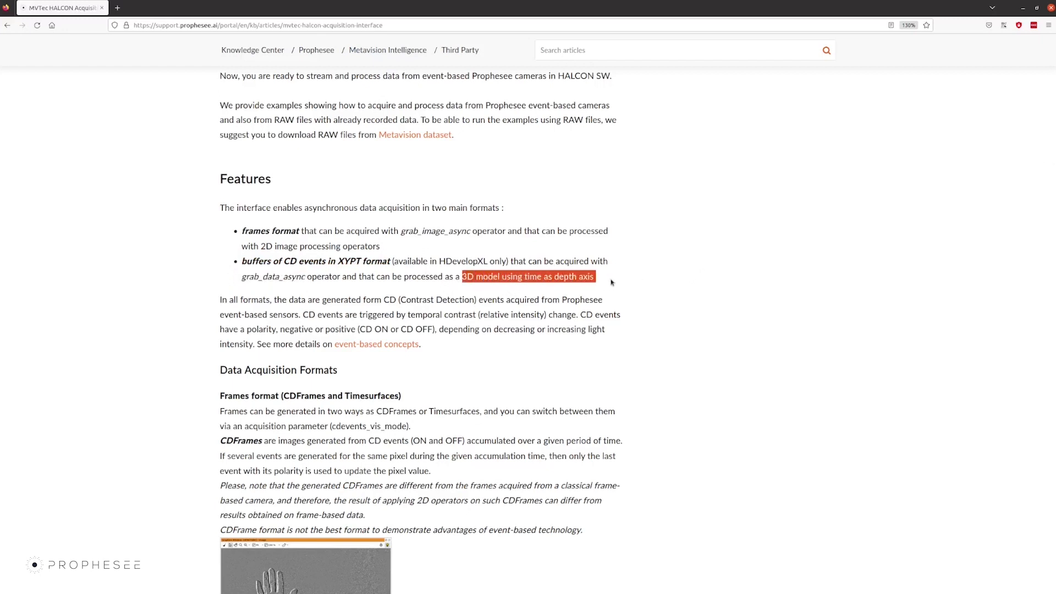
mouse_move(675, 287)
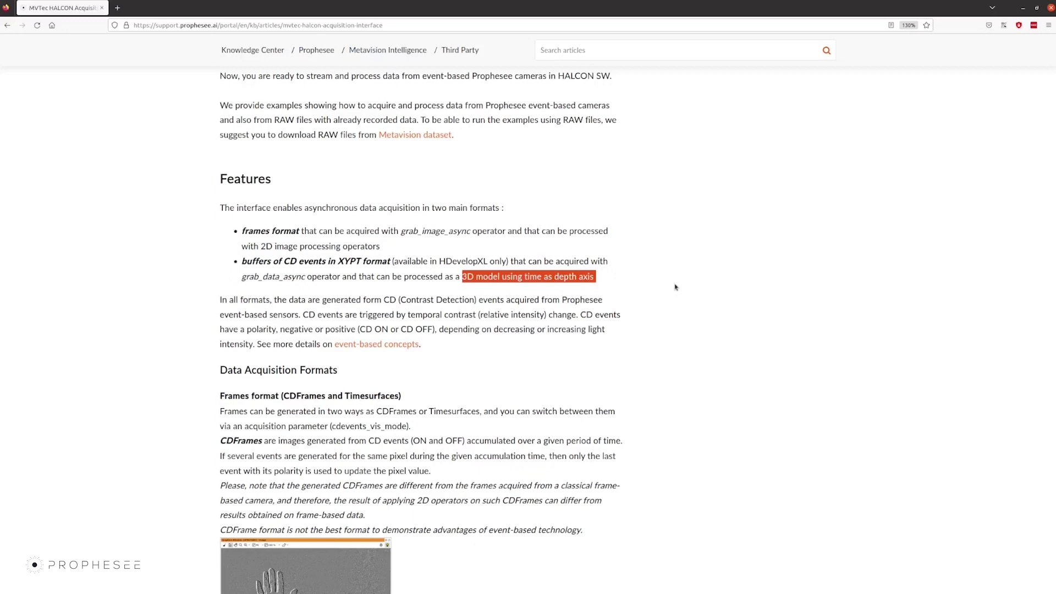
Step: Scroll to Data Acquisition Formats and briefly highlight the word CDFrames
scroll("down", 3)
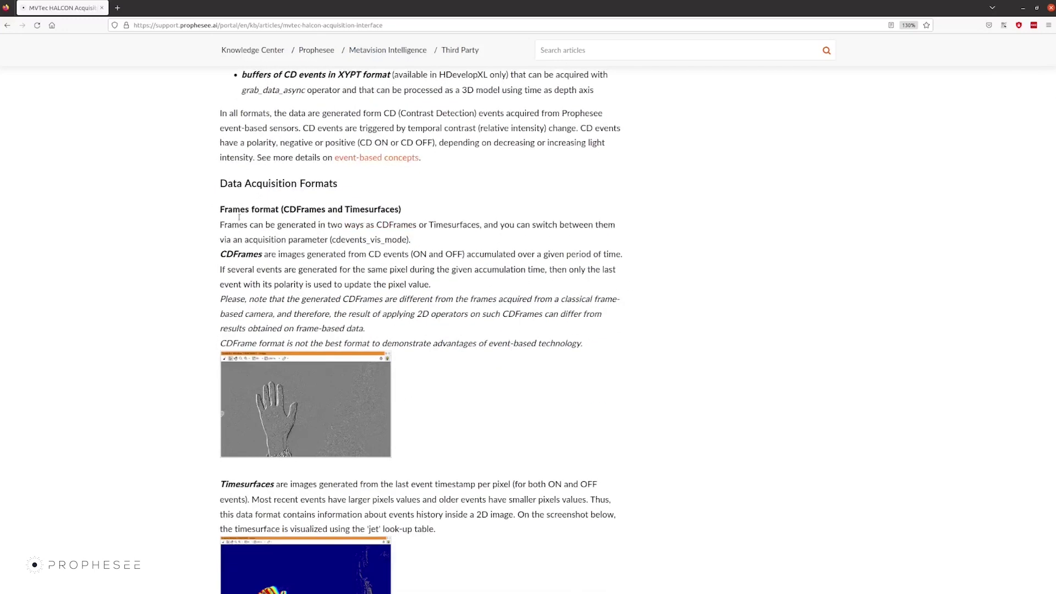
double_click(235, 209)
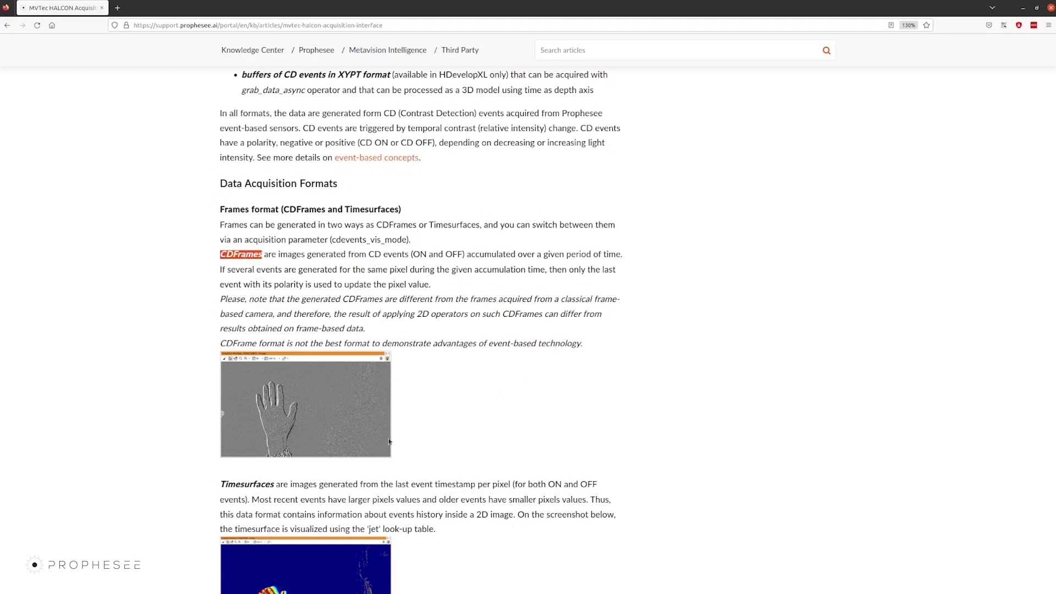
left_click(586, 399)
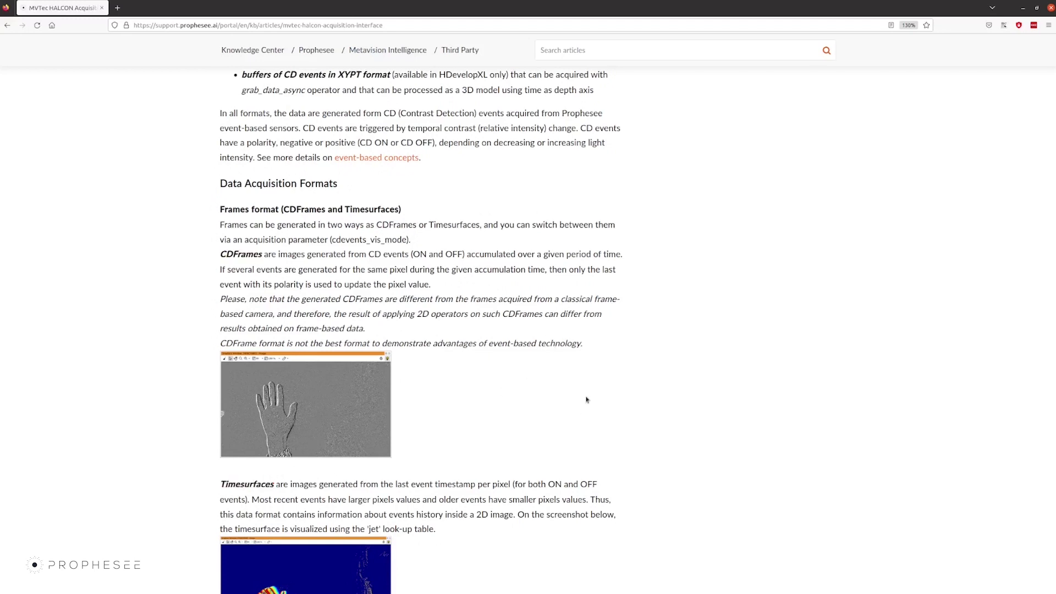
mouse_move(339, 417)
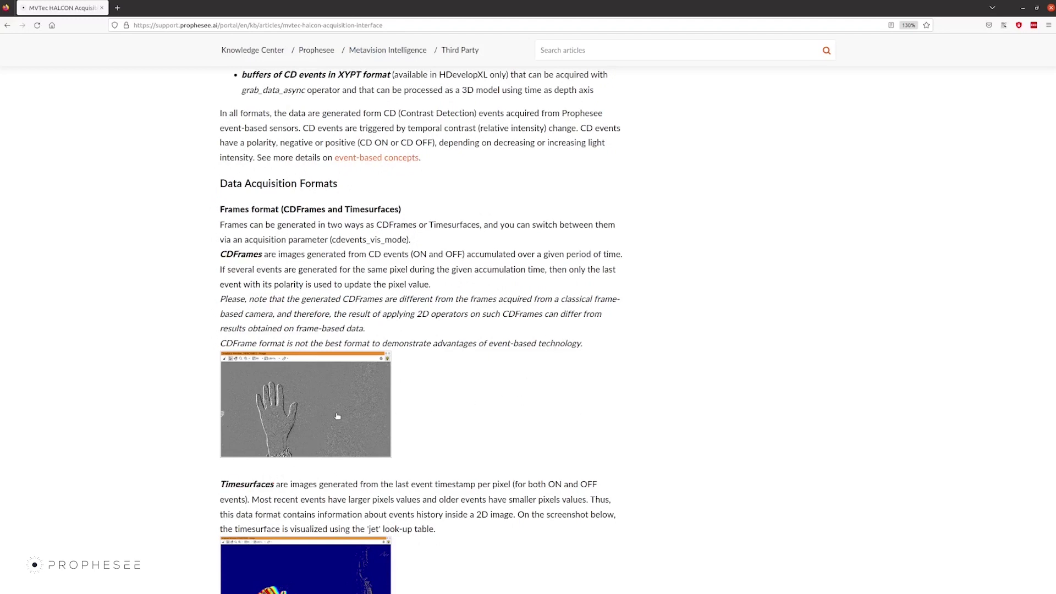
Step: View the CDFrame hand screenshot enlarged, close it, and scroll to Timesurfaces
left_click(304, 404)
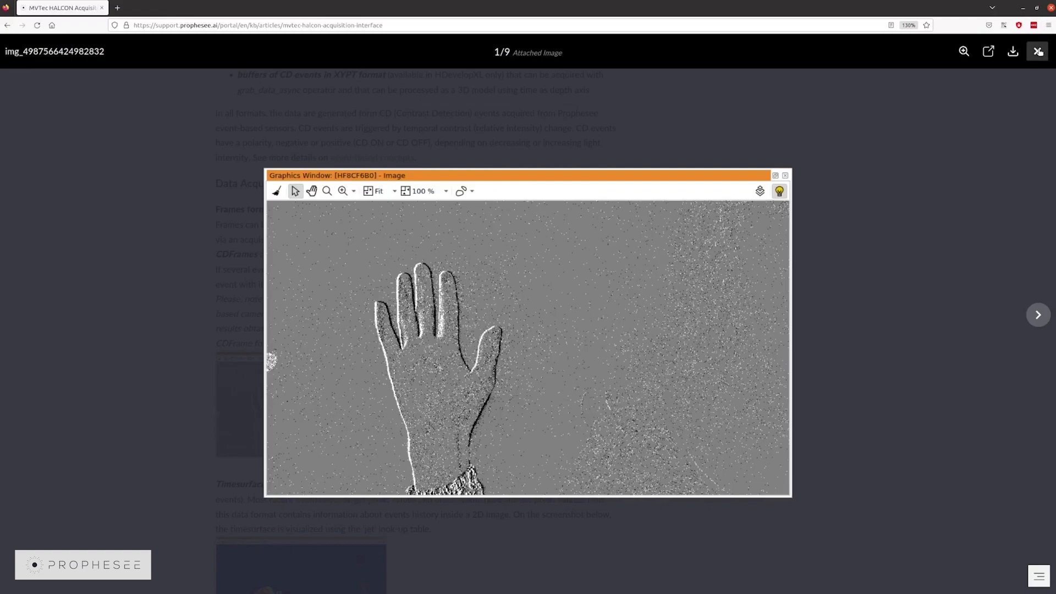
left_click(784, 175)
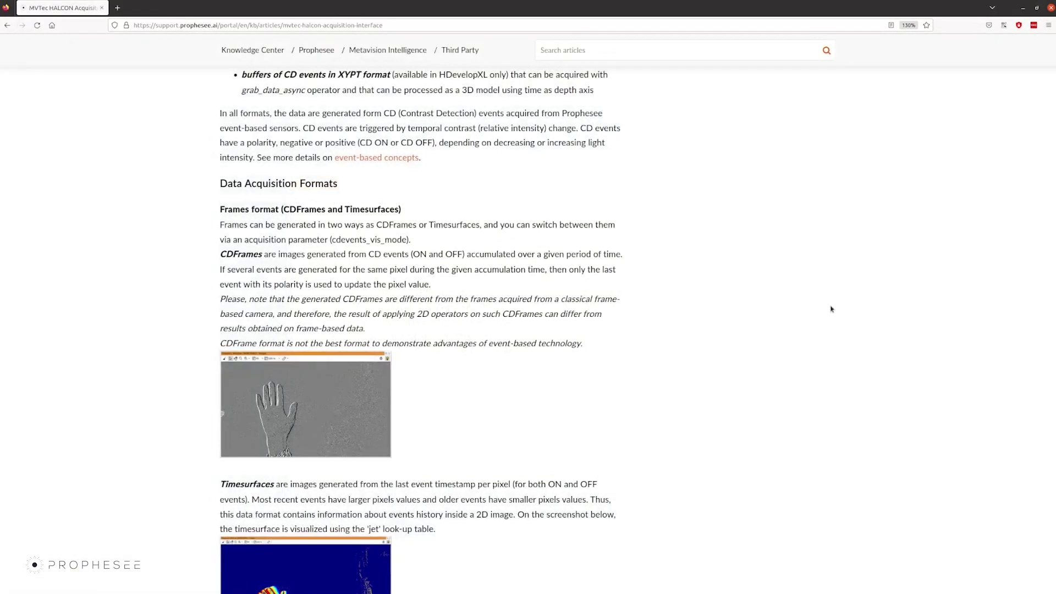
scroll("down", 3)
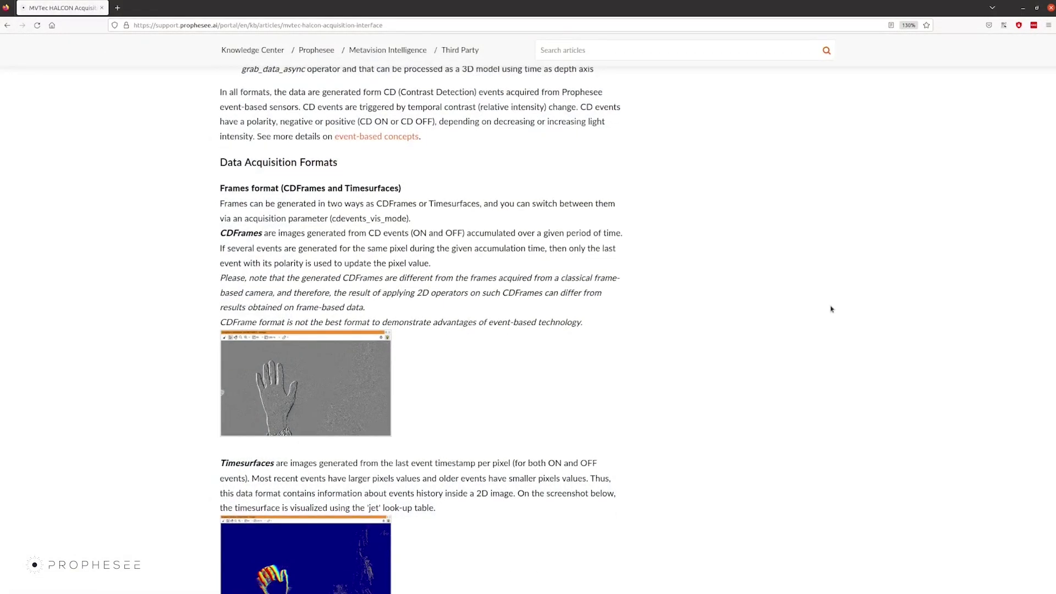
scroll("down", 3)
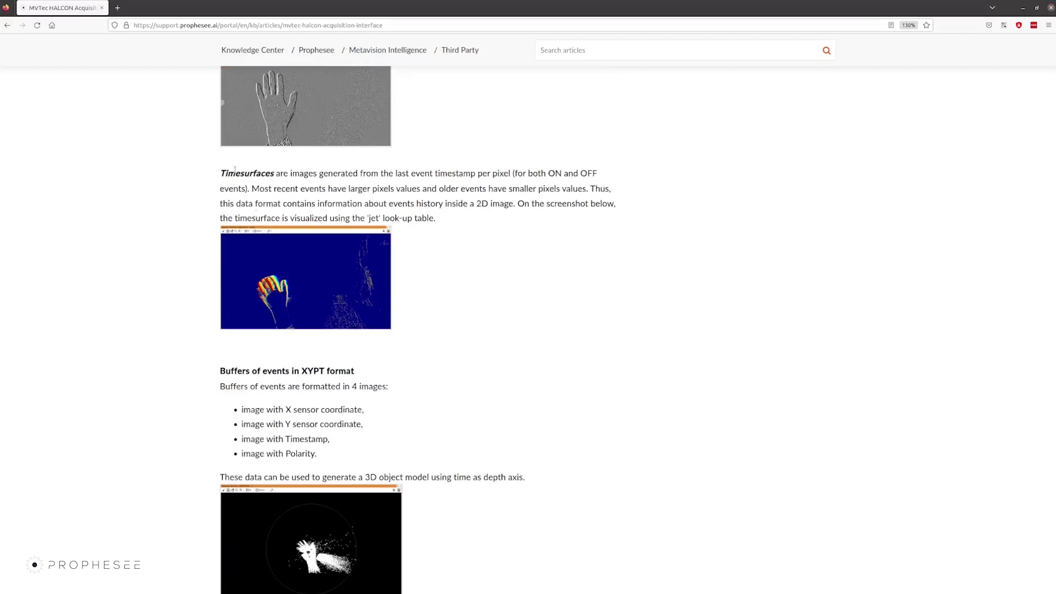
double_click(246, 173)
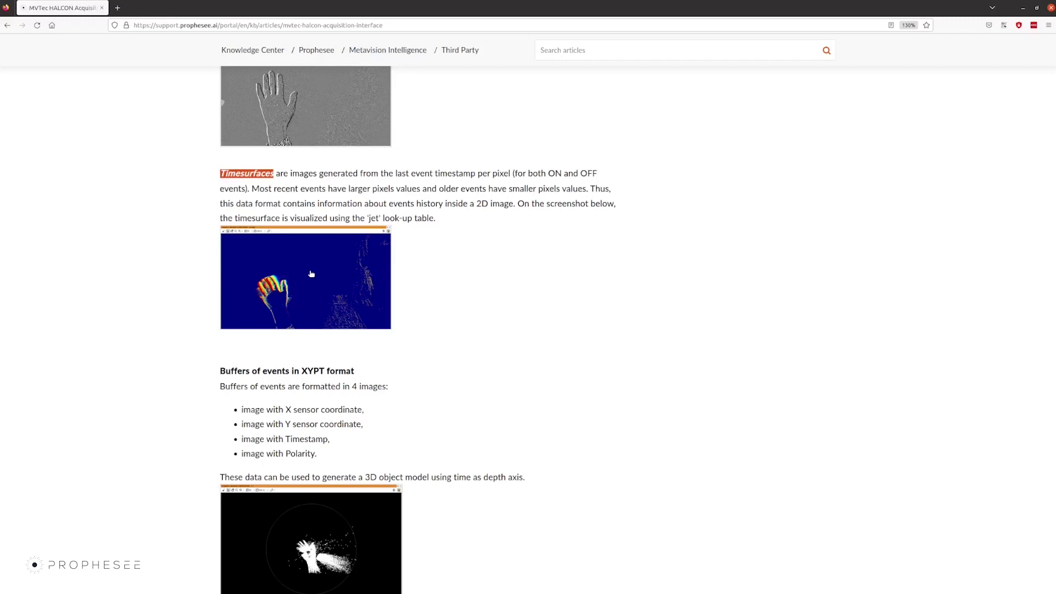
left_click(304, 278)
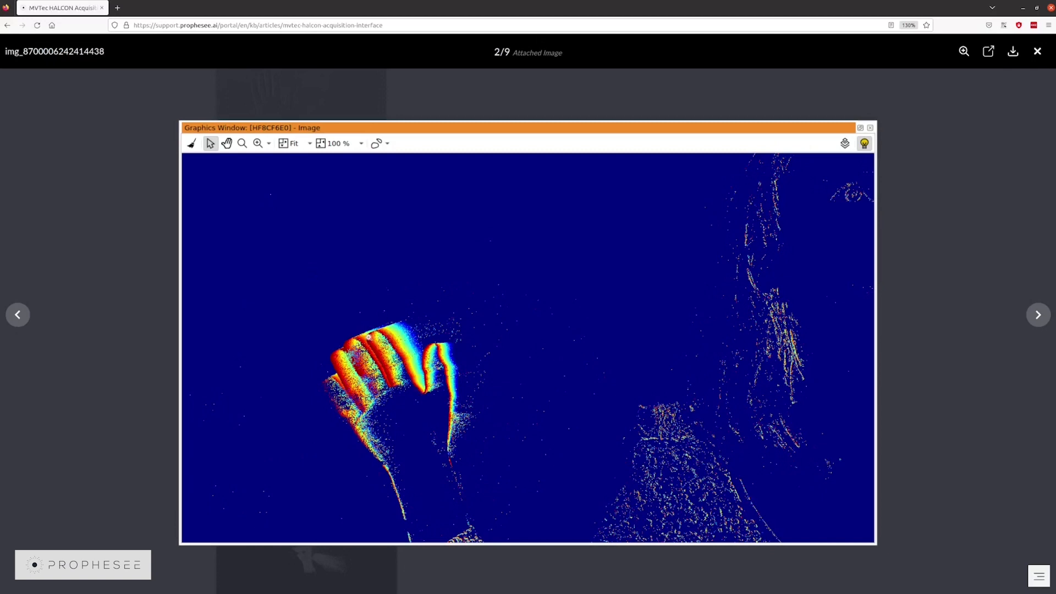
mouse_move(472, 264)
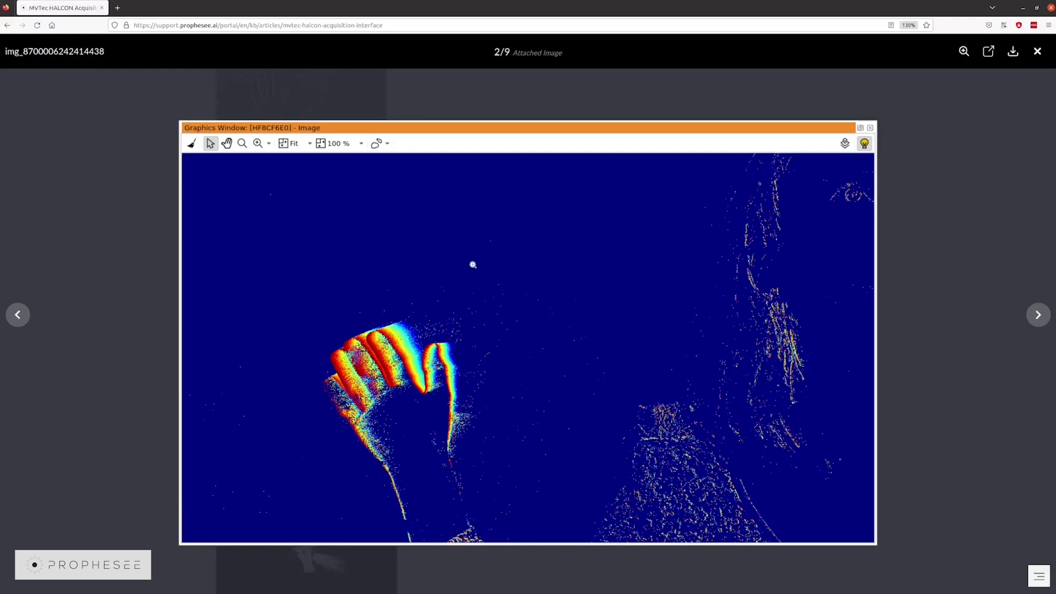
mouse_move(666, 247)
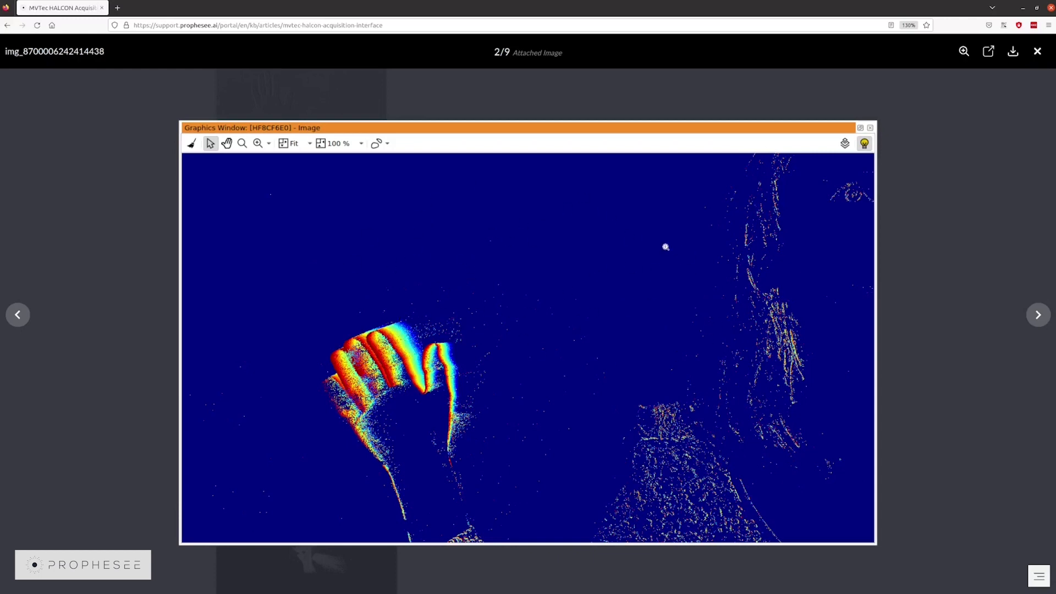
mouse_move(629, 244)
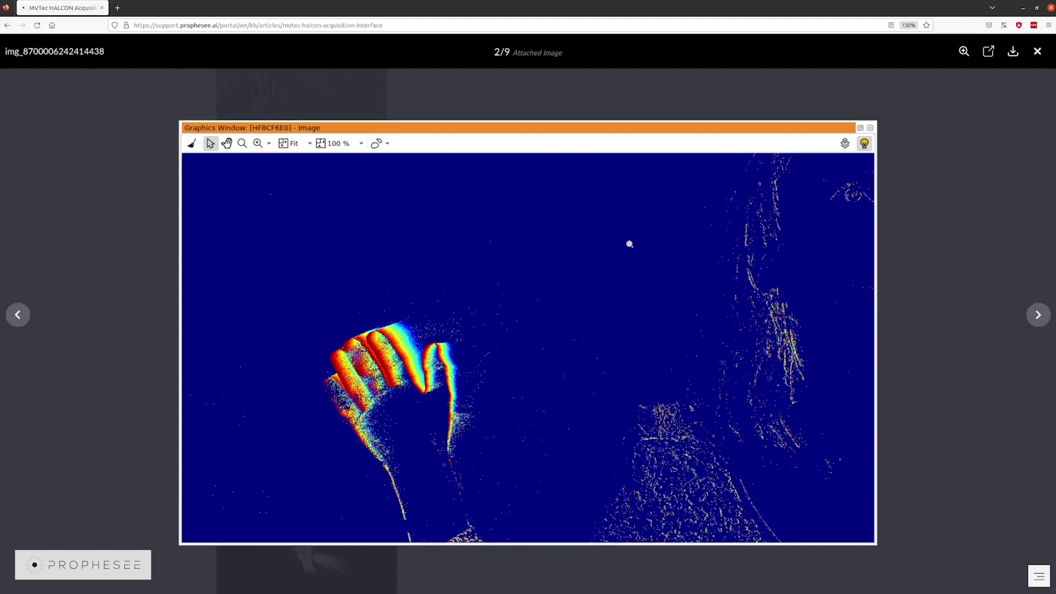
mouse_move(418, 367)
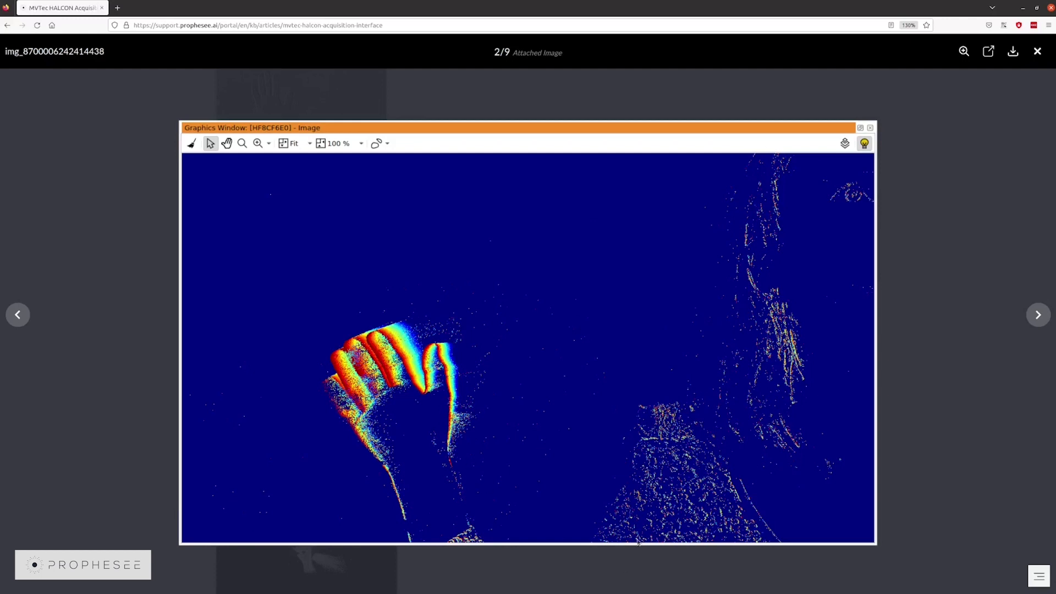
left_click(1036, 51)
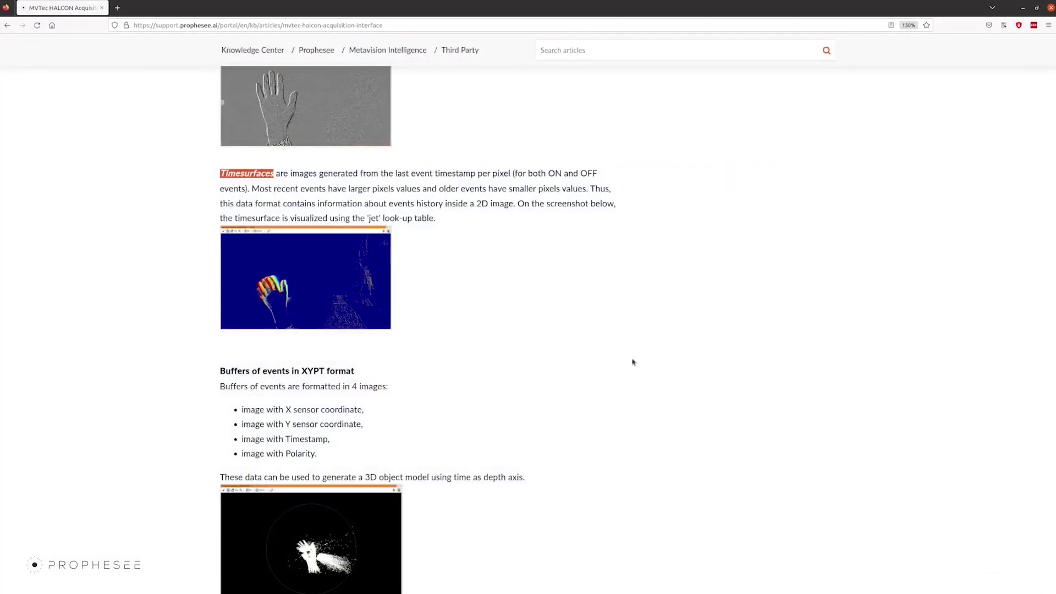
scroll("down", 3)
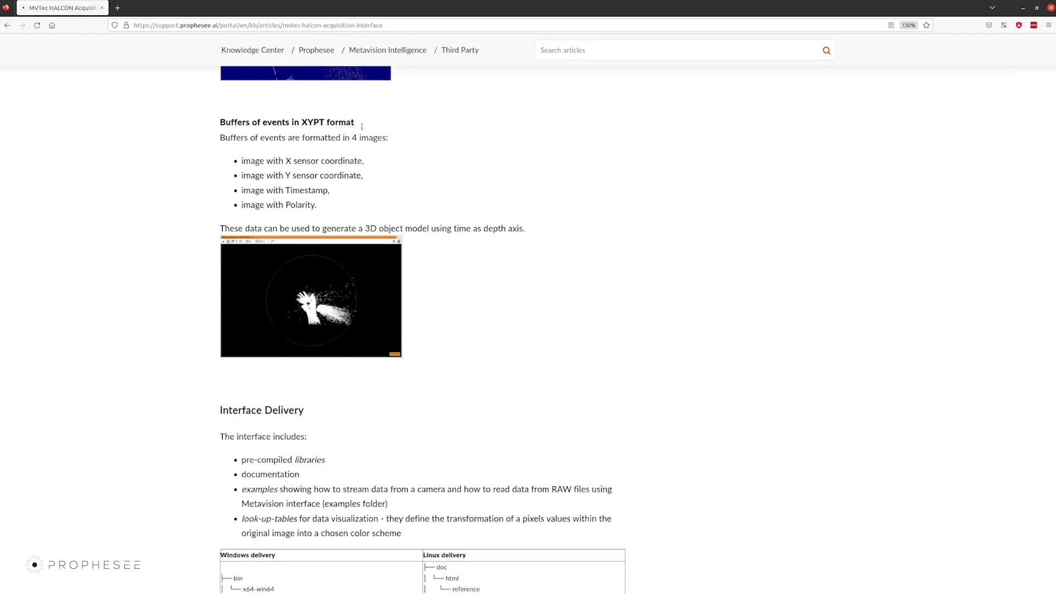
mouse_move(621, 207)
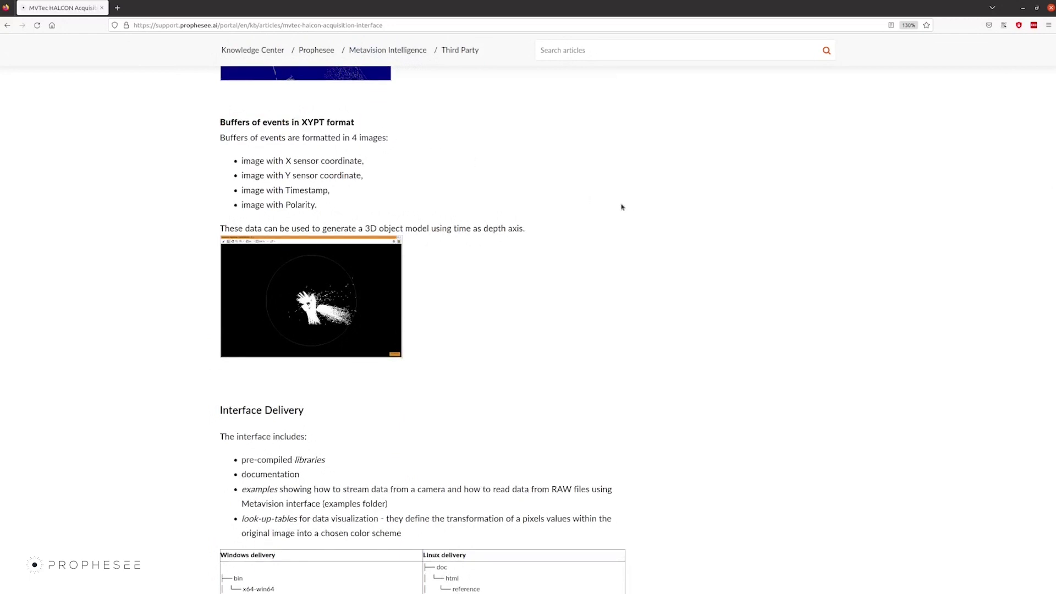
mouse_move(285, 270)
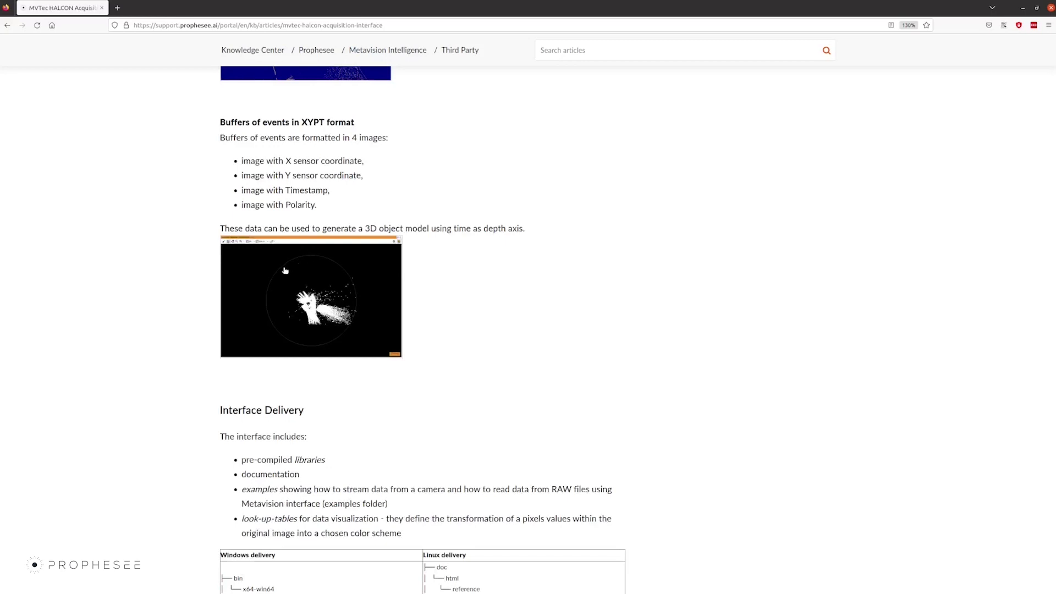
left_click(310, 297)
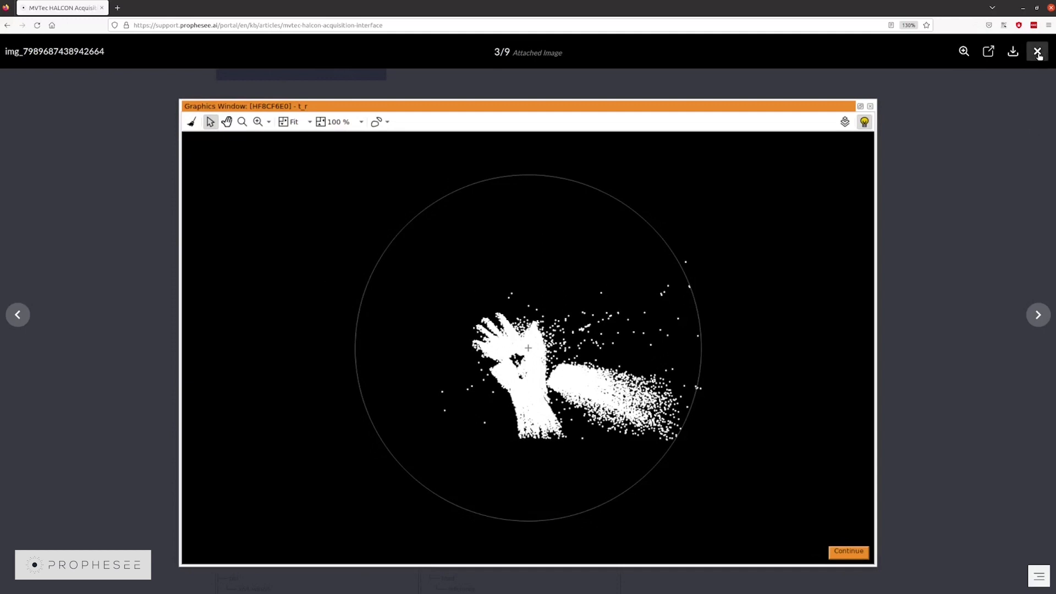
left_click(1038, 51)
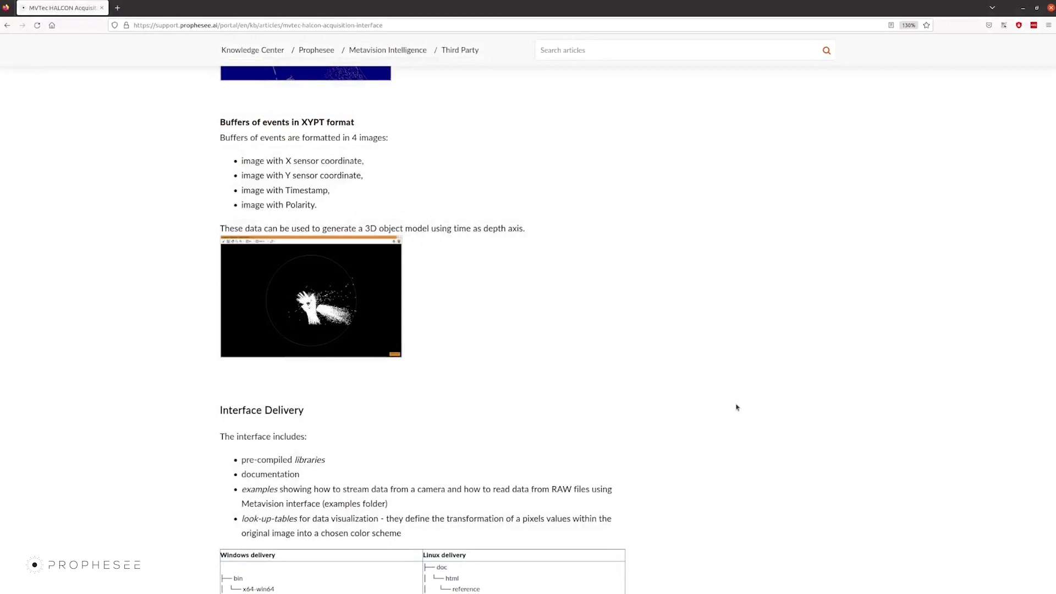
scroll("up", 3)
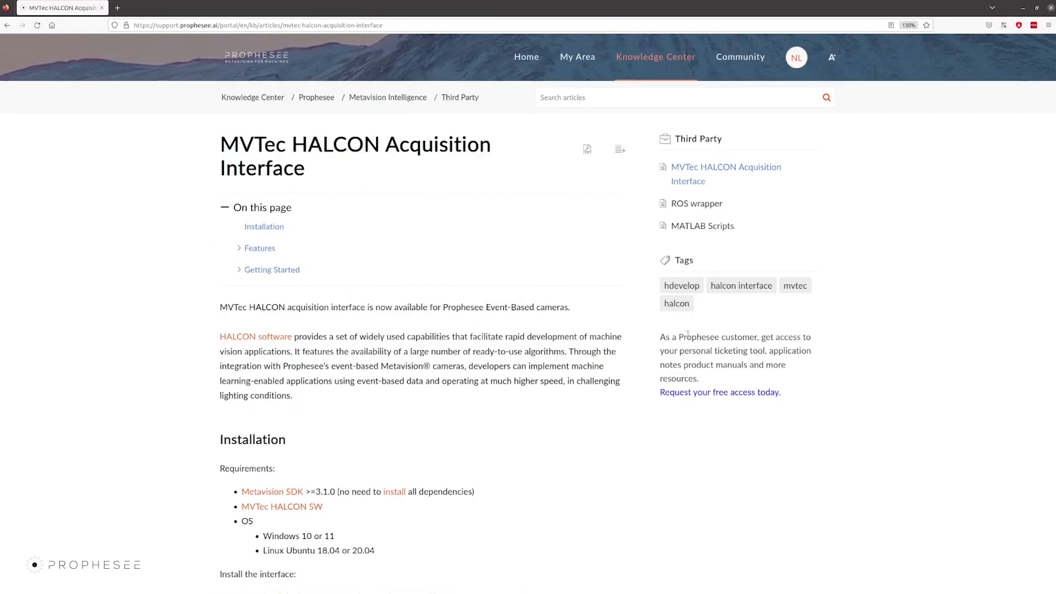
scroll("down", 3)
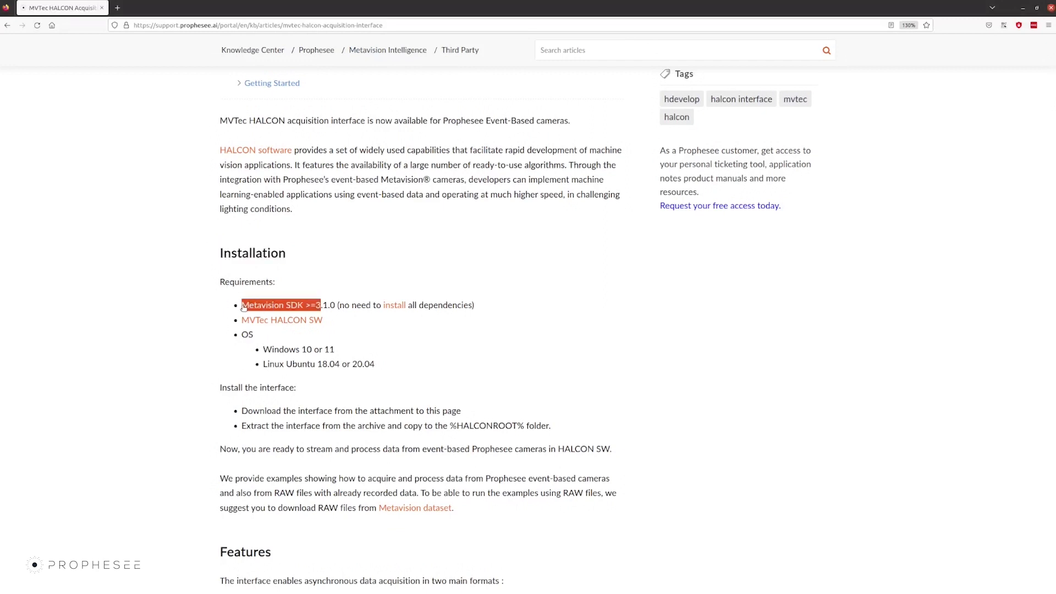
left_click(279, 305)
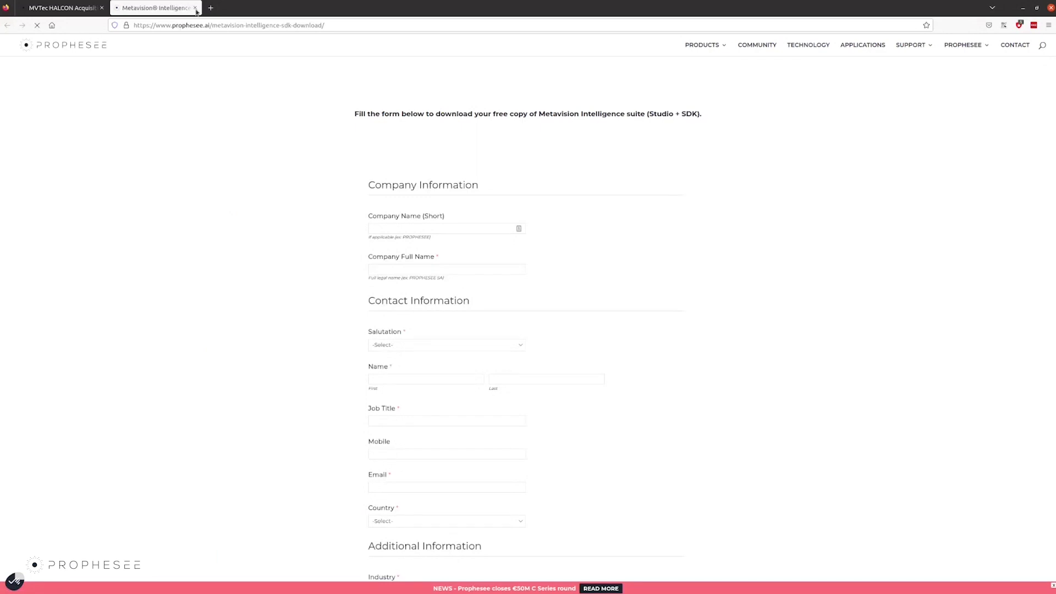
left_click(195, 7)
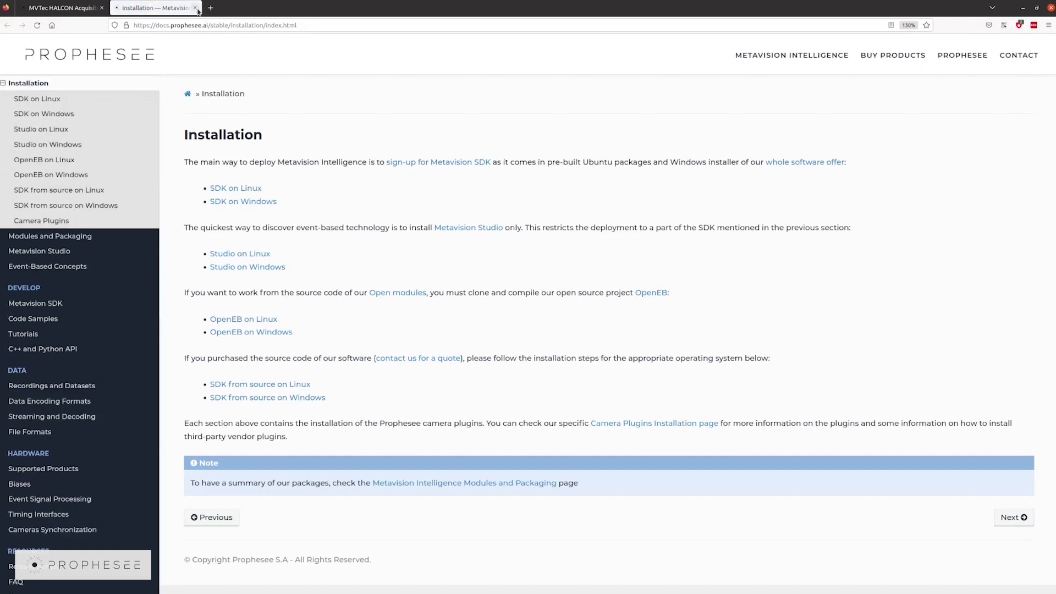
mouse_move(195, 7)
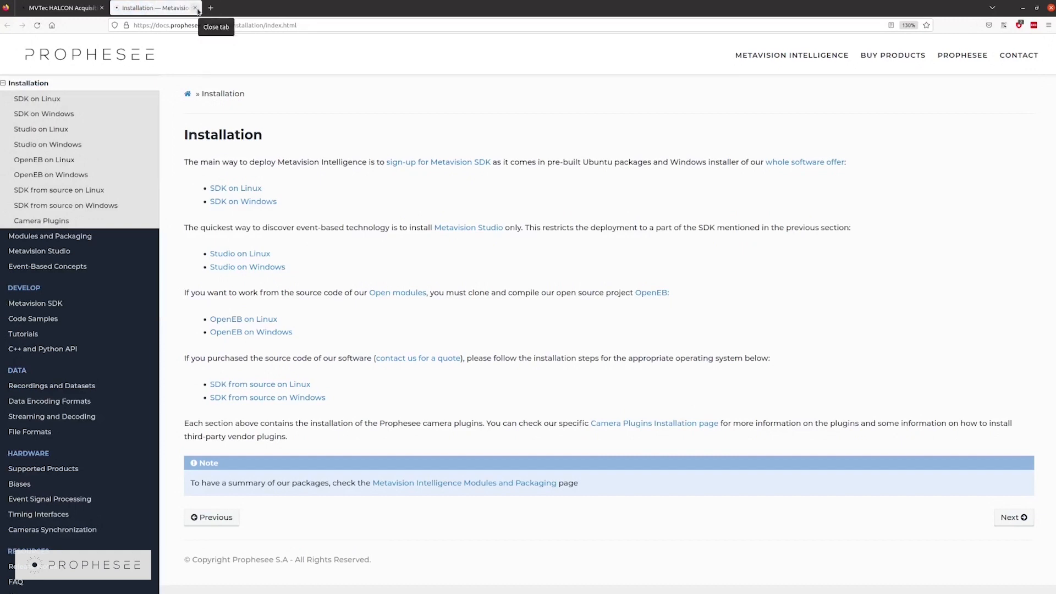
left_click(196, 7)
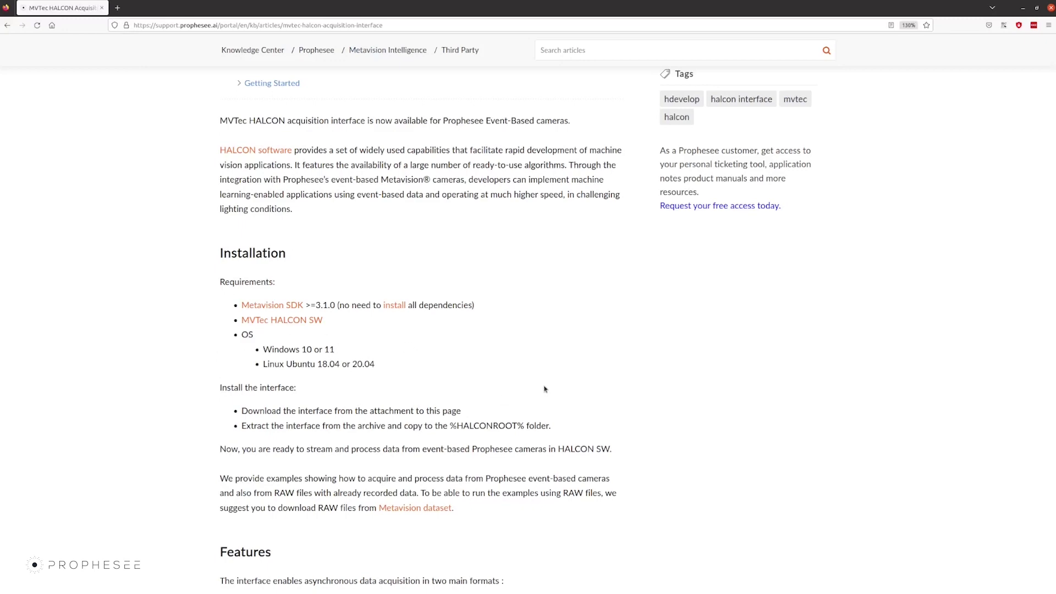
scroll("down", 3)
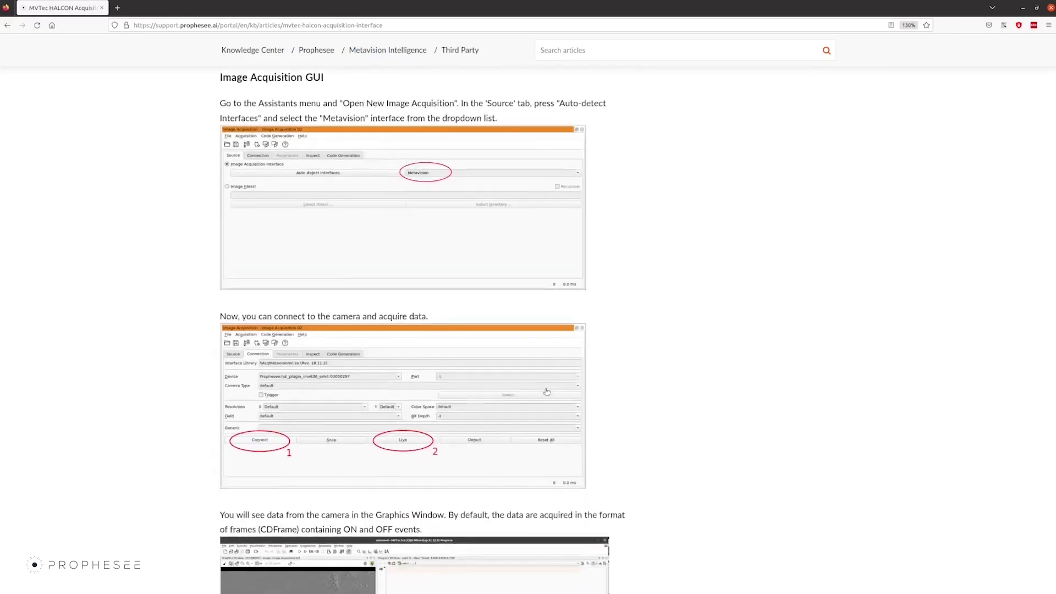
scroll("down", 3)
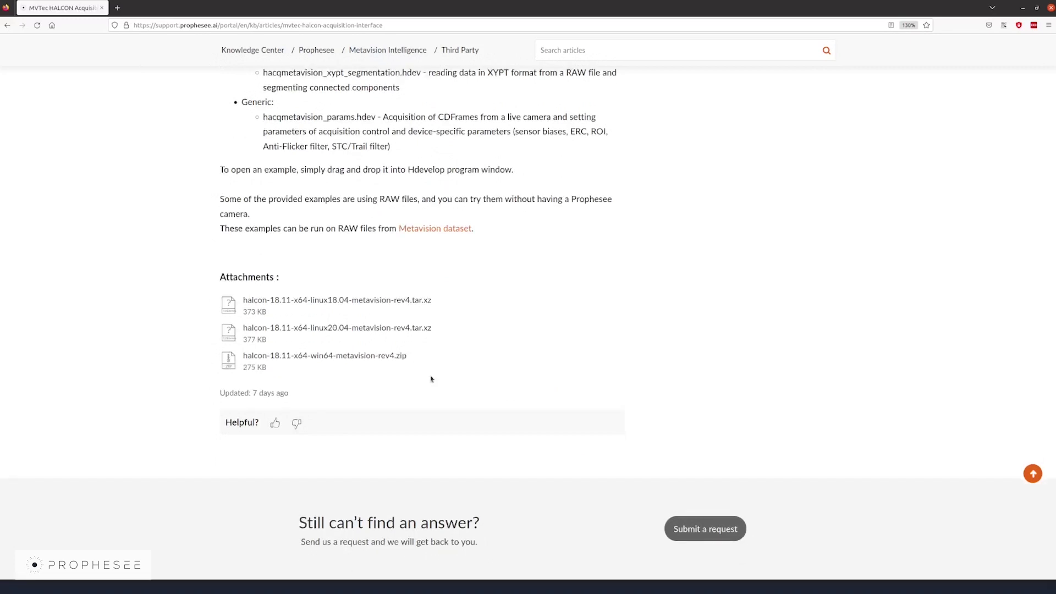
mouse_move(431, 323)
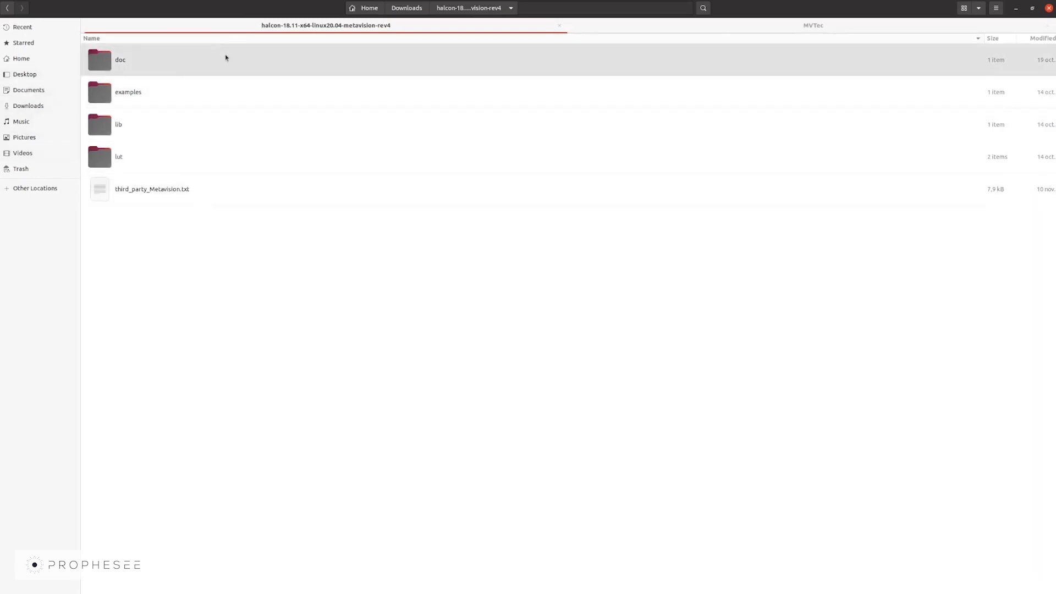
mouse_move(226, 124)
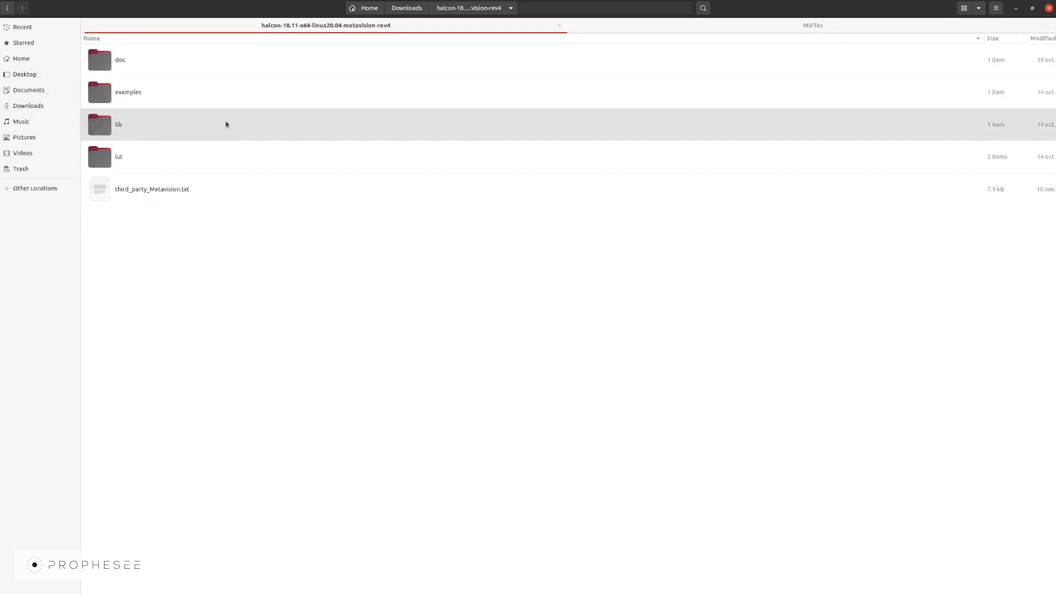
mouse_move(230, 156)
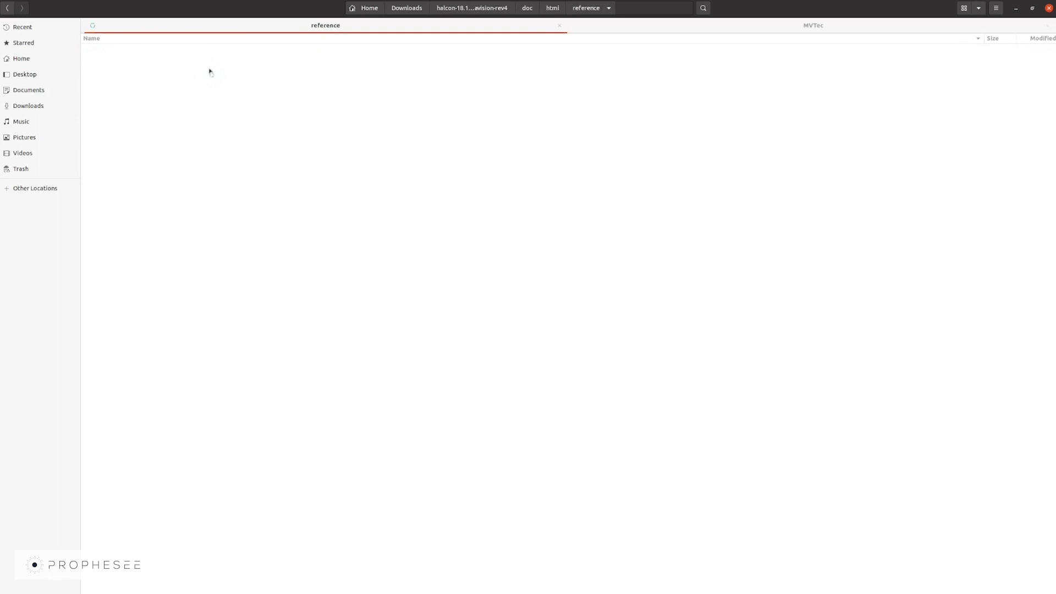
double_click(135, 59)
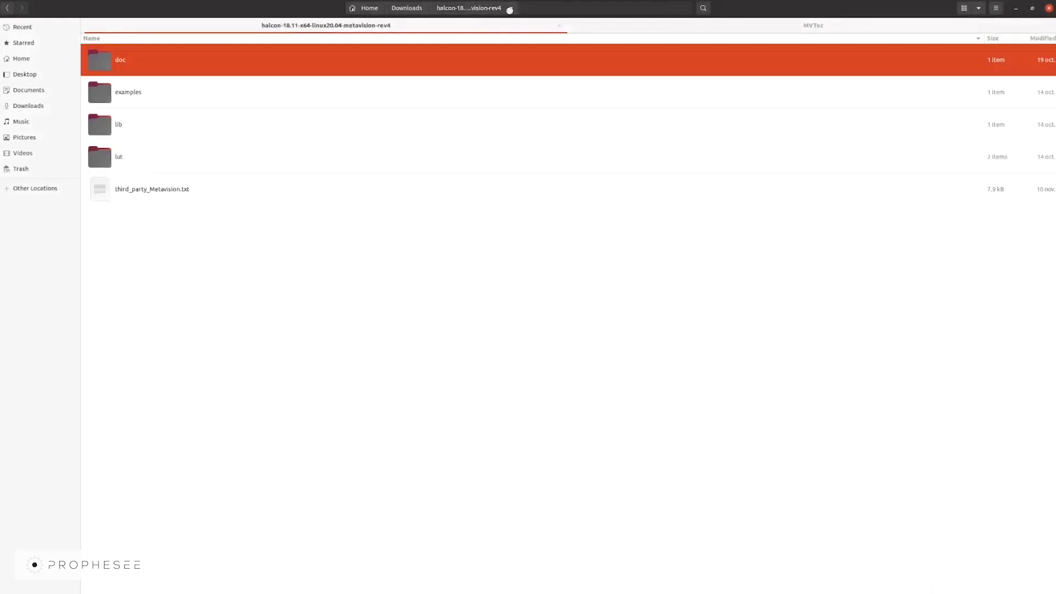
Step: Place the five Metavision .so libraries into HALCON-22.05-Progress/lib/x64-linux
double_click(119, 124)
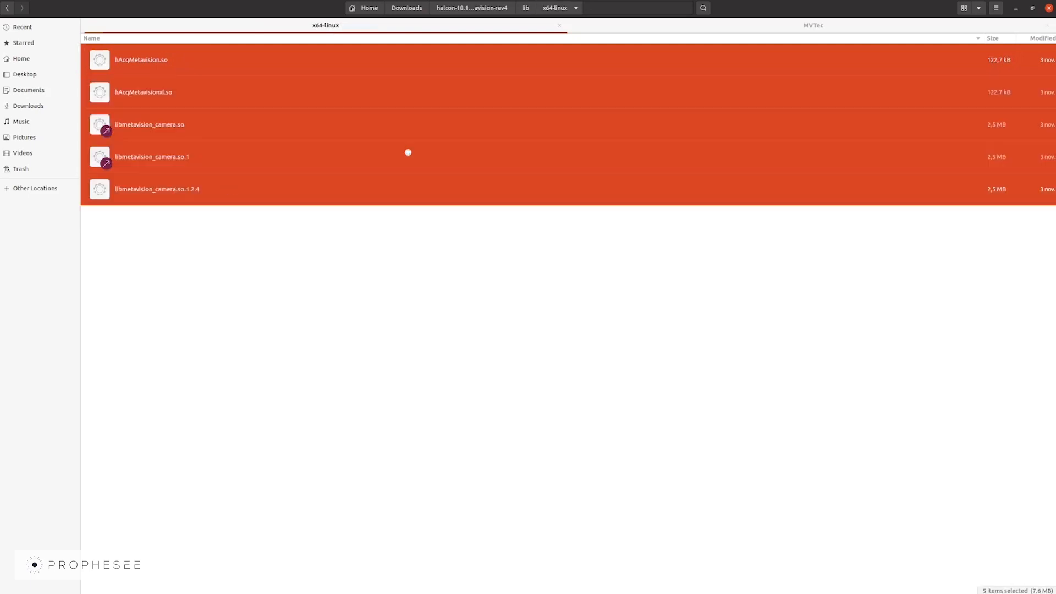
left_click(813, 24)
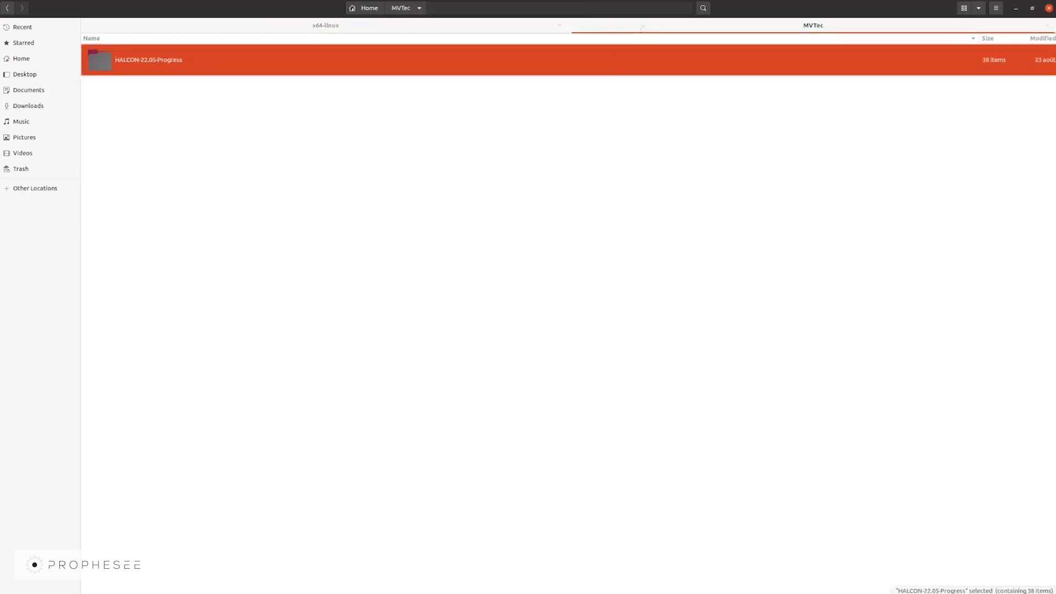
double_click(148, 60)
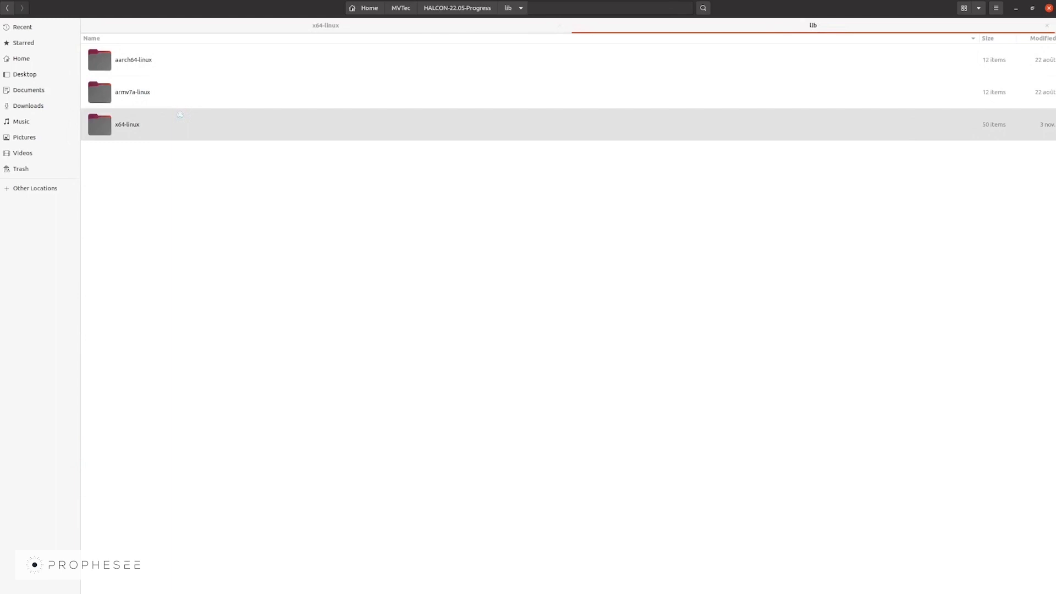
double_click(127, 124)
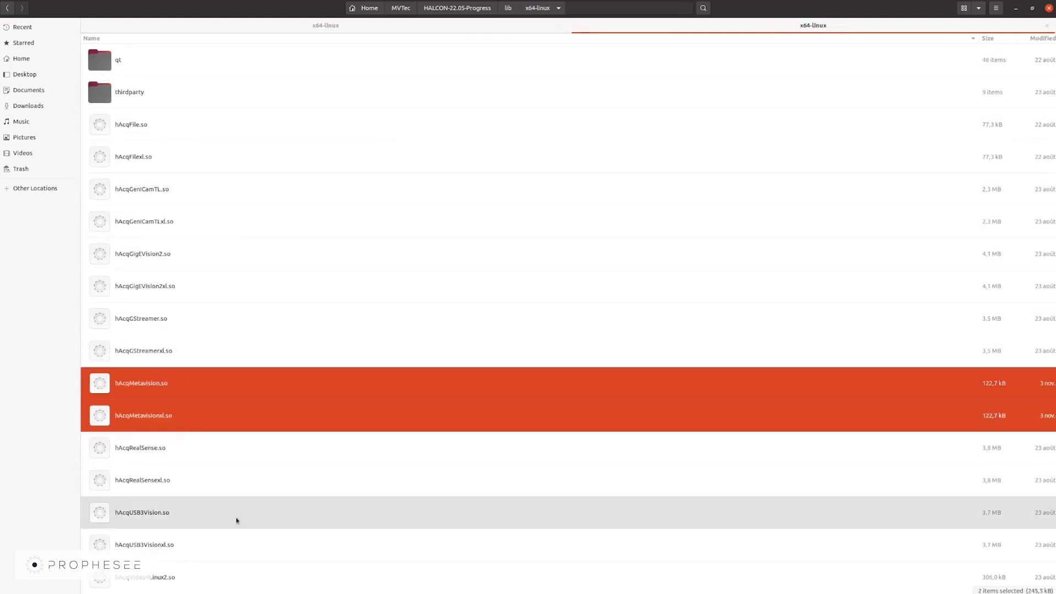
scroll("down", 3)
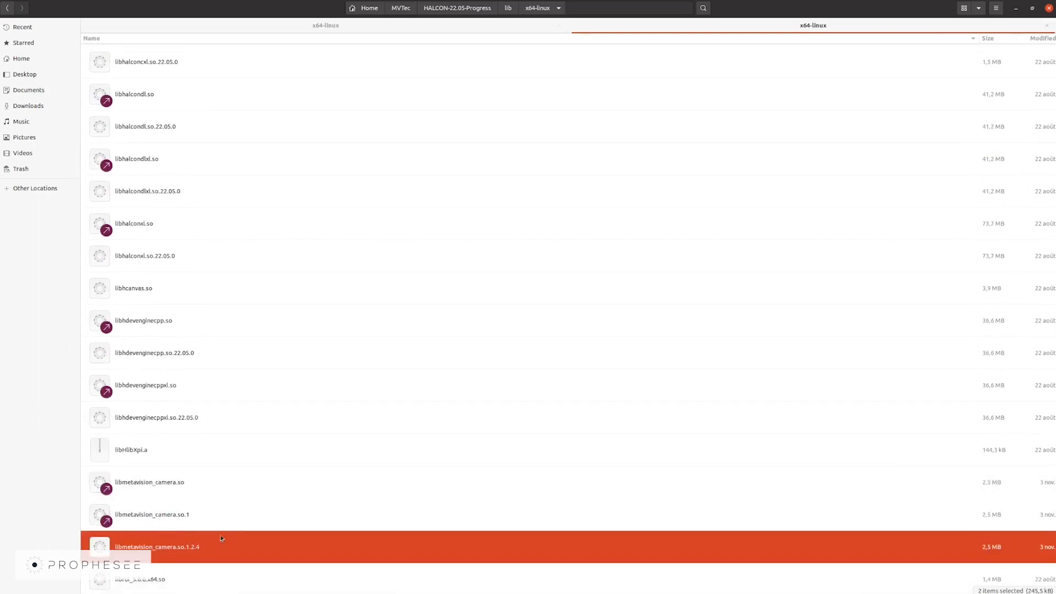
left_click(150, 482)
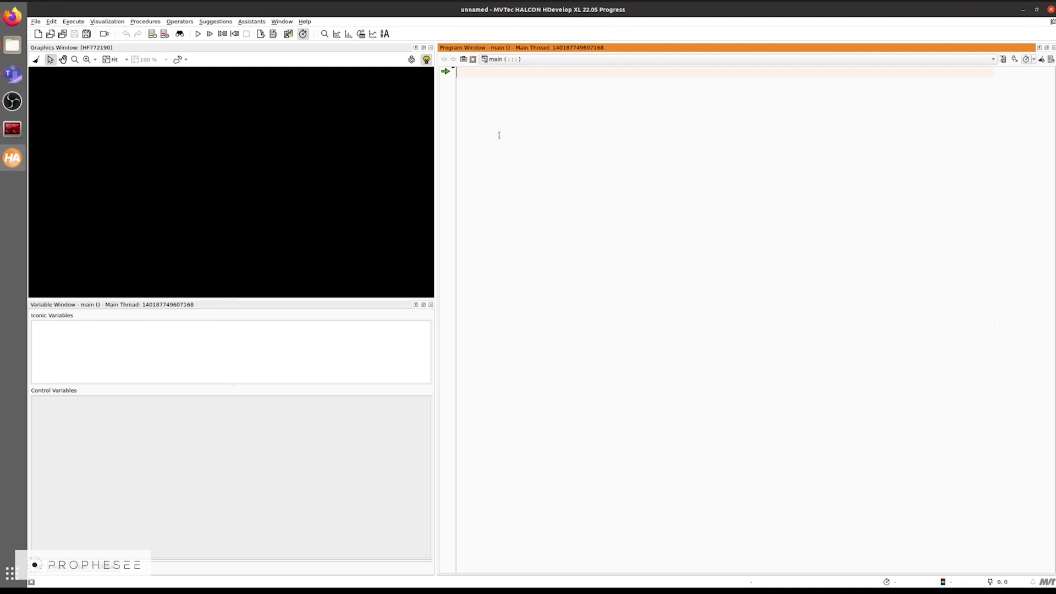
Step: Start a Metavision image acquisition assistant, connect to the Prophesee camera, and grab live briefly
left_click(252, 21)
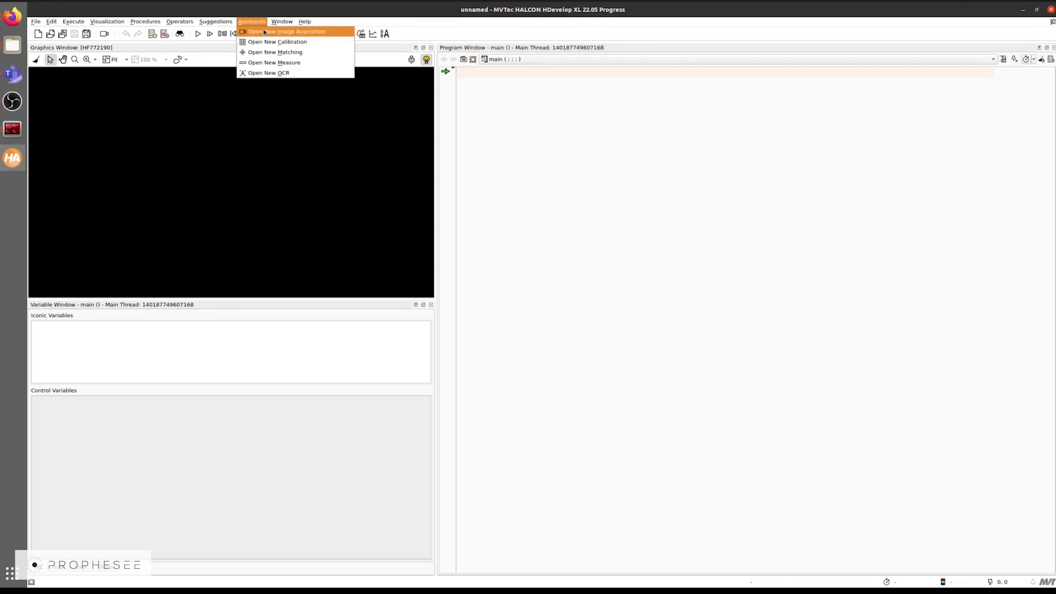
left_click(285, 30)
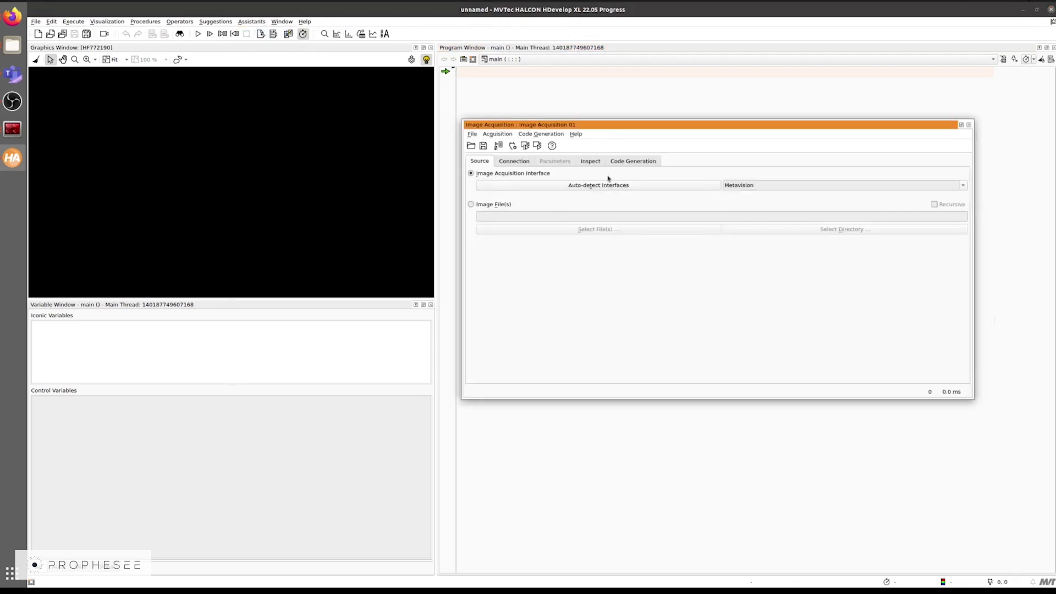
left_click(514, 161)
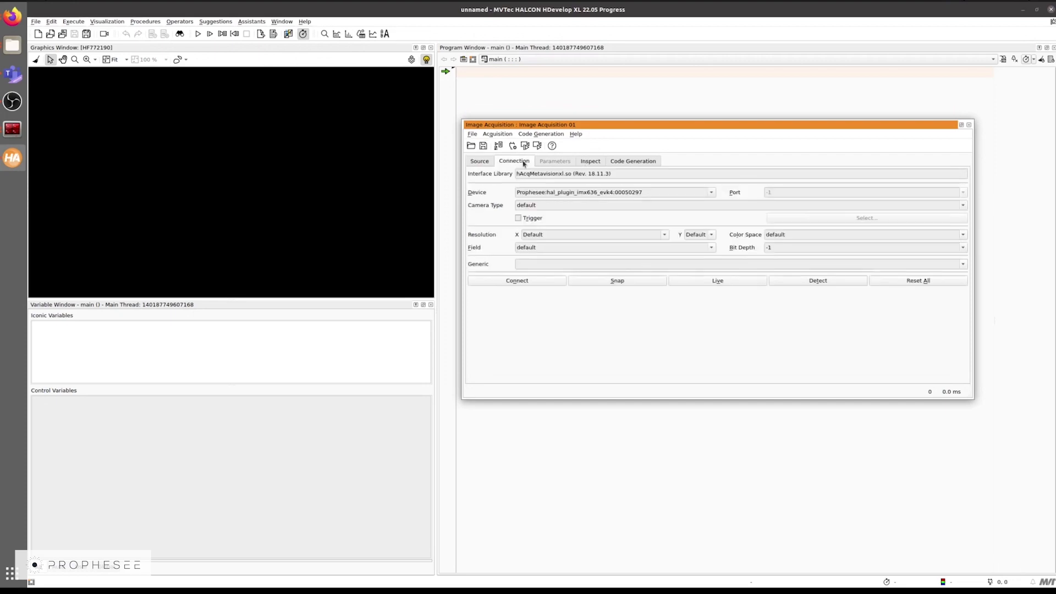
left_click(517, 280)
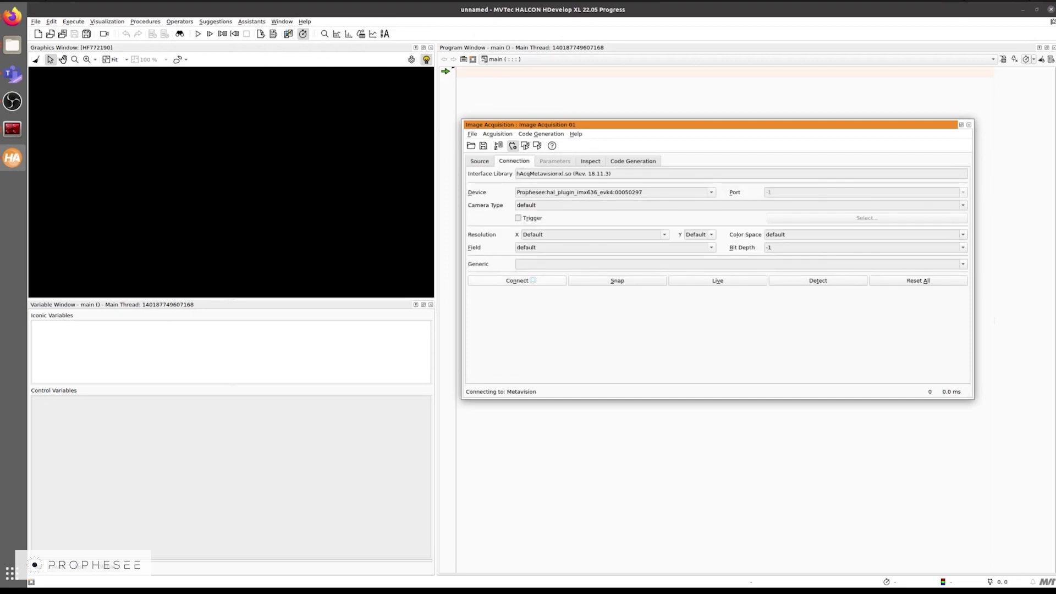
left_click(516, 280)
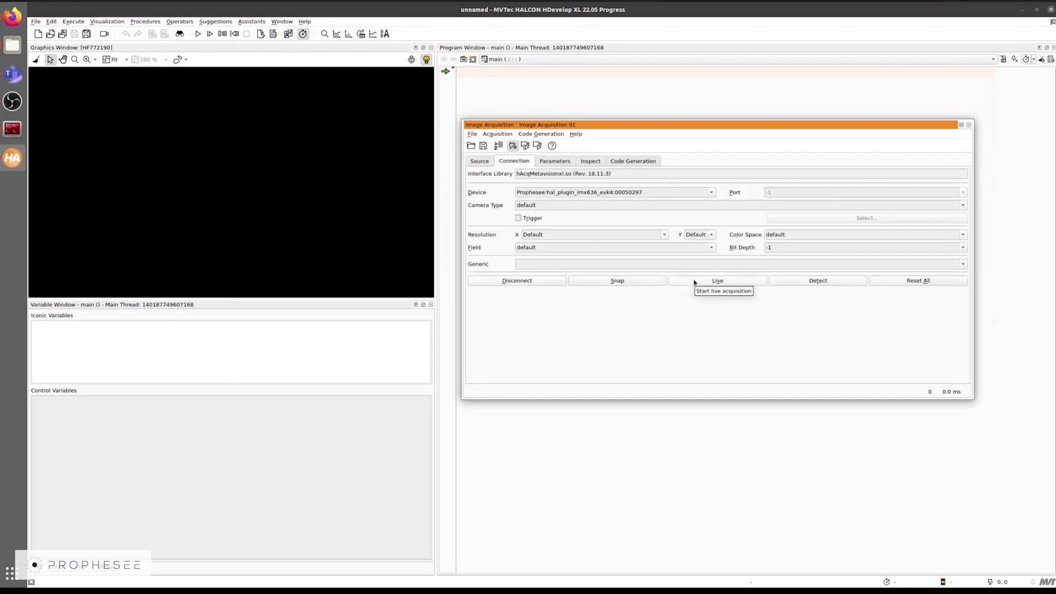
left_click(717, 280)
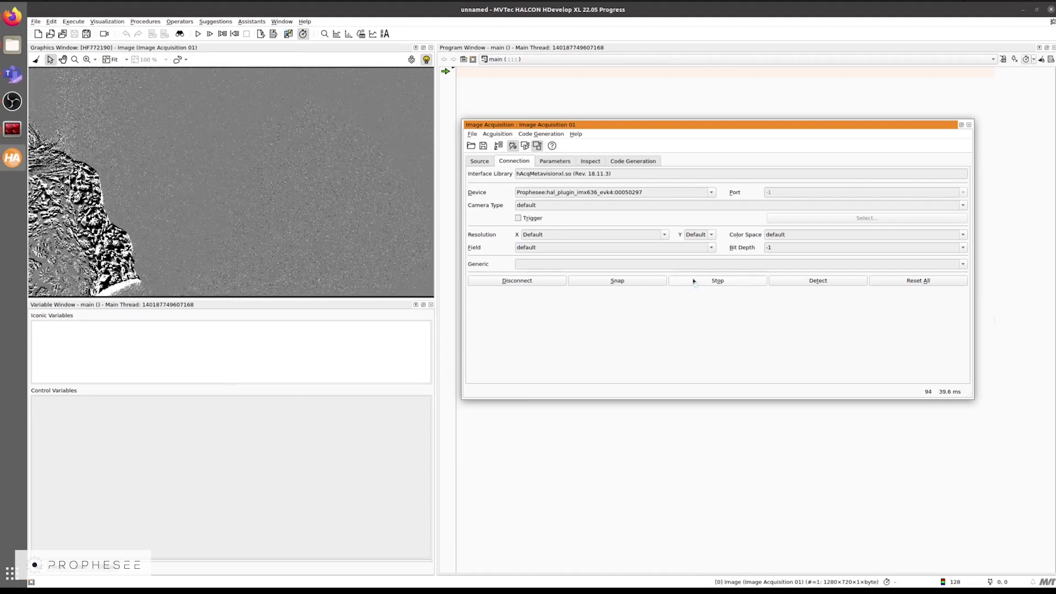
left_click(717, 281)
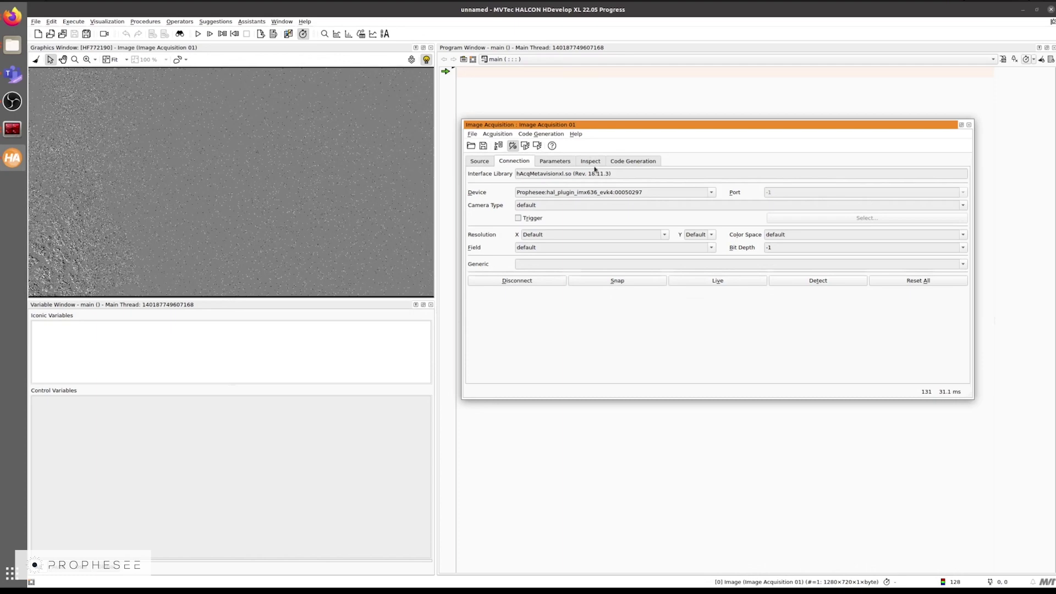
left_click(555, 162)
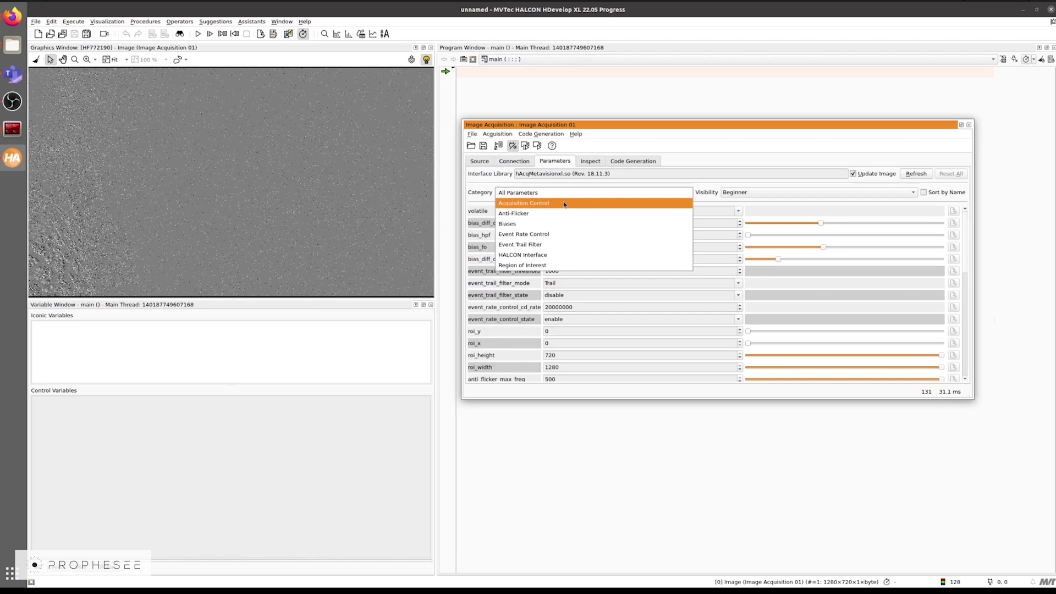
Step: Filter the camera parameters to Acquisition Control and restart live acquisition
left_click(525, 203)
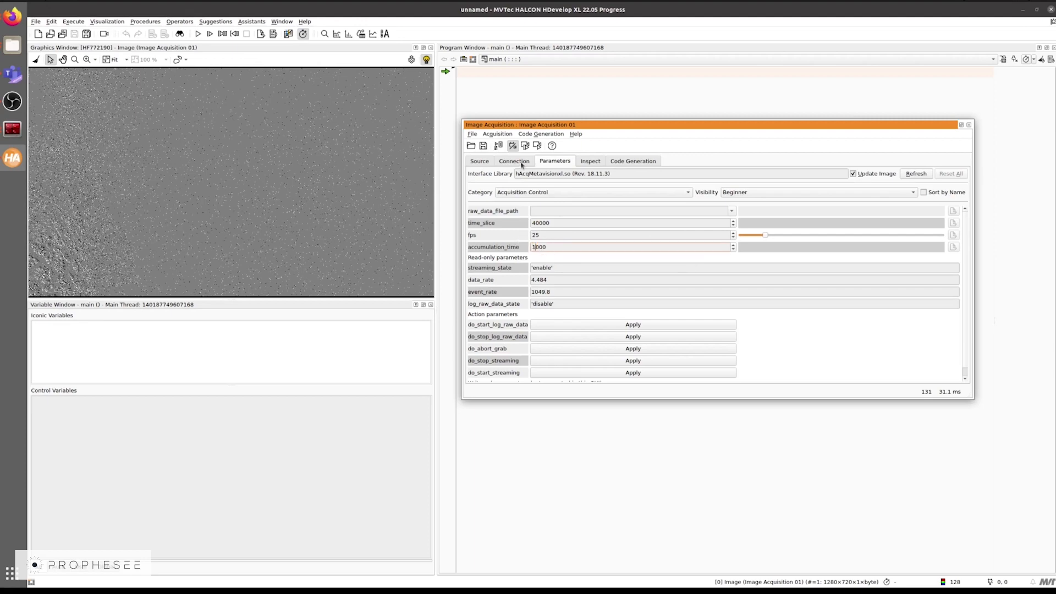
left_click(514, 161)
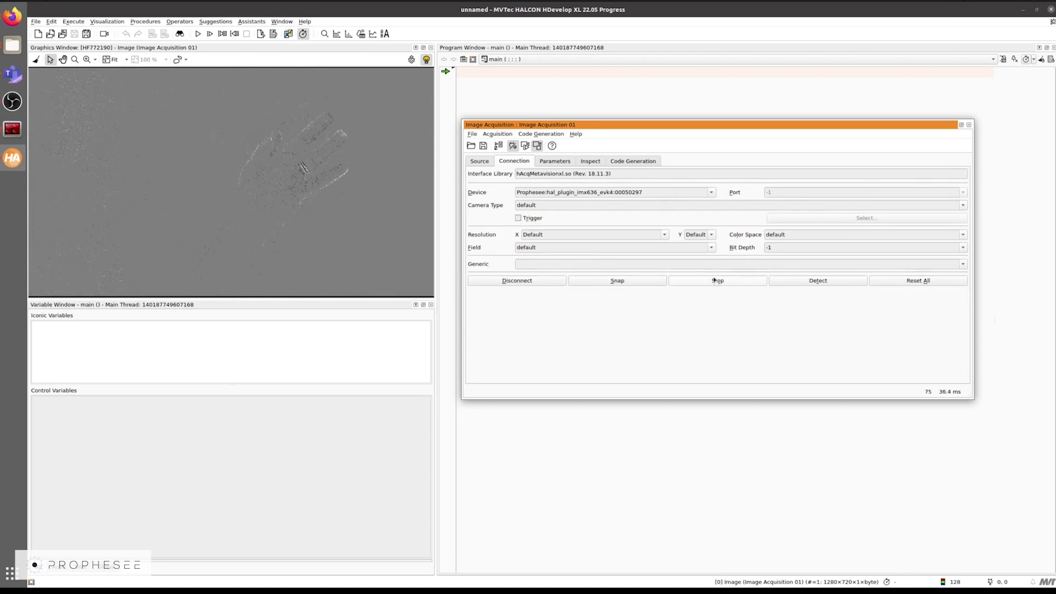
left_click(717, 280)
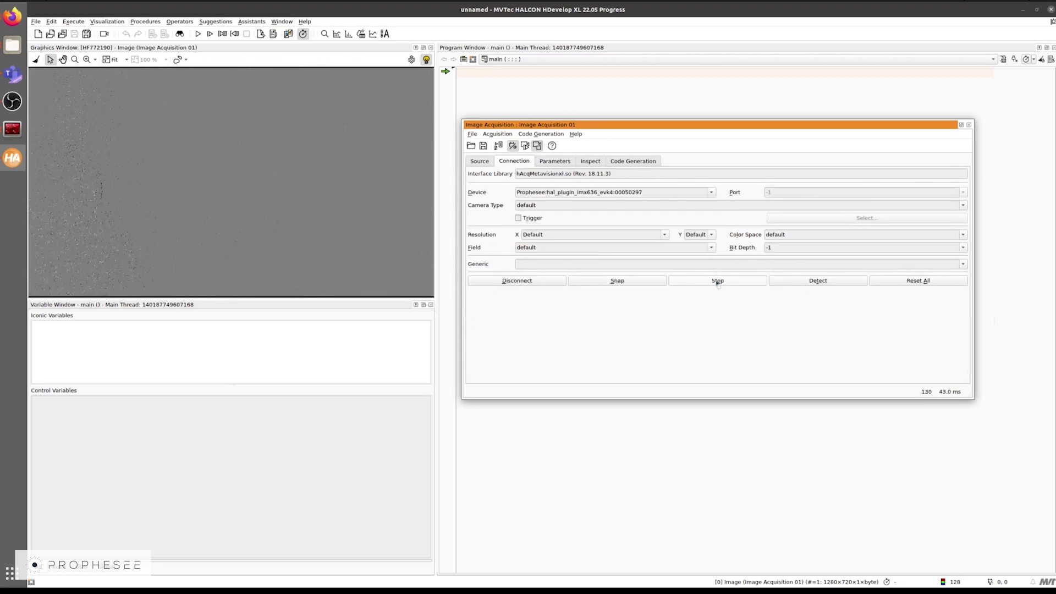
left_click(555, 161)
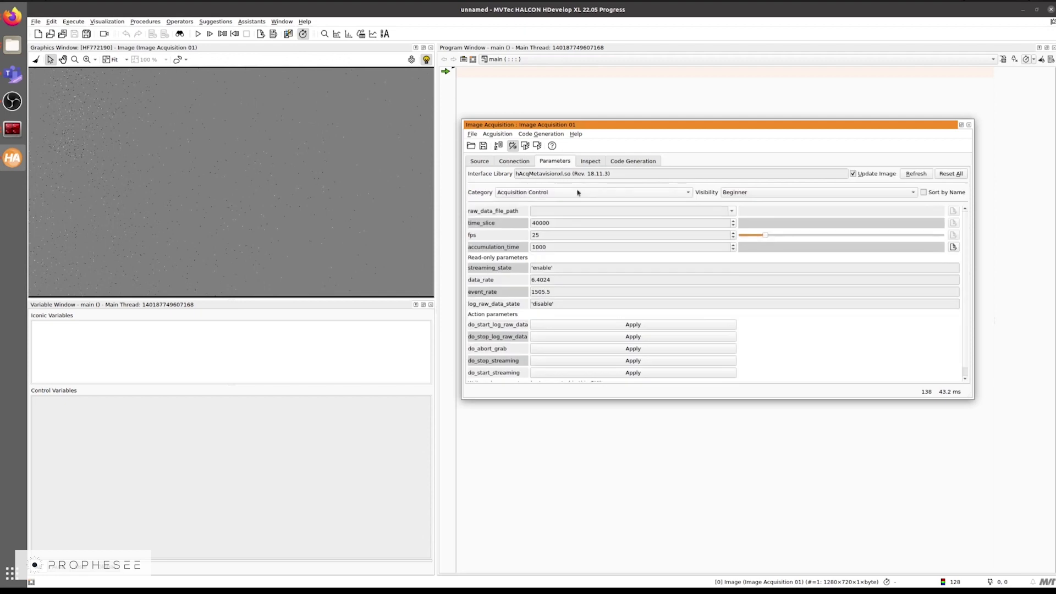
Step: Set parameter visibility to Guru and cdevents_vis_mode to TimeSurface
left_click(911, 192)
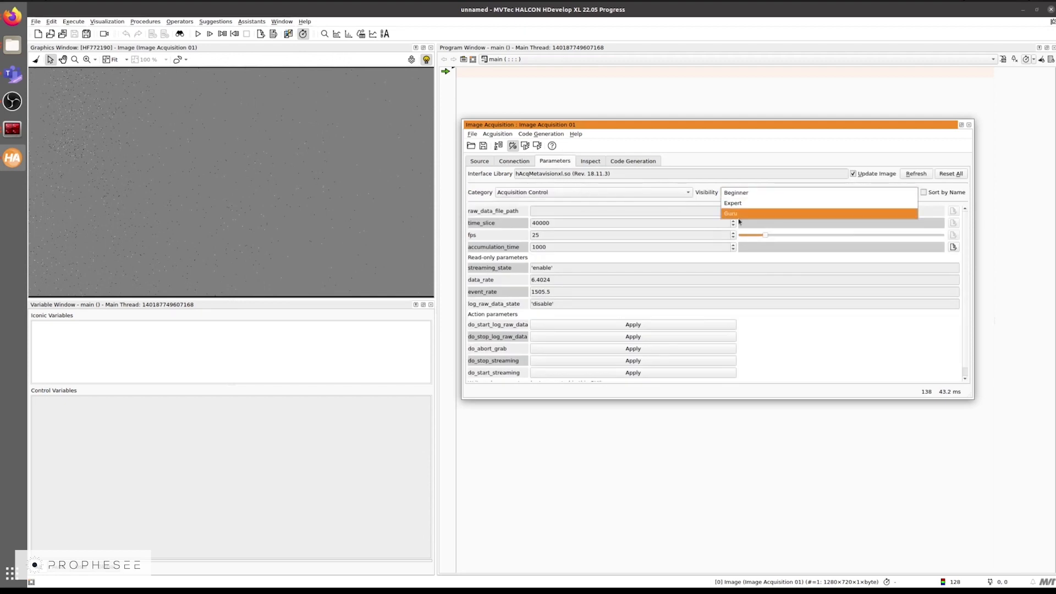
left_click(731, 213)
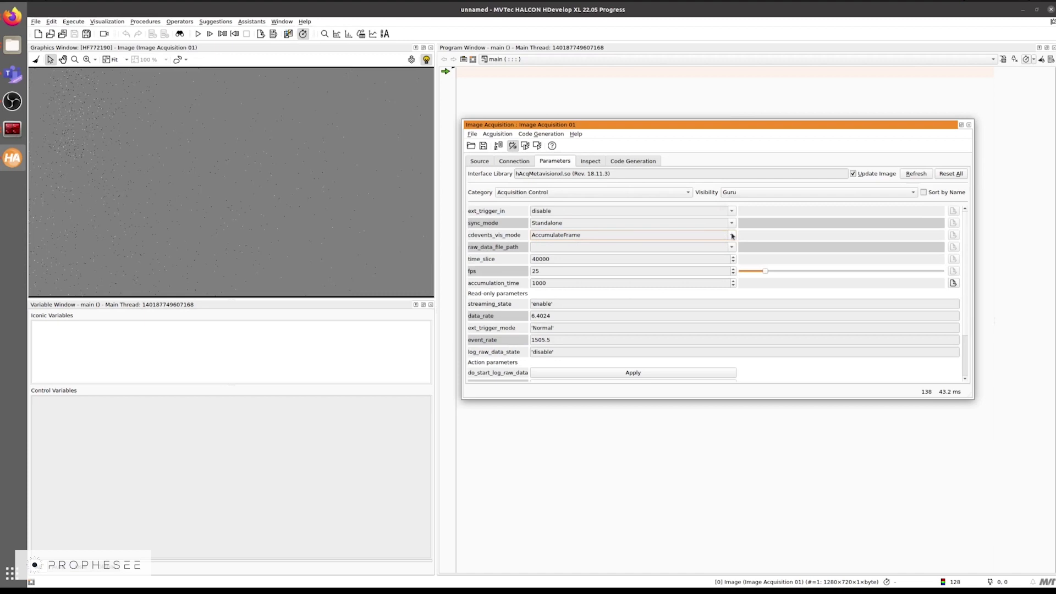
left_click(731, 235)
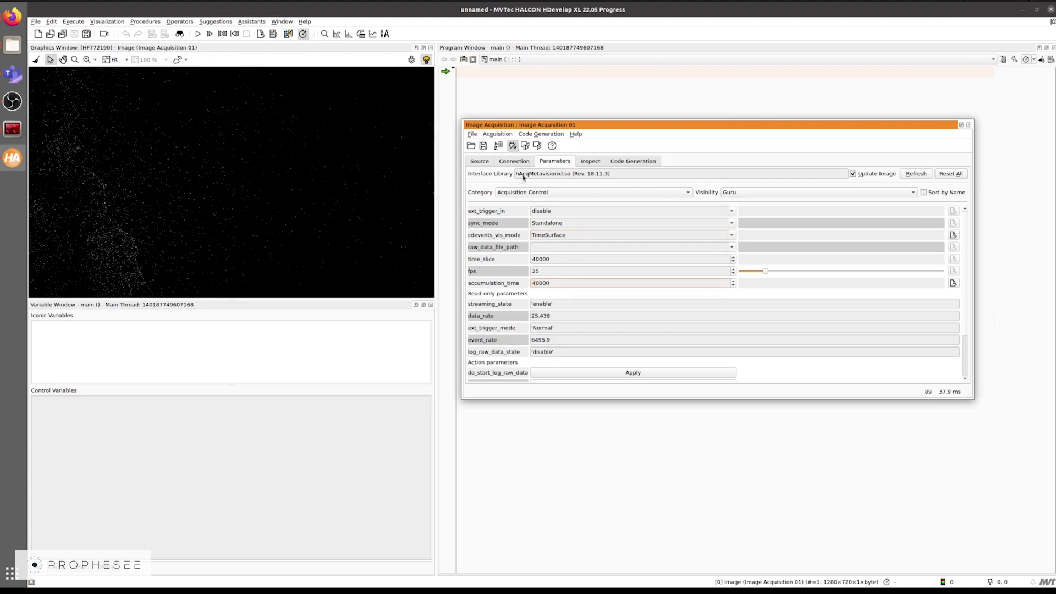
left_click(514, 160)
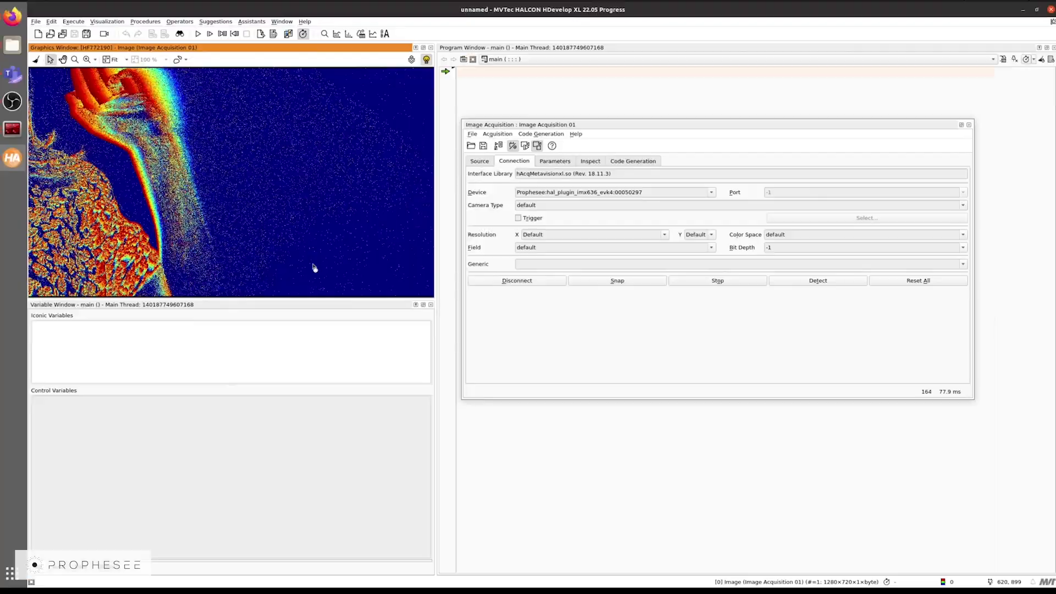
Step: Load the hacqmetavision_cdframe.hdev example and run it
left_click(50, 33)
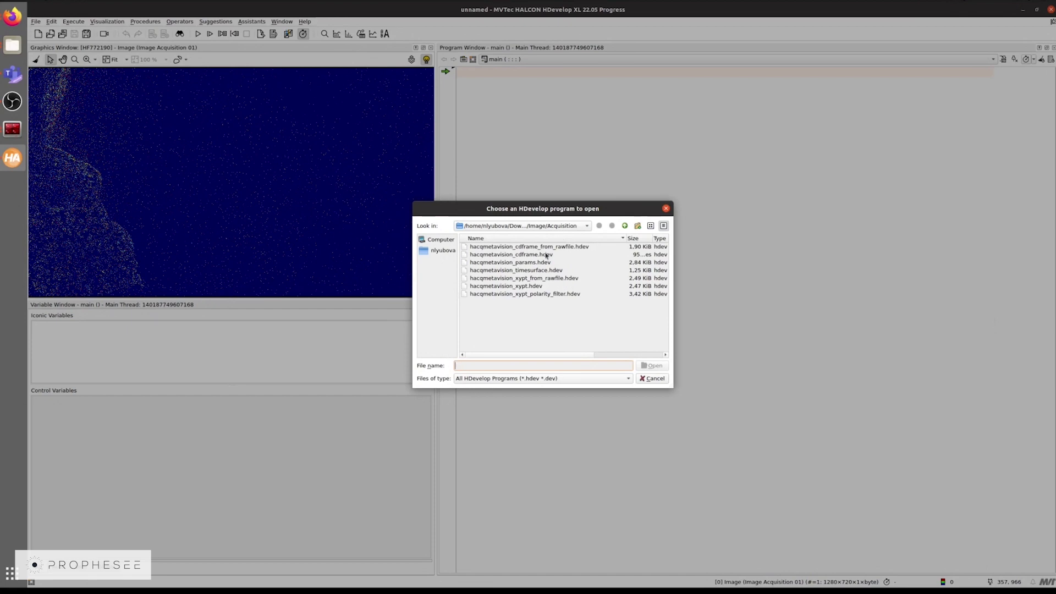
double_click(516, 254)
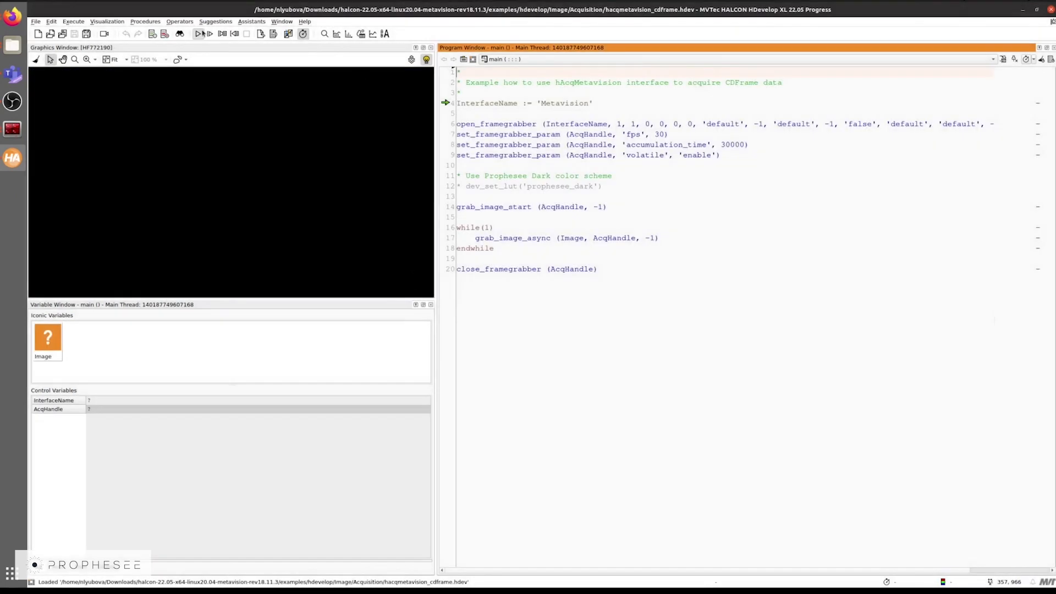
left_click(200, 34)
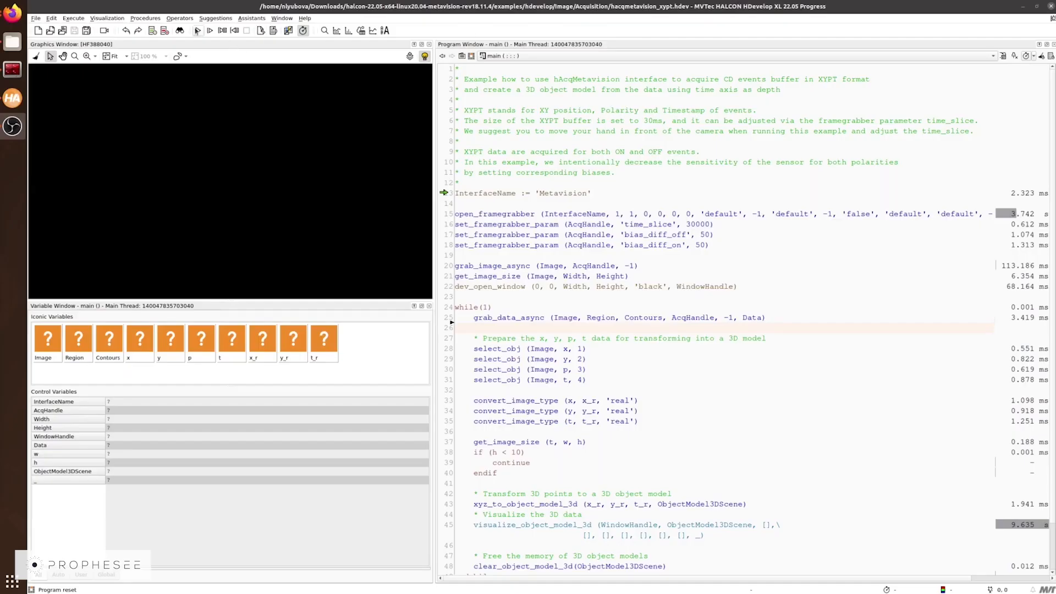
Step: Run hacqmetavision_xypt.hdev to render the hand as a 3D point model
left_click(210, 30)
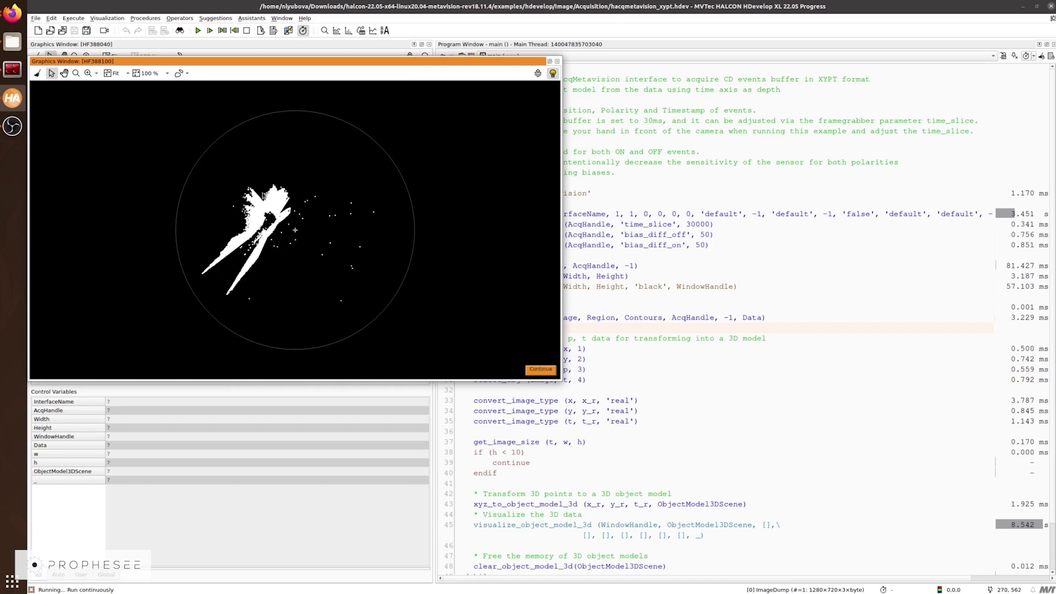
left_click(541, 369)
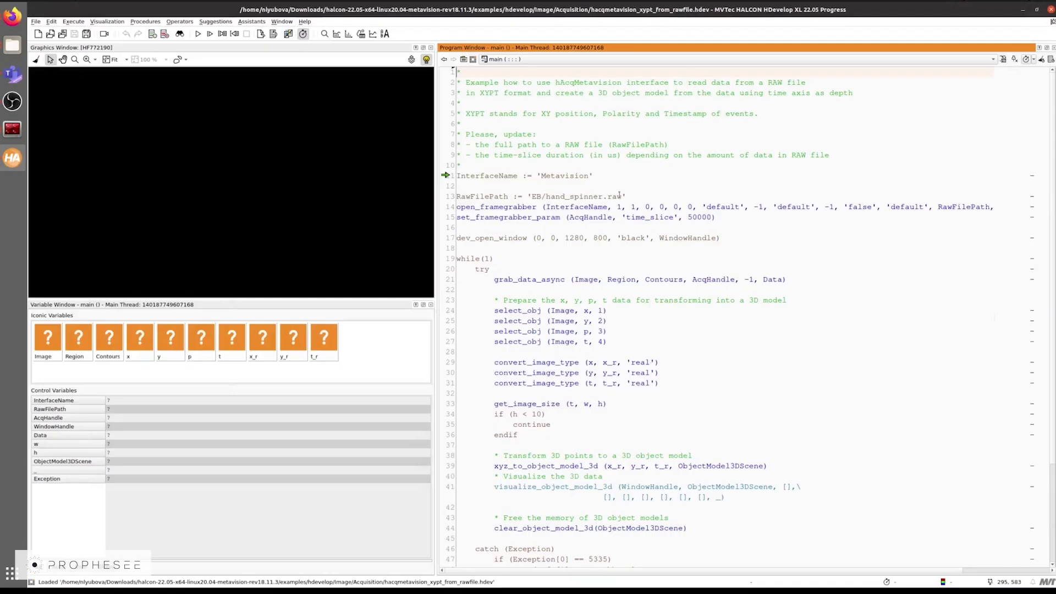
Step: Select the RawFilePath string hand_spinner.raw in the RAW-file example code
double_click(573, 196)
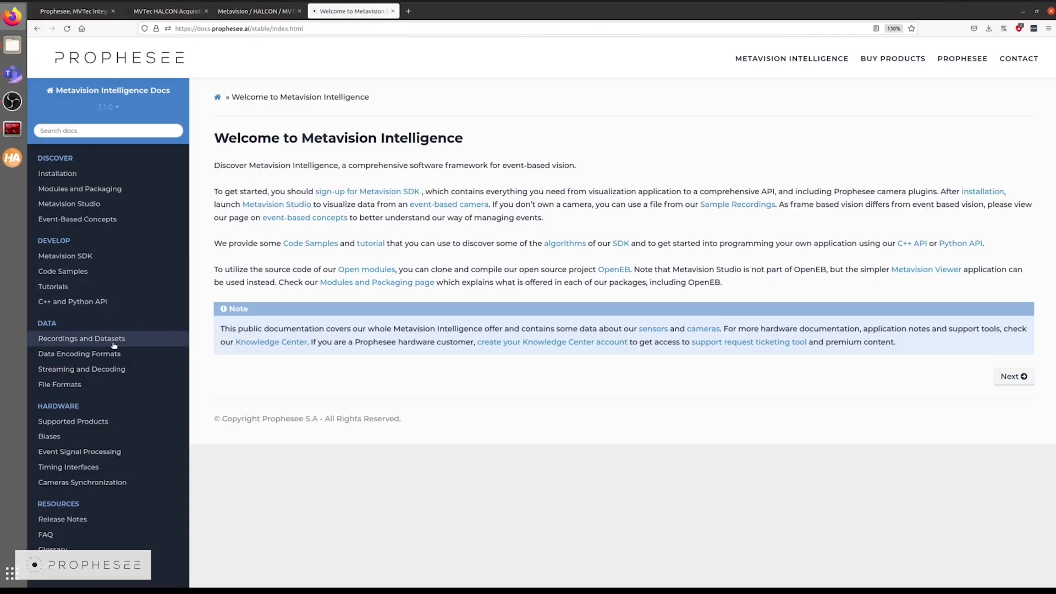
mouse_move(80, 338)
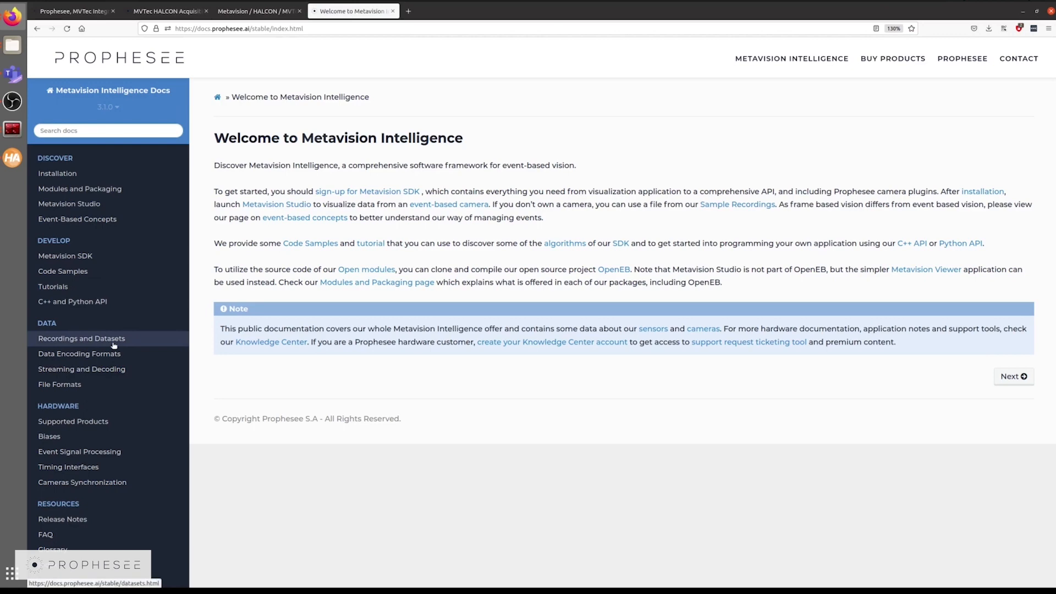
Step: Browse the Metavision docs' Recordings and Datasets sample recordings list
left_click(80, 338)
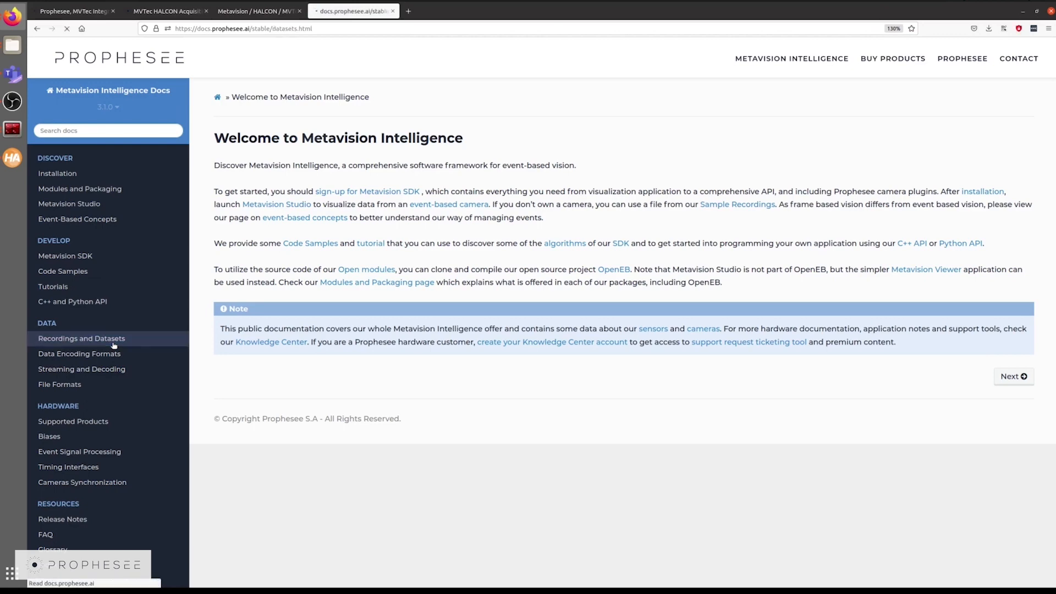
left_click(81, 338)
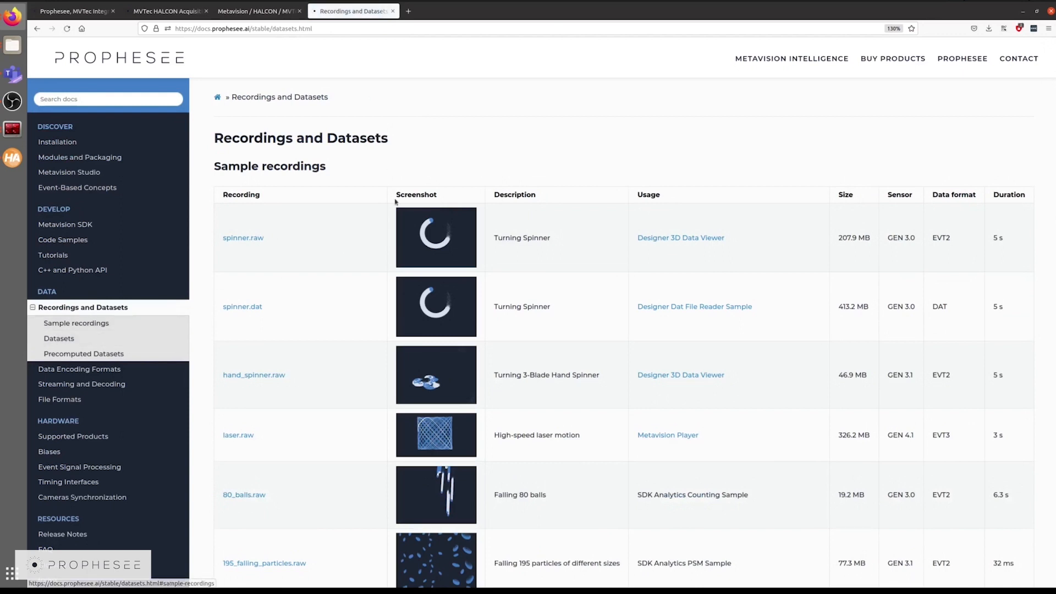
mouse_move(416, 499)
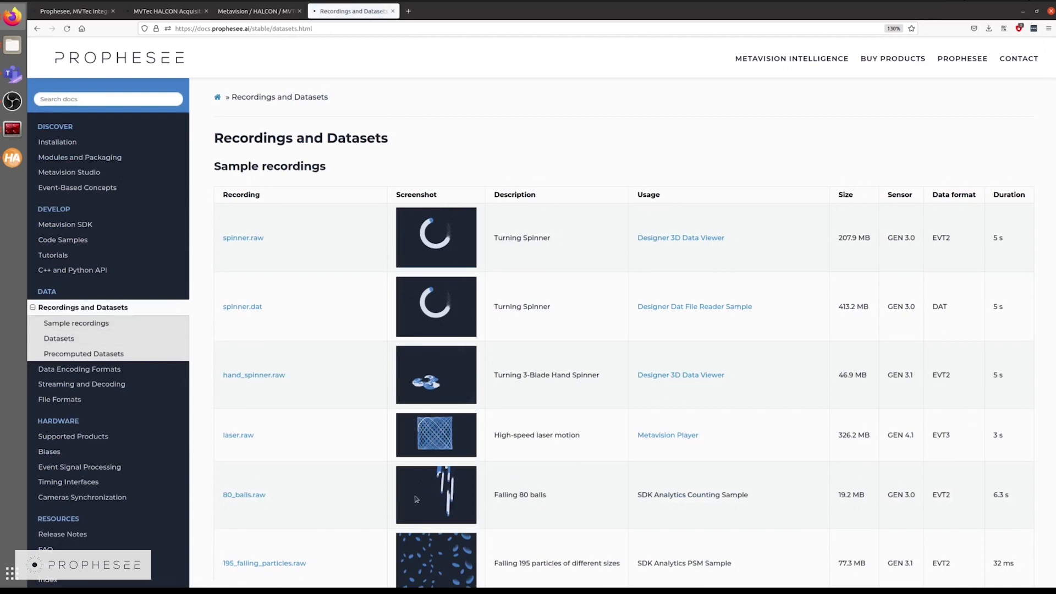
mouse_move(300, 260)
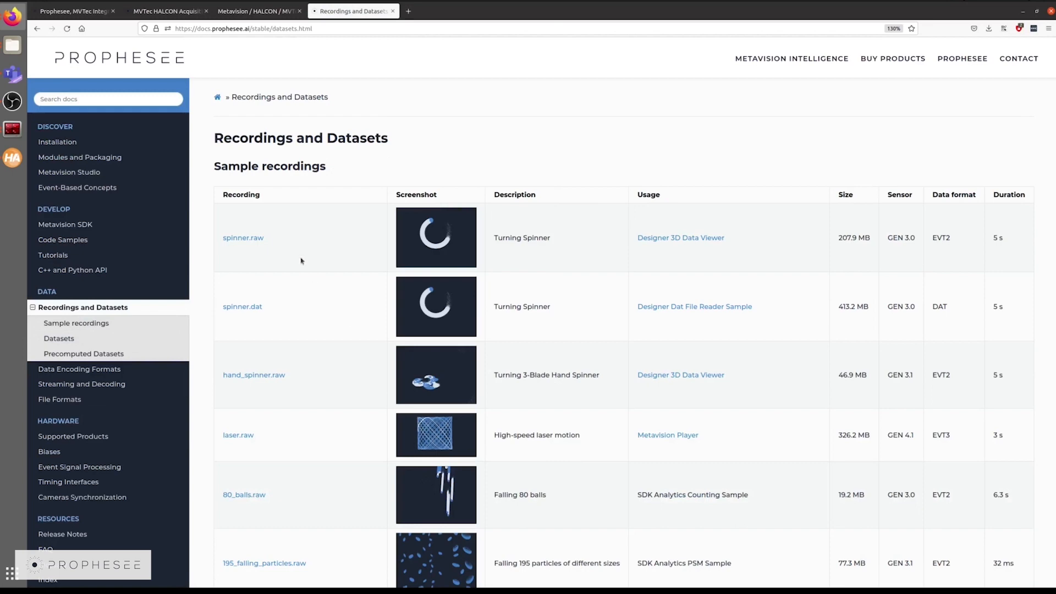
mouse_move(255, 375)
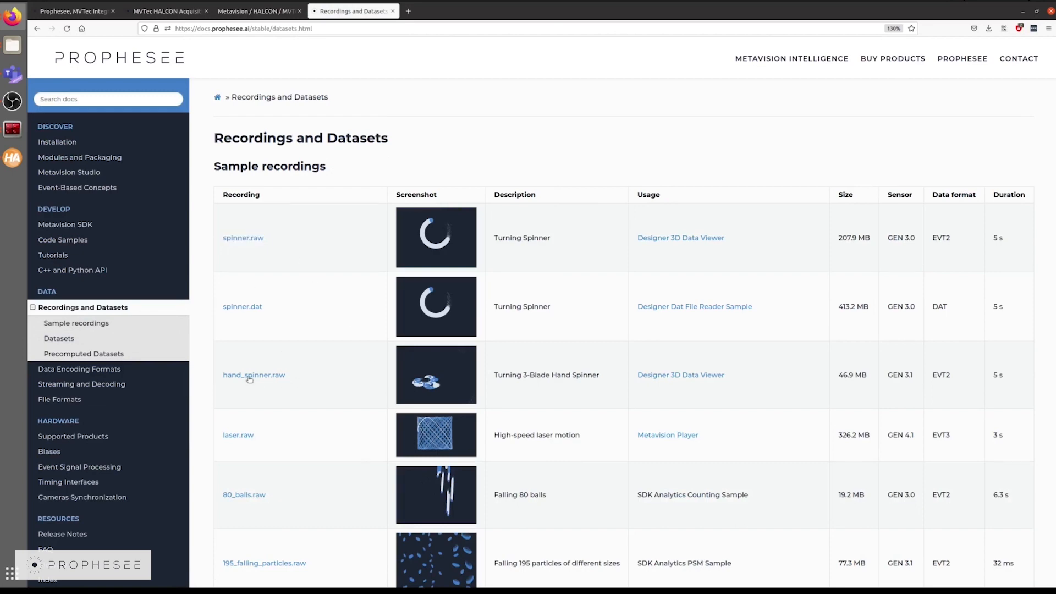
scroll("down", 3)
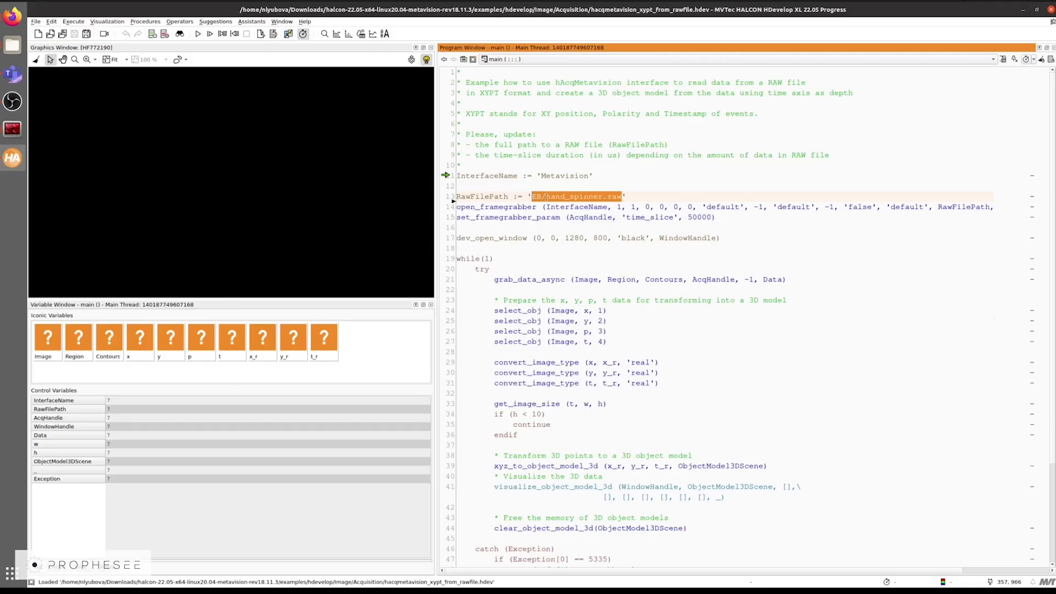
Step: Run the RAW-file example on hand_spinner.raw, then rerun it on spinner.raw and laser.raw
left_click(197, 33)
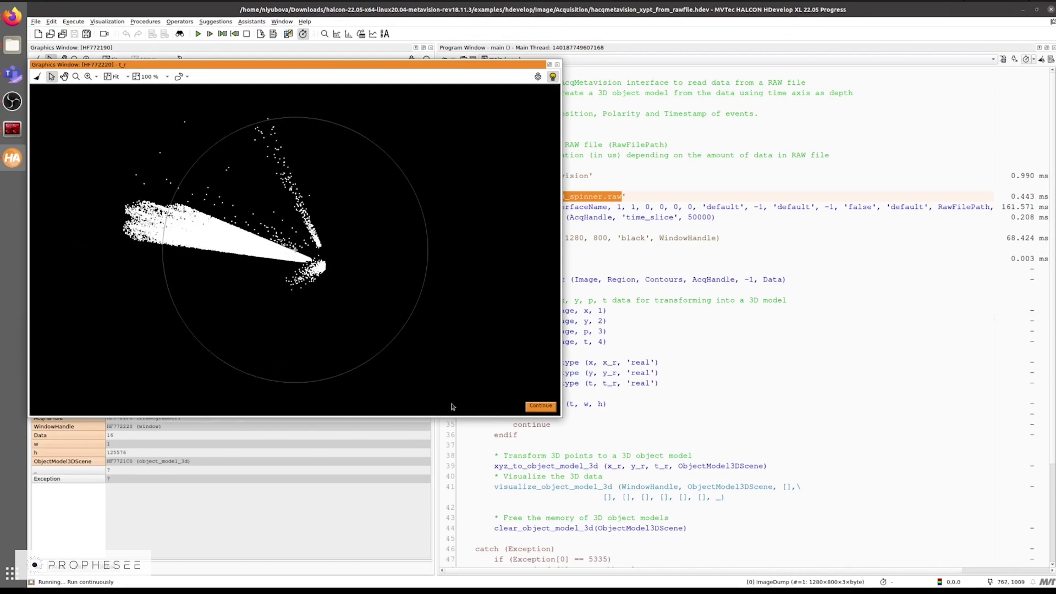
left_click(540, 405)
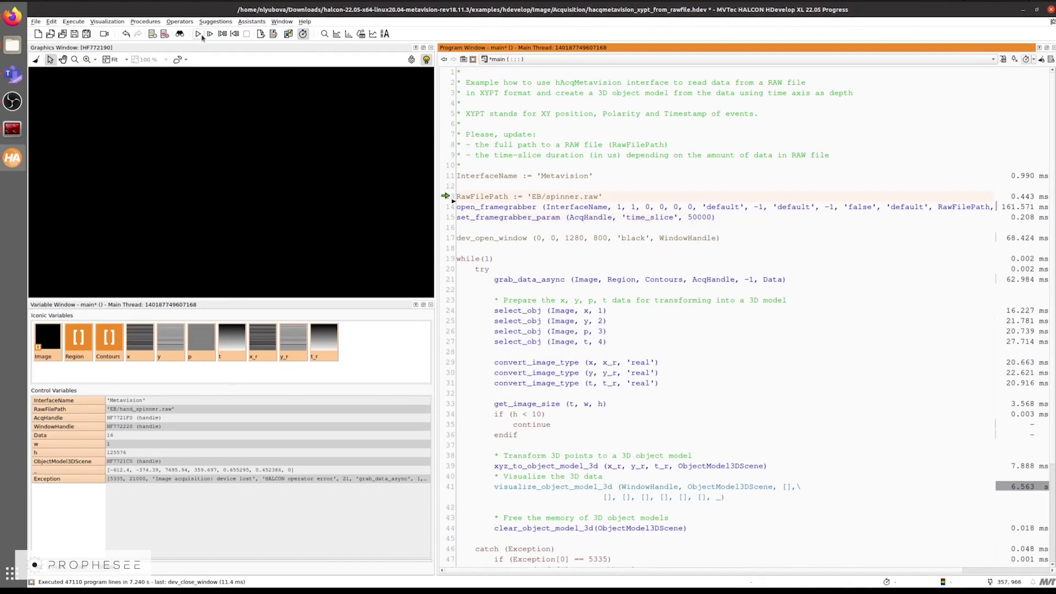
left_click(199, 33)
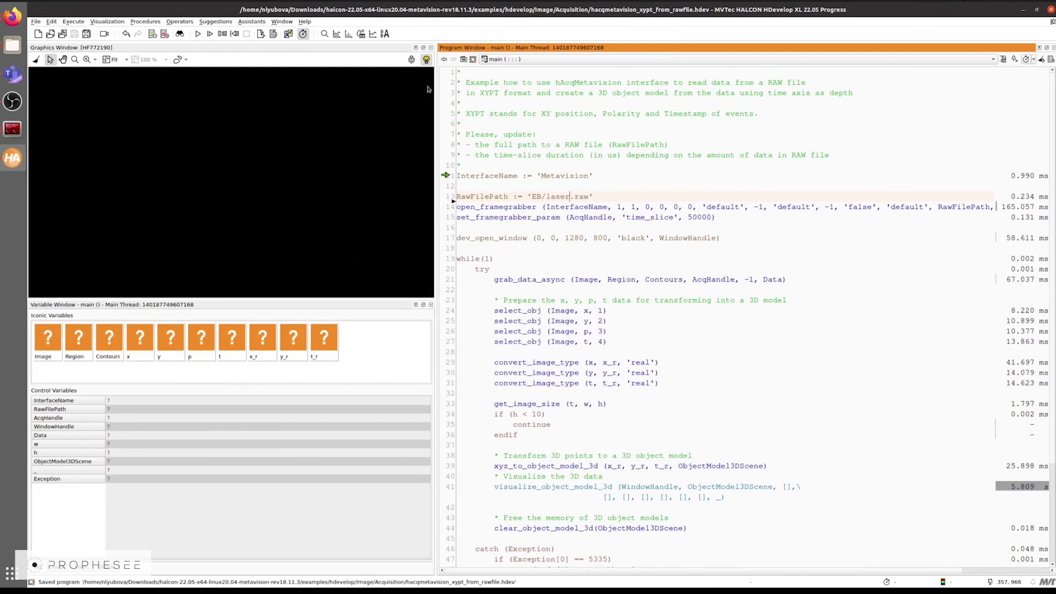
left_click(198, 34)
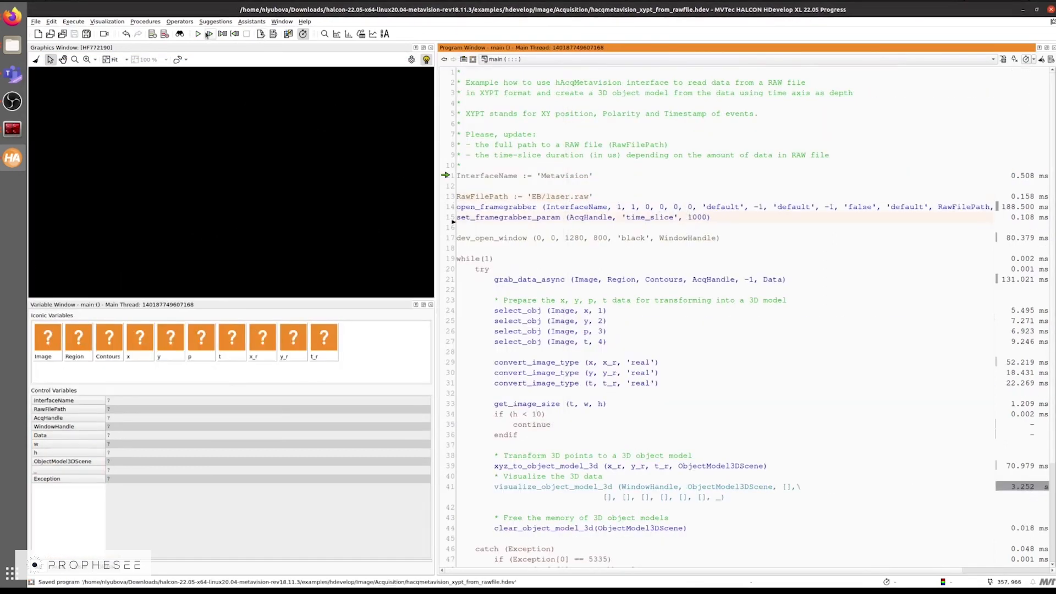
left_click(197, 33)
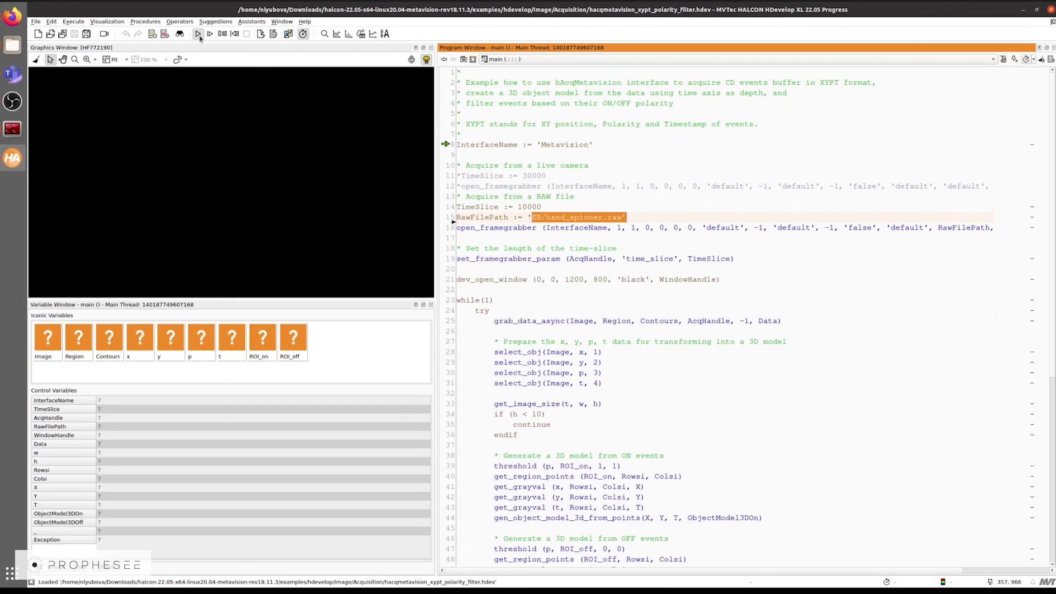
Step: Run the polarity filter example, continue past its event display, and run again
left_click(197, 34)
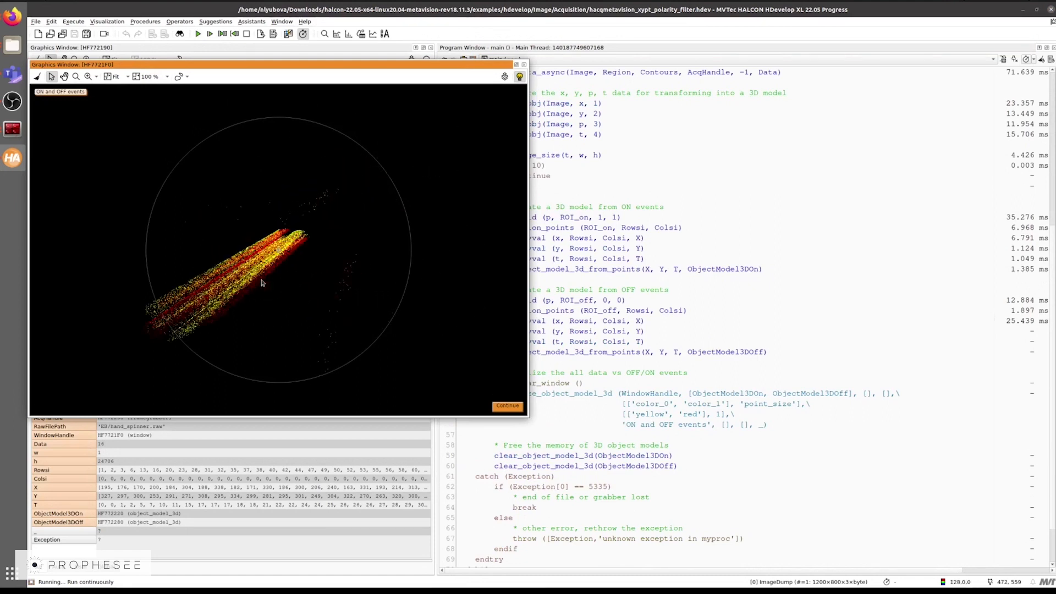
left_click(507, 406)
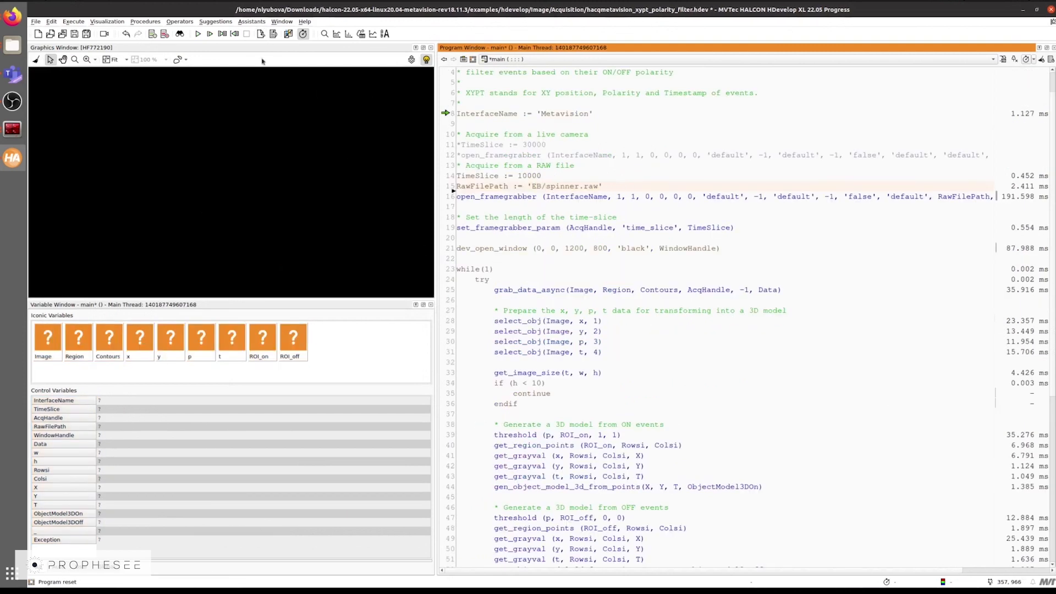
left_click(198, 34)
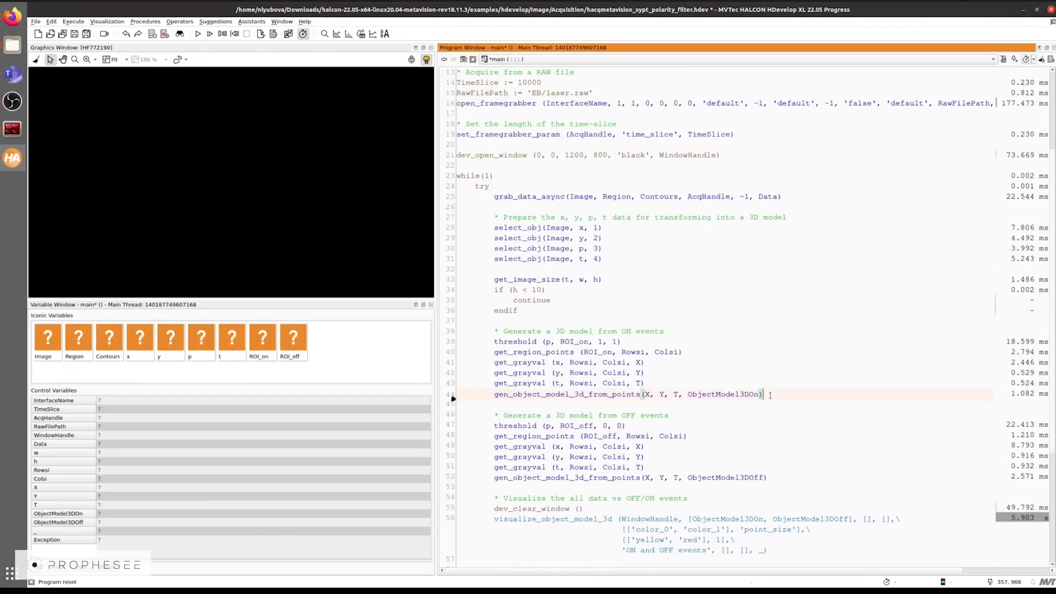
left_click(607, 394)
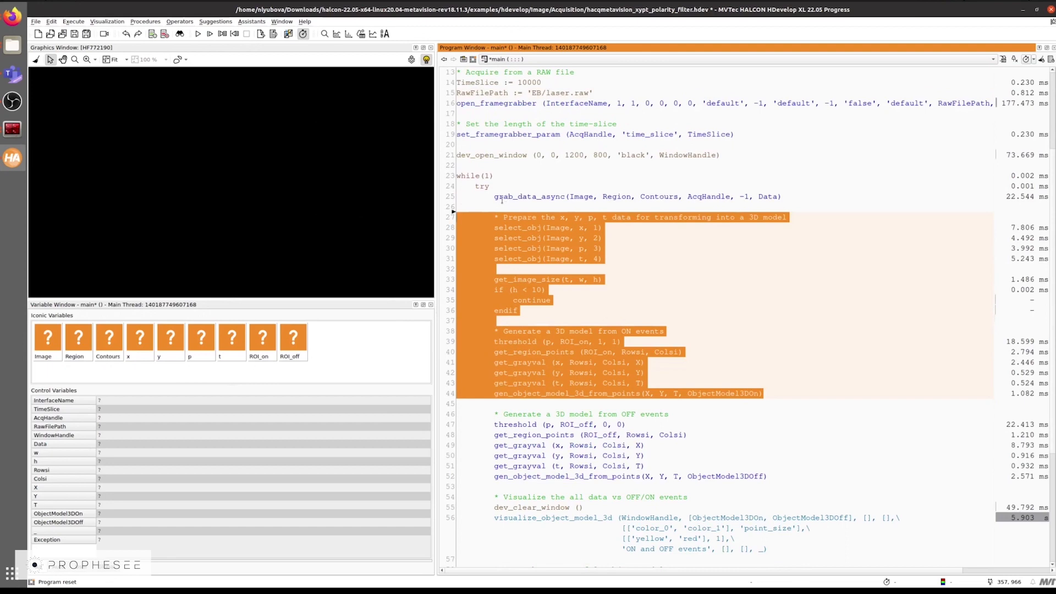
scroll("down", 3)
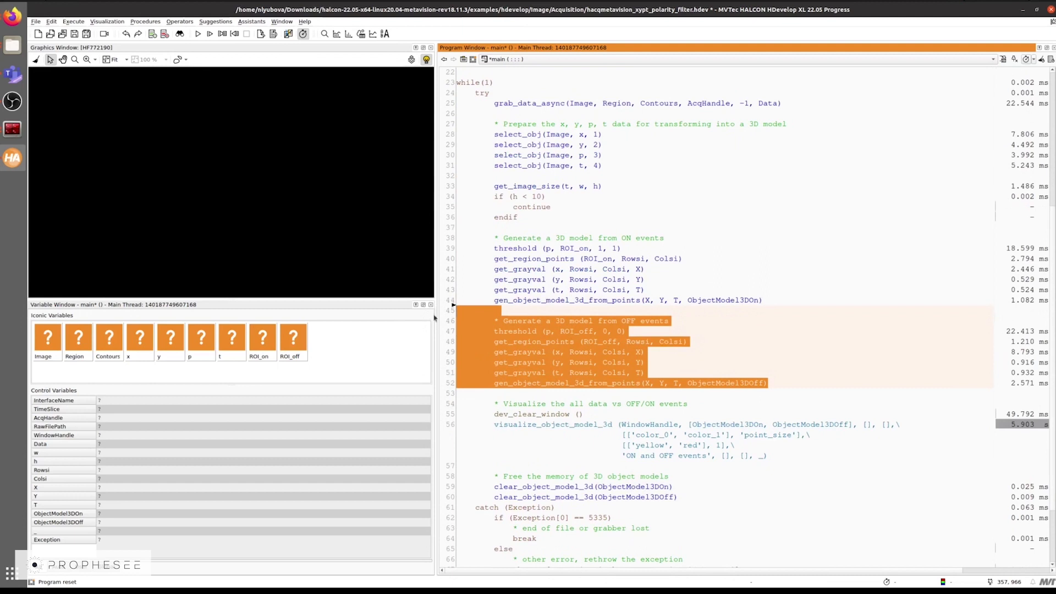
mouse_move(755, 359)
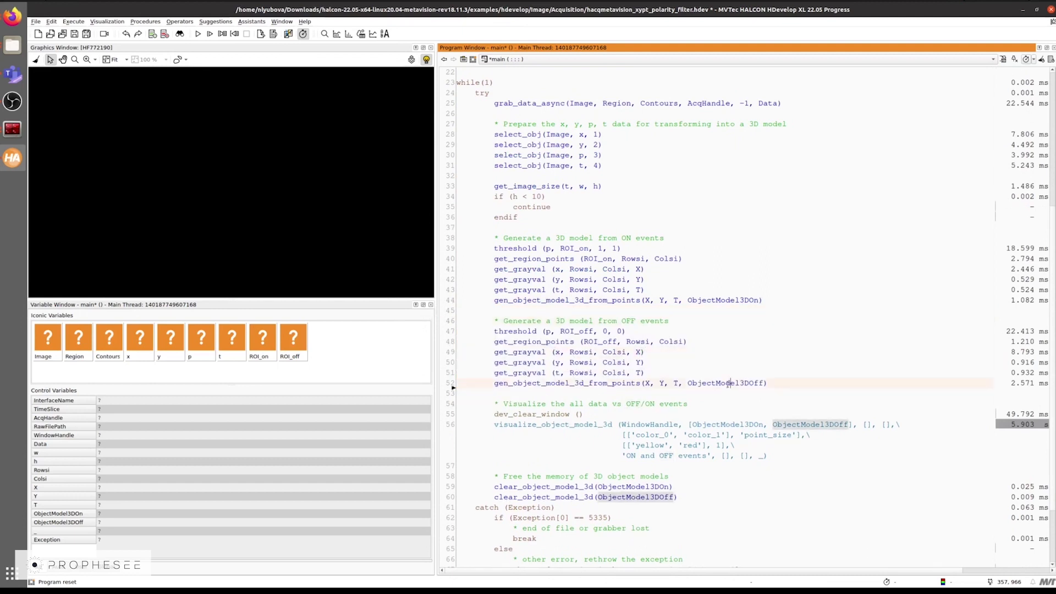
scroll("down", 3)
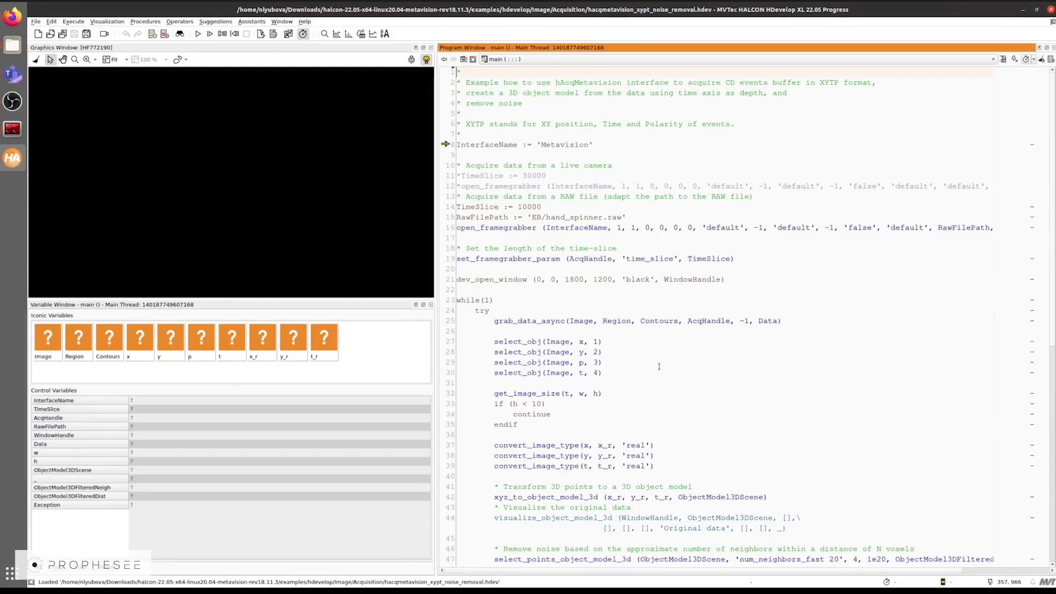
Step: Highlight the hand_spinner RAW path and distance-based removal, then view the neighbor and distance filtered models
double_click(536, 217)
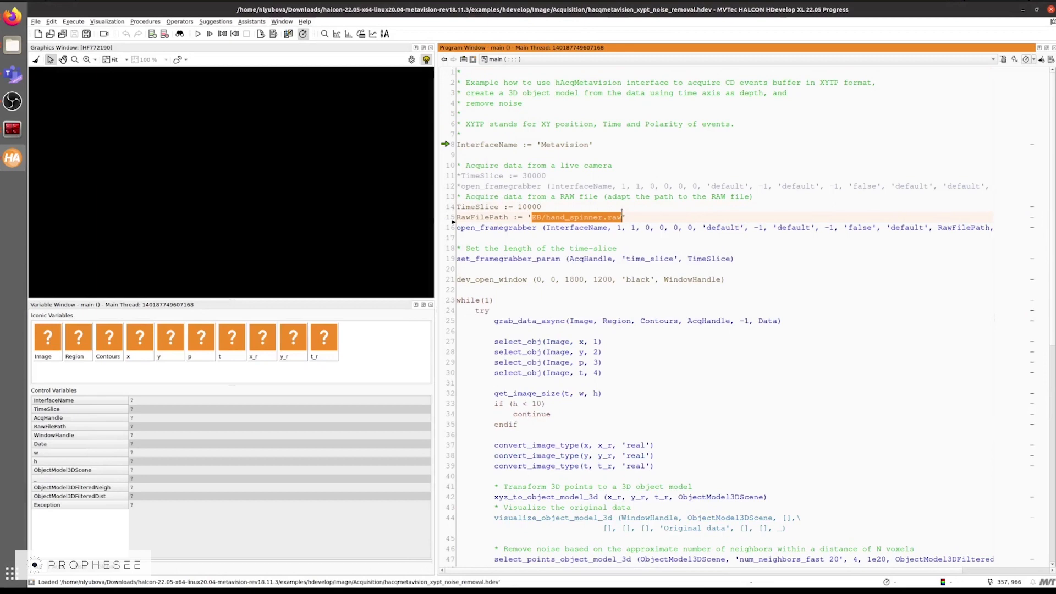
scroll("down", 3)
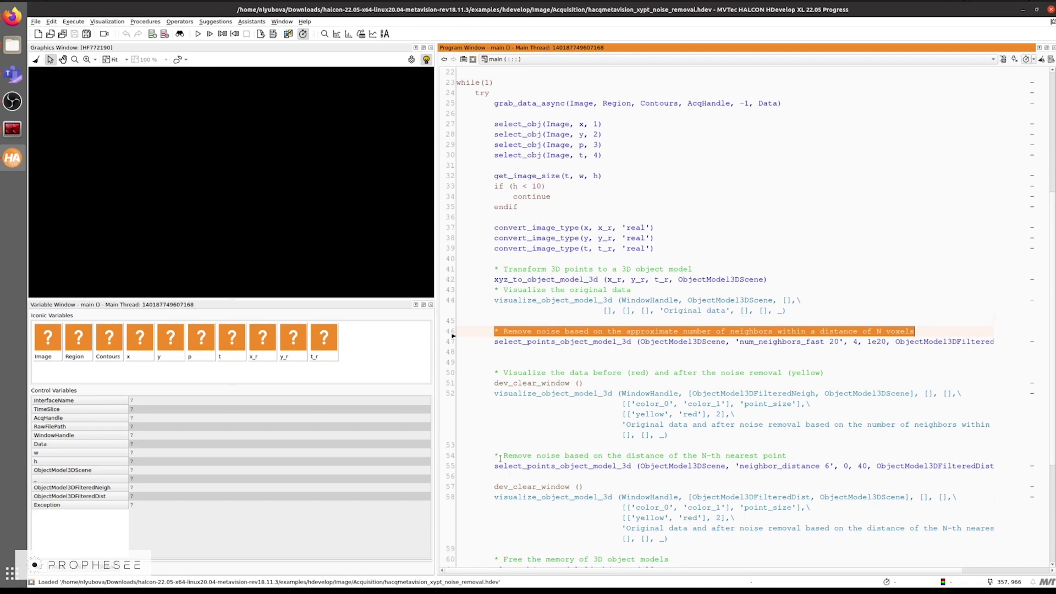
left_click(639, 455)
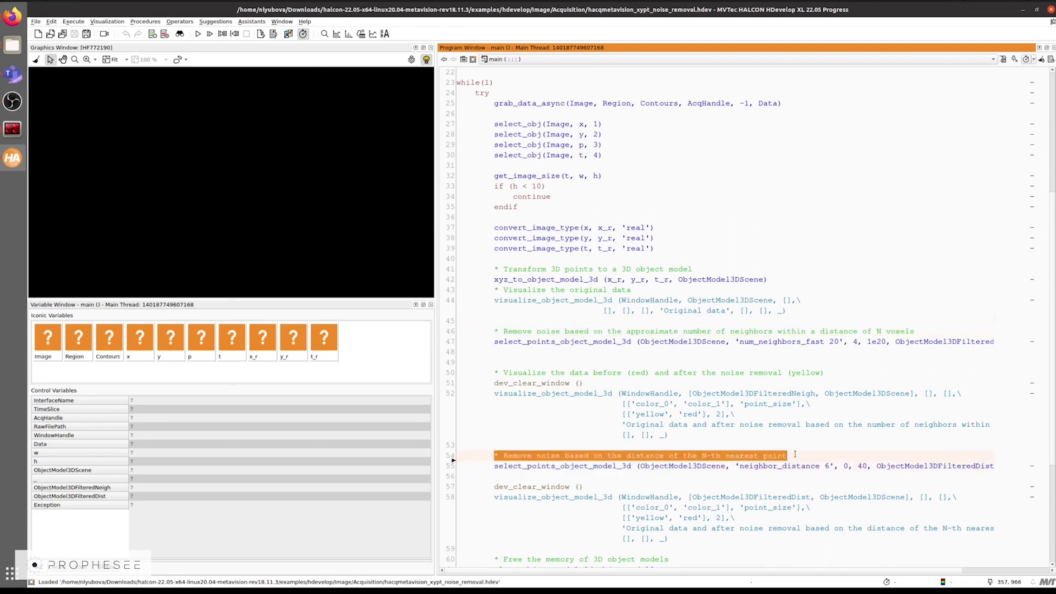
scroll("up", 3)
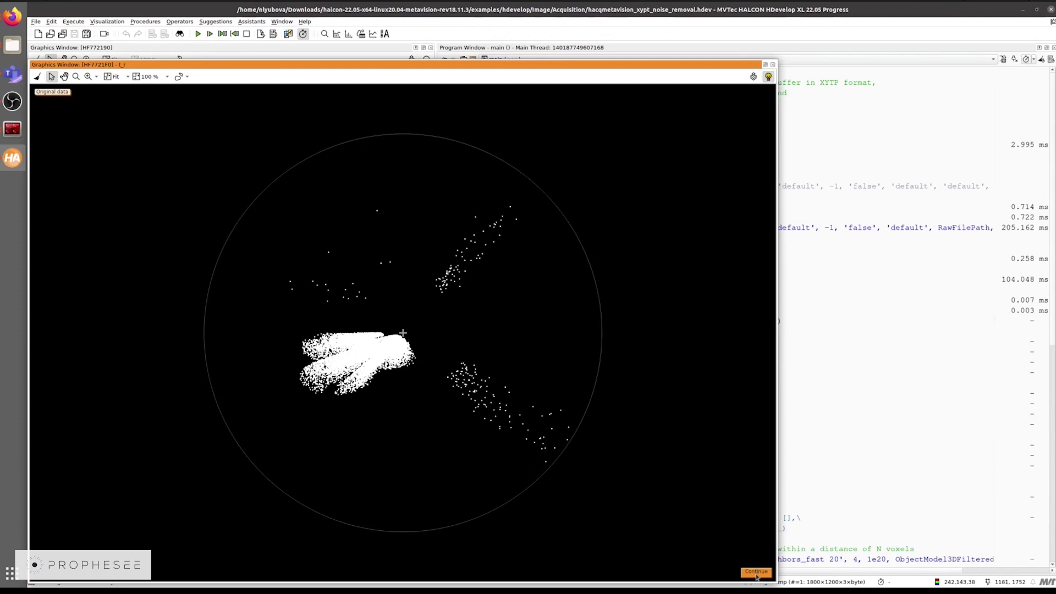
left_click(755, 572)
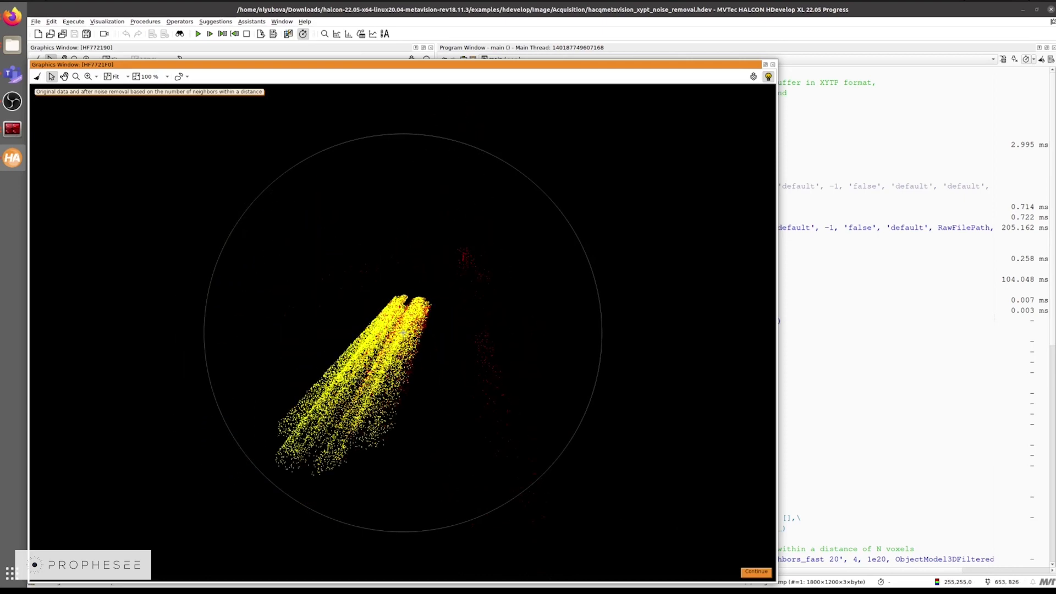
left_click(756, 572)
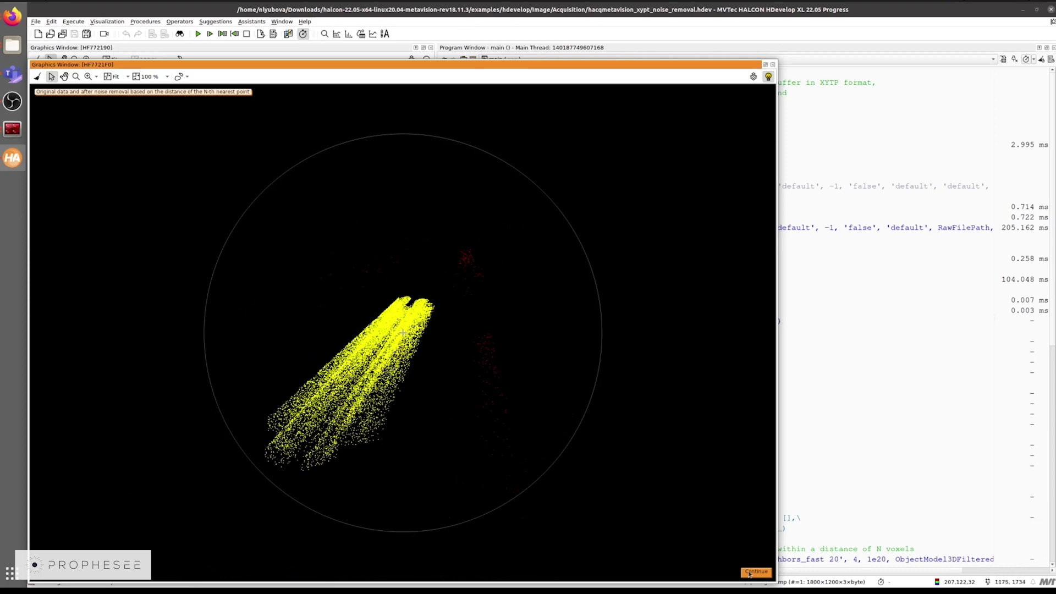
Step: Finish the run, edit the code, and advance to the distance-filtered point cloud
left_click(754, 572)
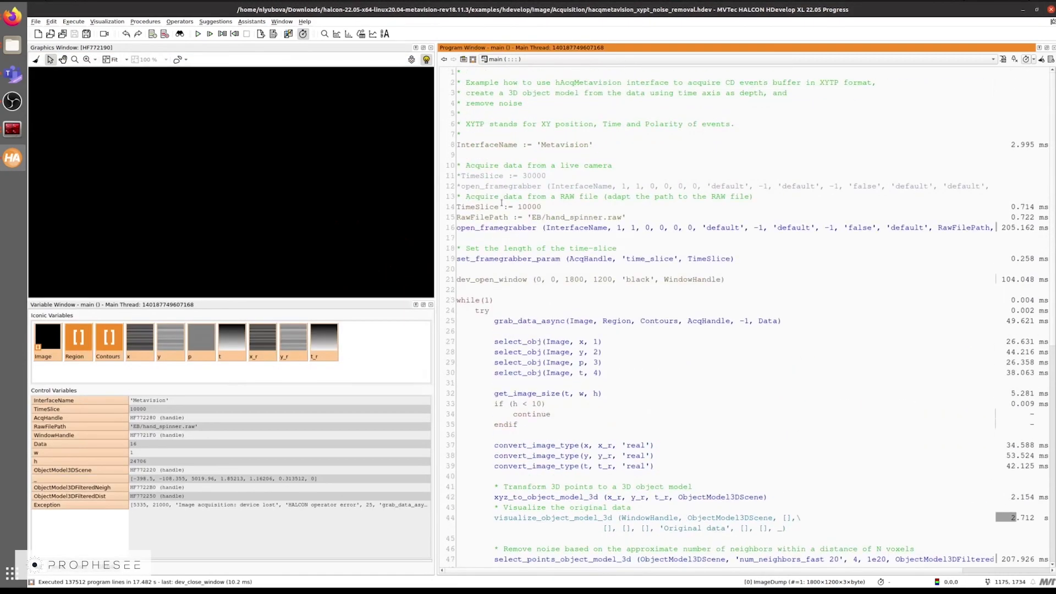
double_click(556, 217)
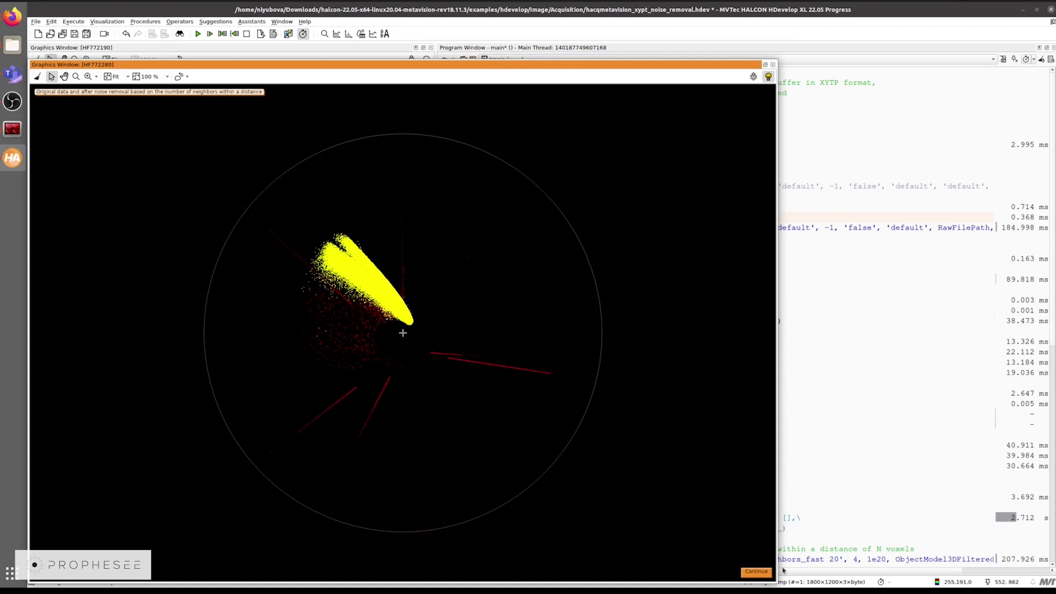
left_click(756, 572)
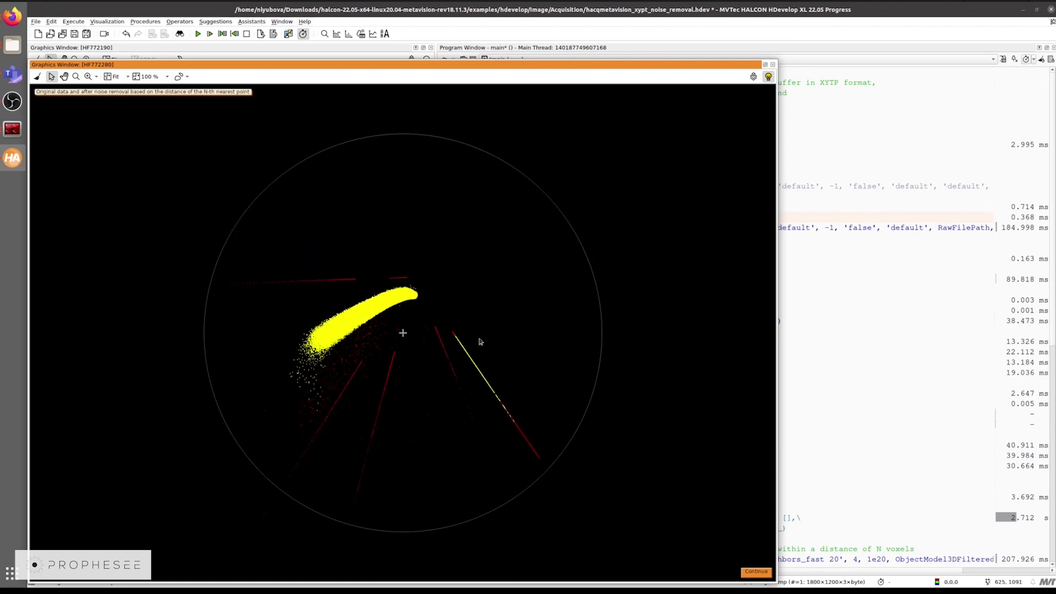
mouse_move(528, 330)
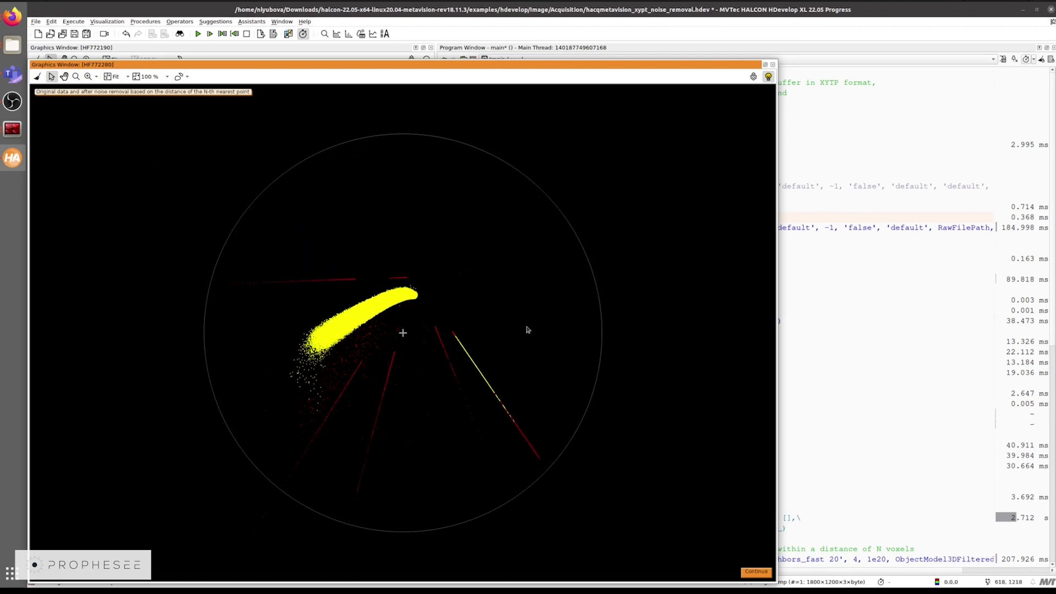
mouse_move(574, 514)
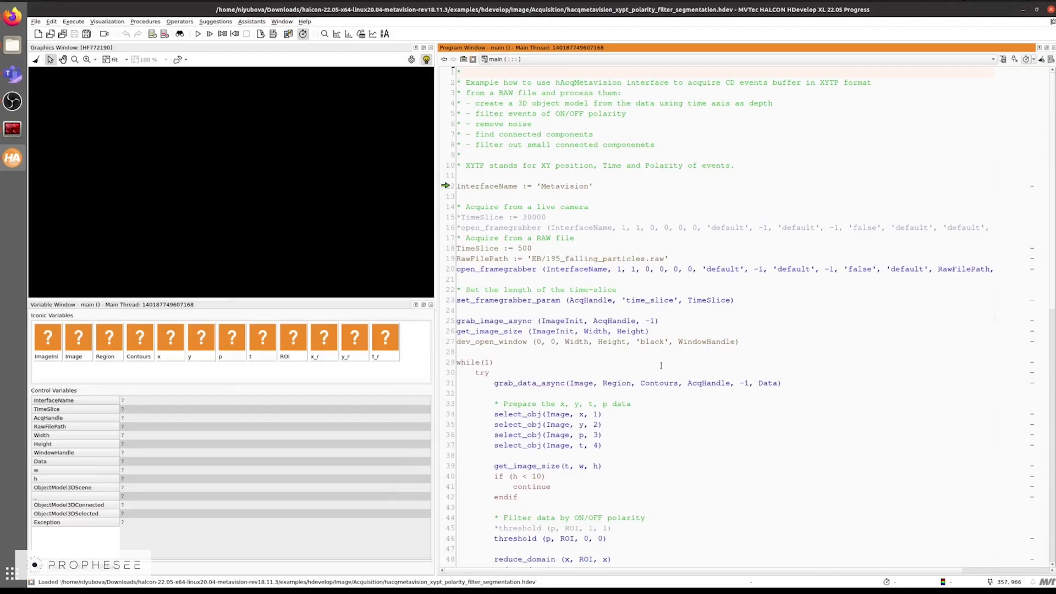
Step: Highlight the 500 time slice, run the segmentation example, and continue past the original data
double_click(651, 259)
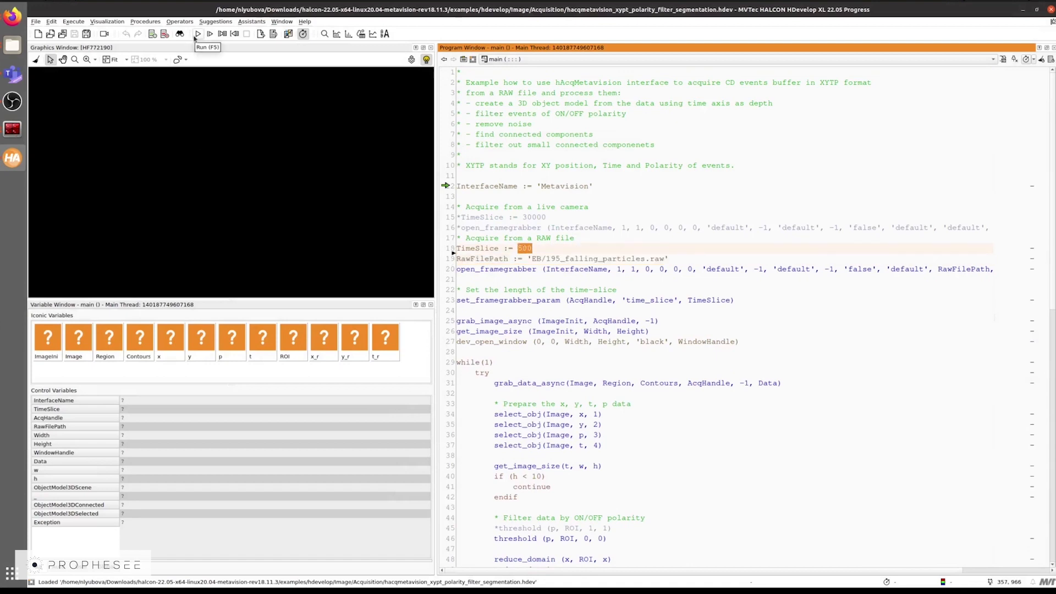
left_click(198, 34)
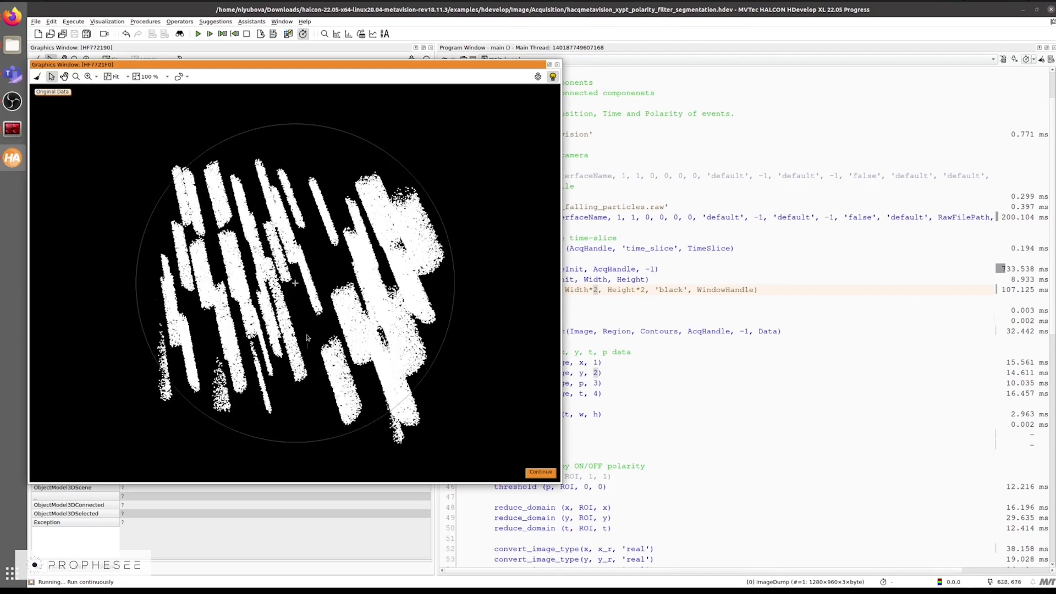
left_click(540, 472)
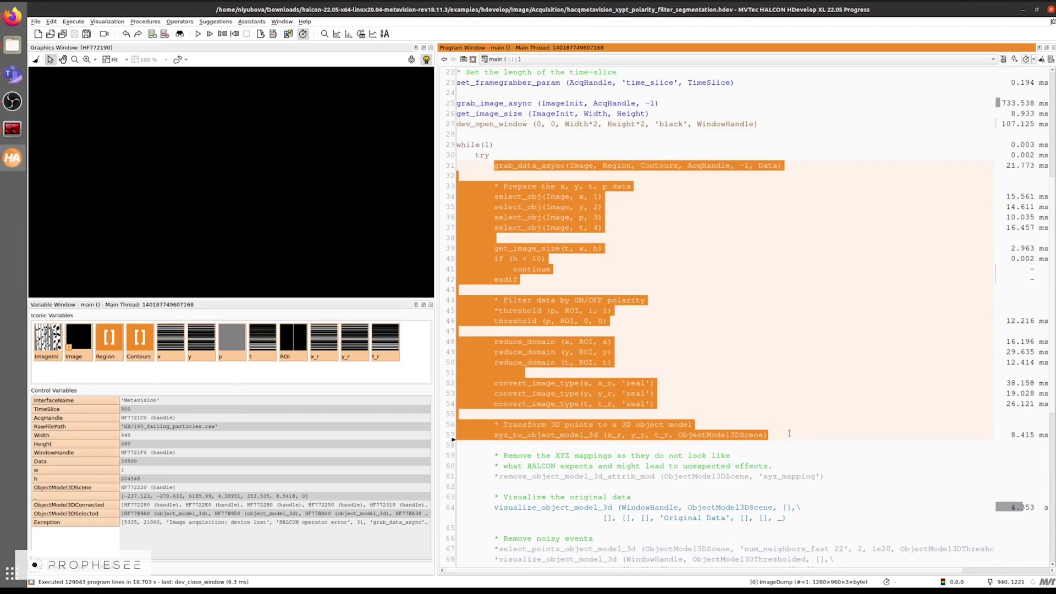
Step: Inspect the ObjectModel3DScene uses and disabled noise removal step, then rerun the modified program
scroll("down", 3)
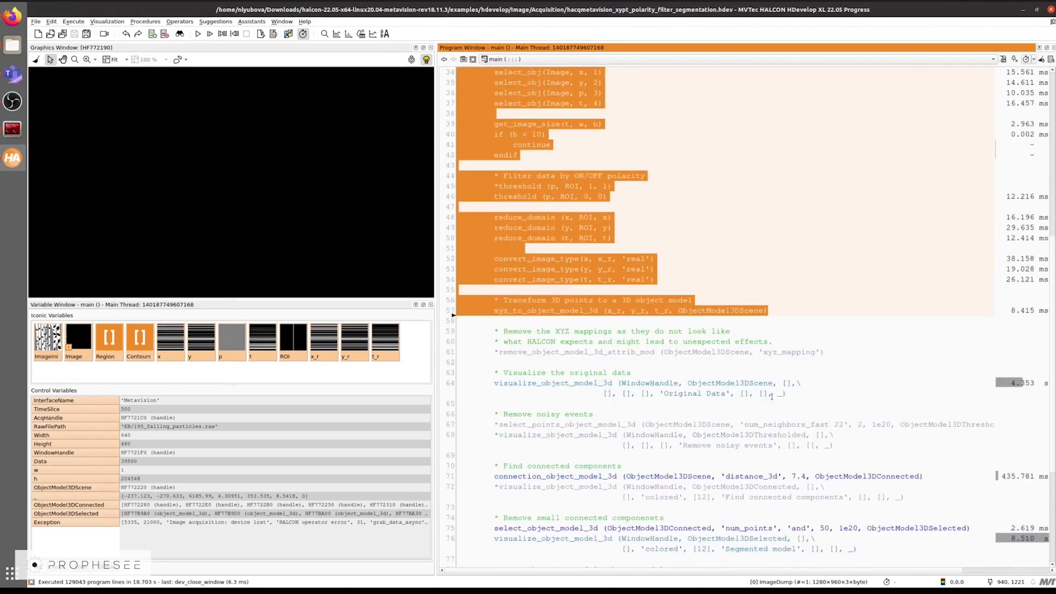
scroll("down", 3)
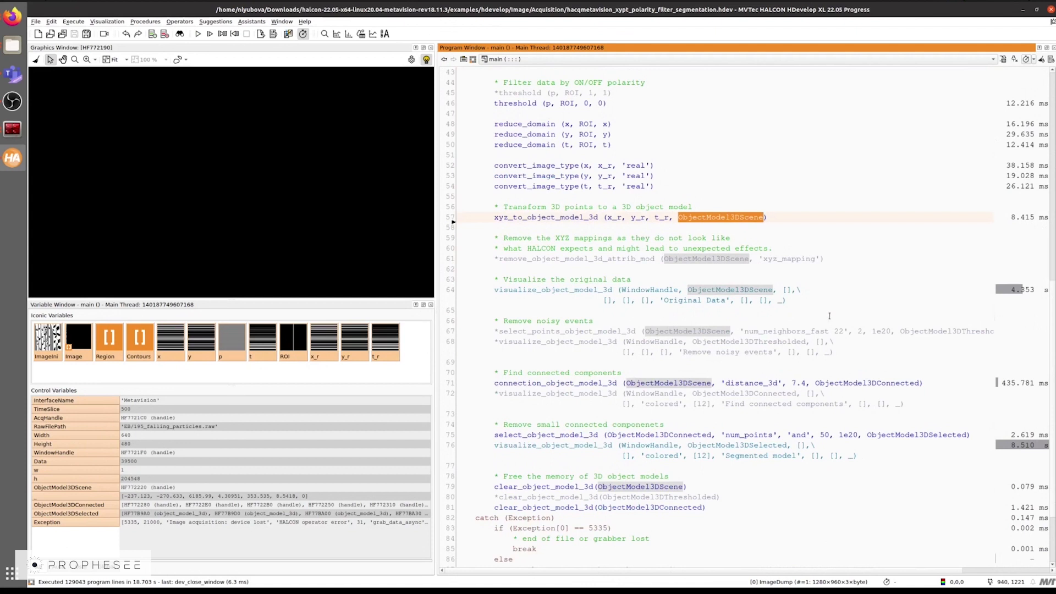
left_click(495, 279)
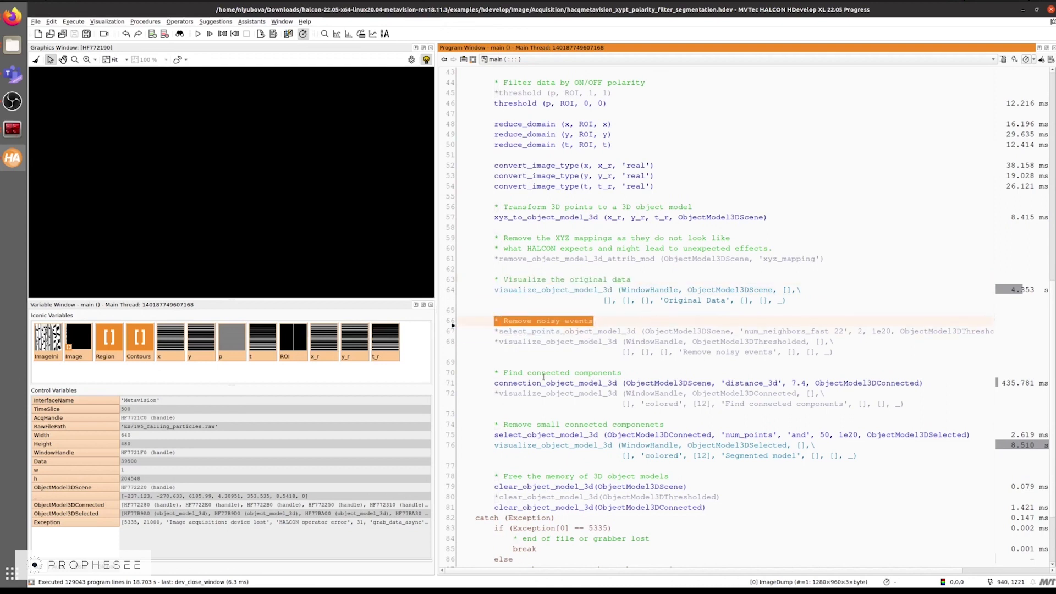
left_click(560, 373)
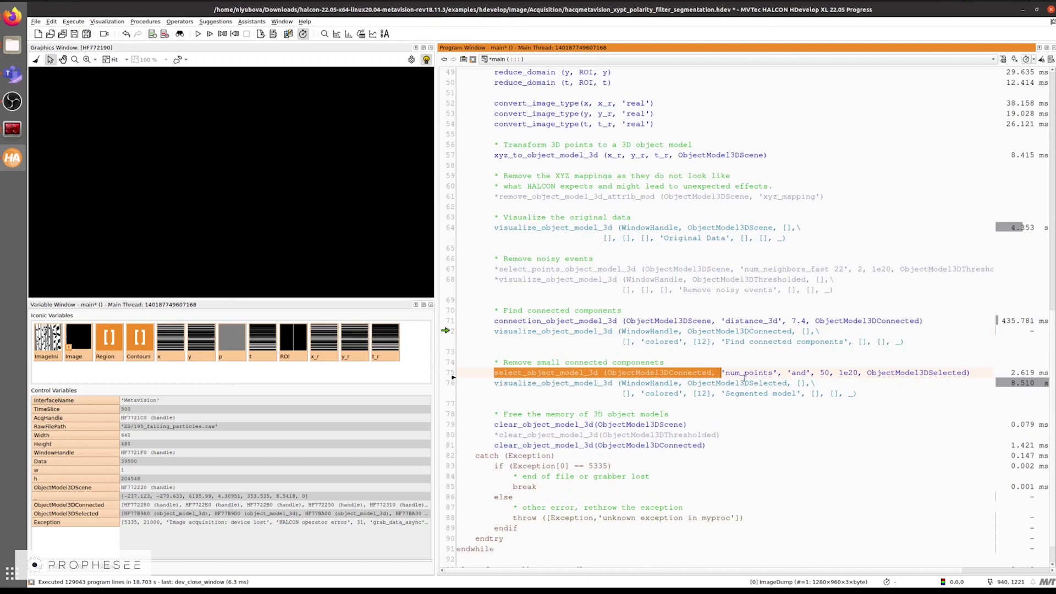
left_click(197, 34)
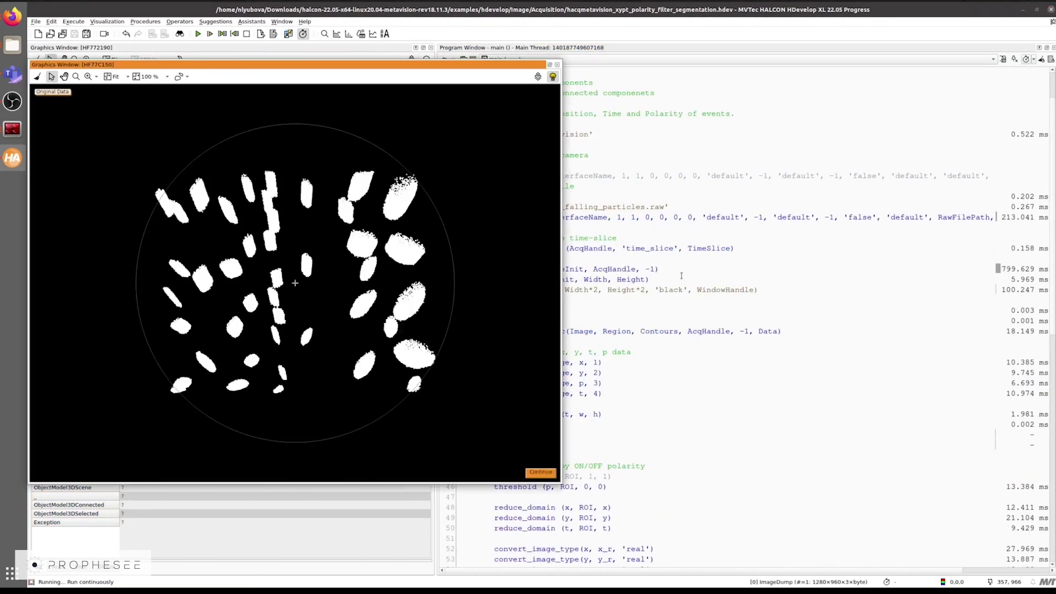
Step: Continue to the colored connected components view, then to the segmented particle model
left_click(539, 472)
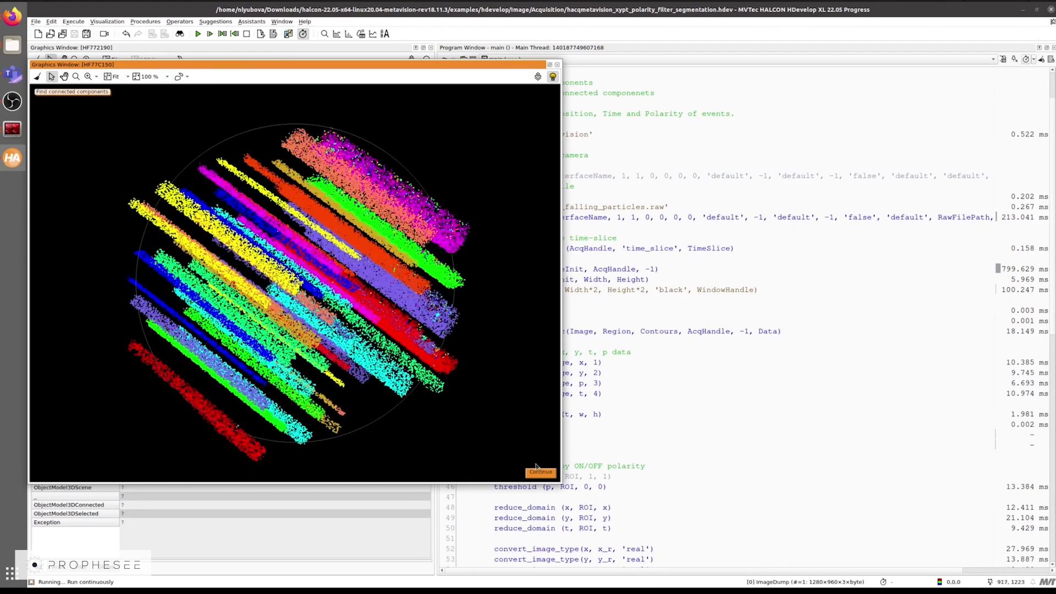
left_click(540, 471)
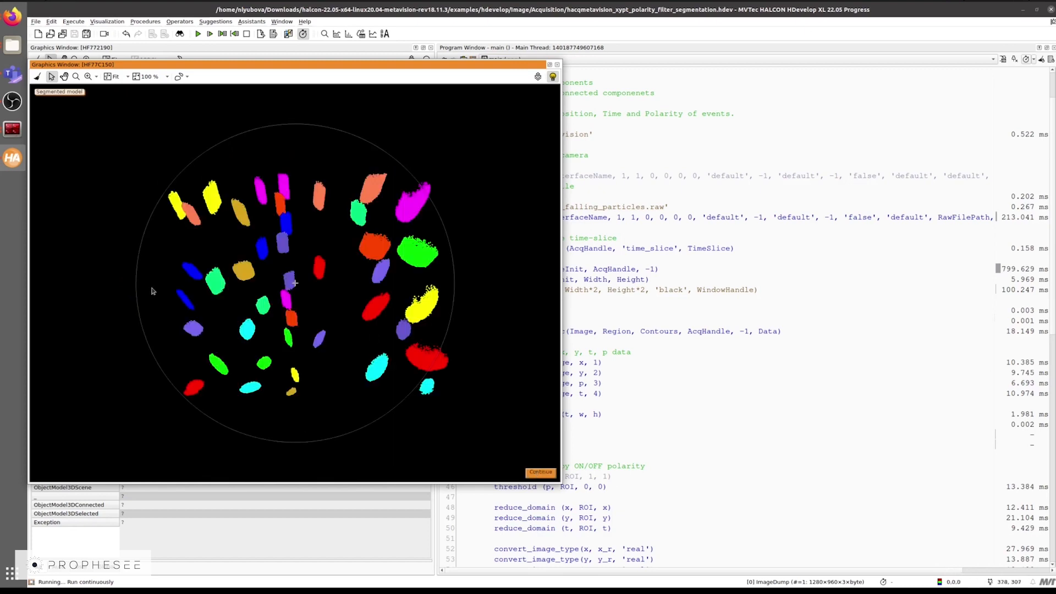
mouse_move(180, 371)
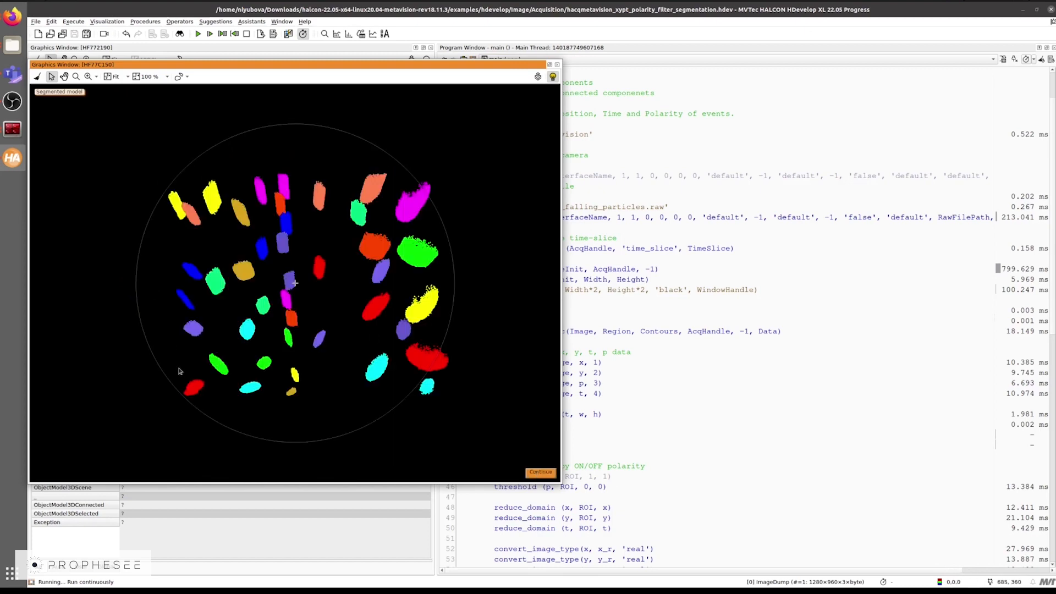